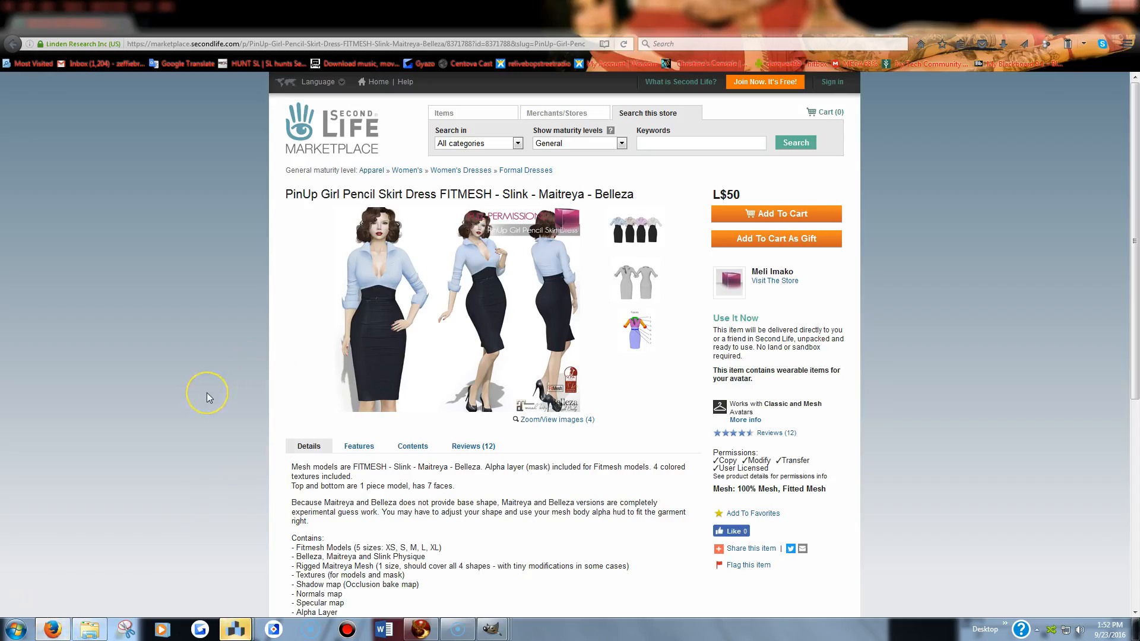
pyautogui.moveTo(208, 398)
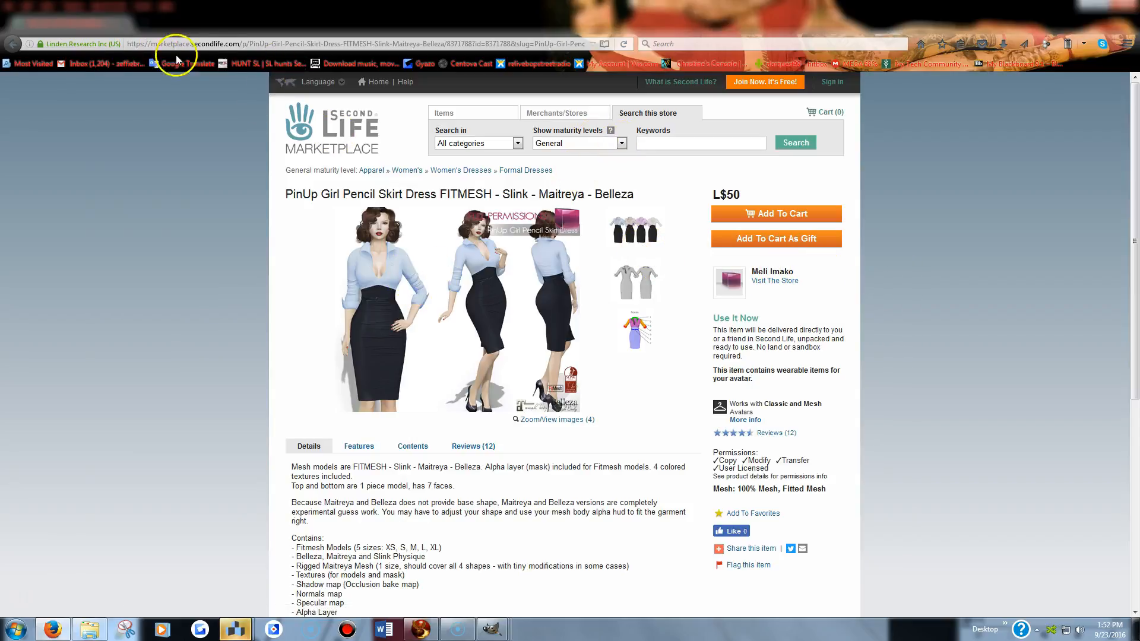
pyautogui.moveTo(861, 282)
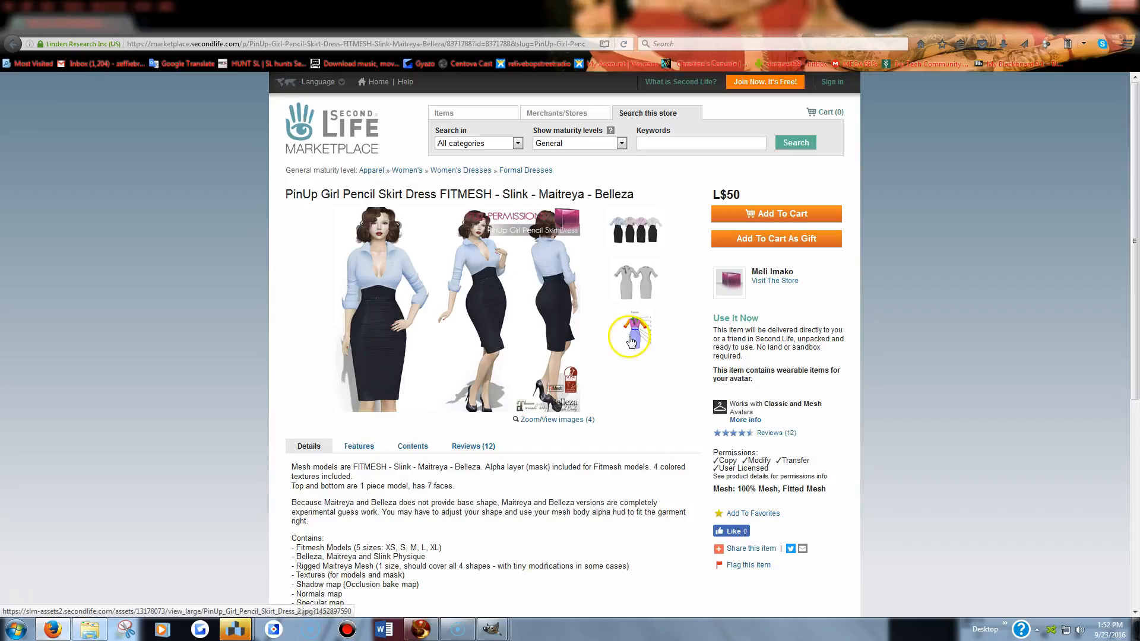
# Enlarge the Faces thumbnail to show the dress's seven numbered faces.
pyautogui.click(629, 336)
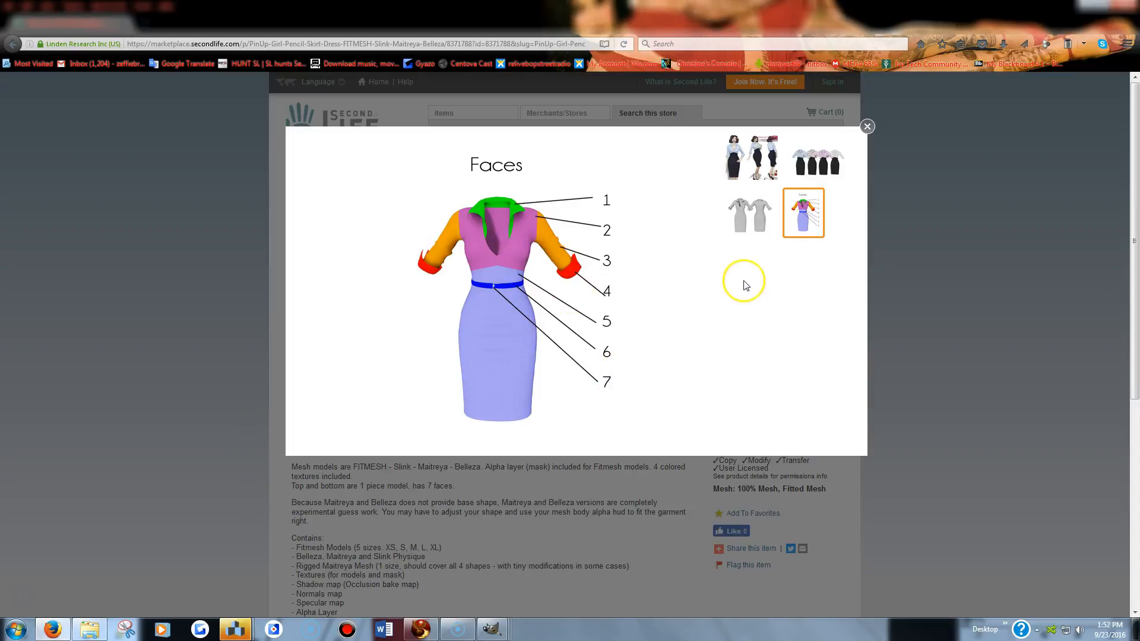
pyautogui.moveTo(513, 216)
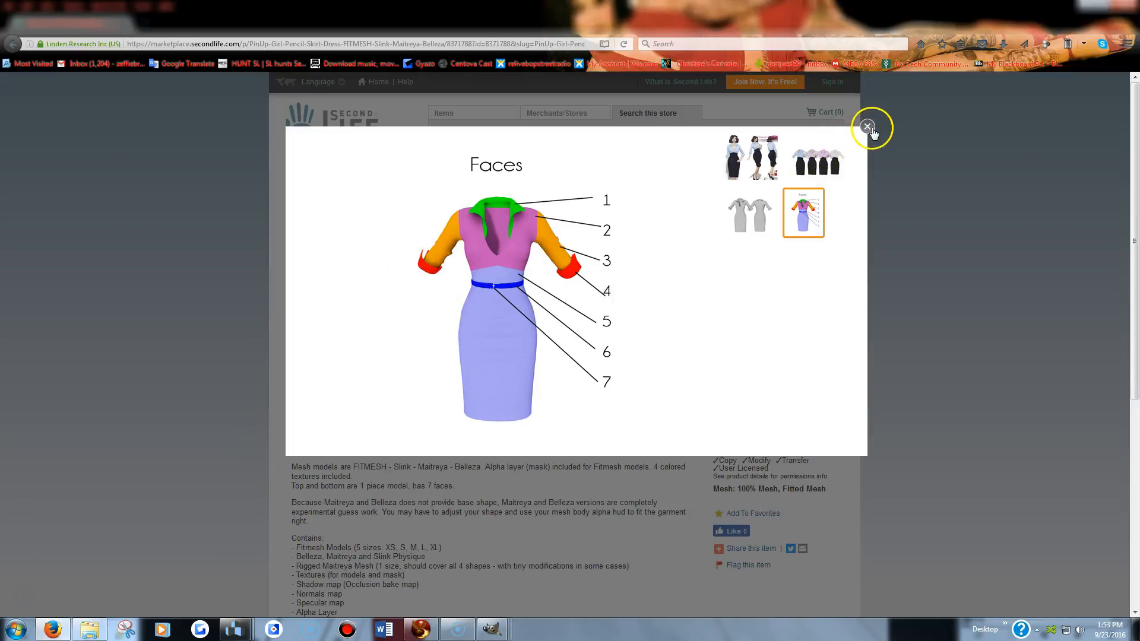
# Close the faces diagram and view the grey model and four-colour variant images.
pyautogui.click(867, 127)
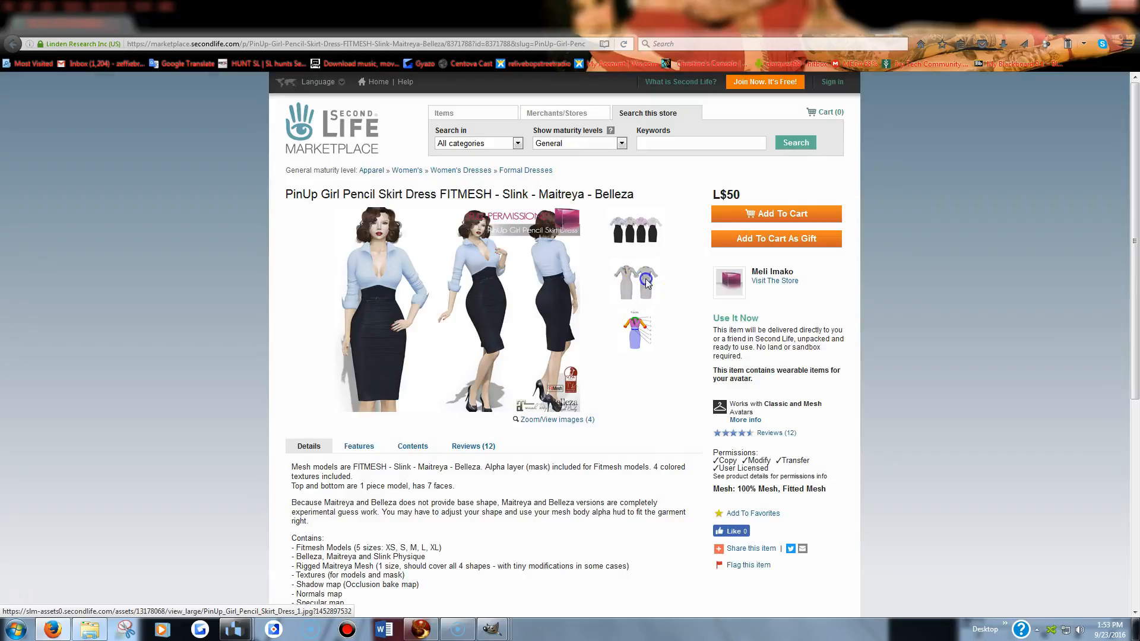
pyautogui.click(636, 282)
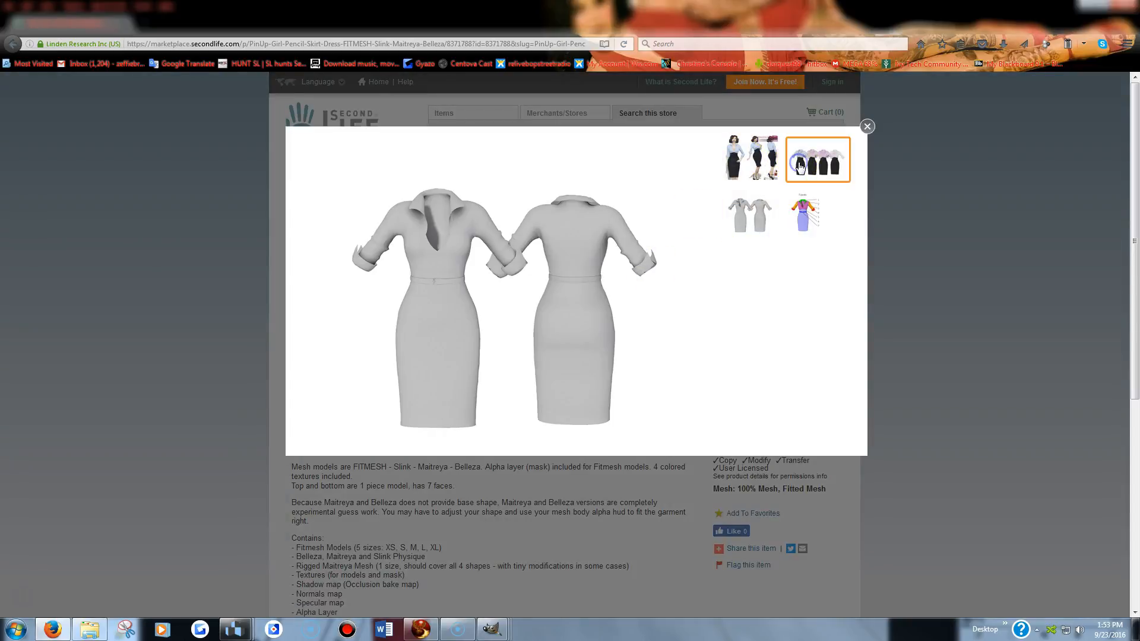
pyautogui.click(817, 159)
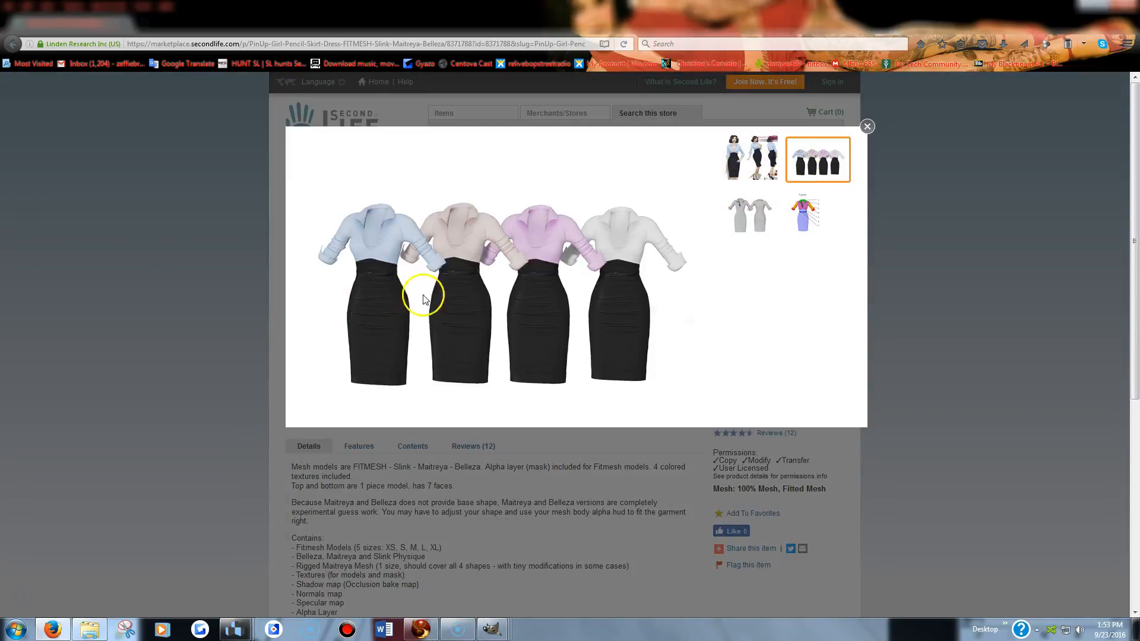
pyautogui.moveTo(619, 311)
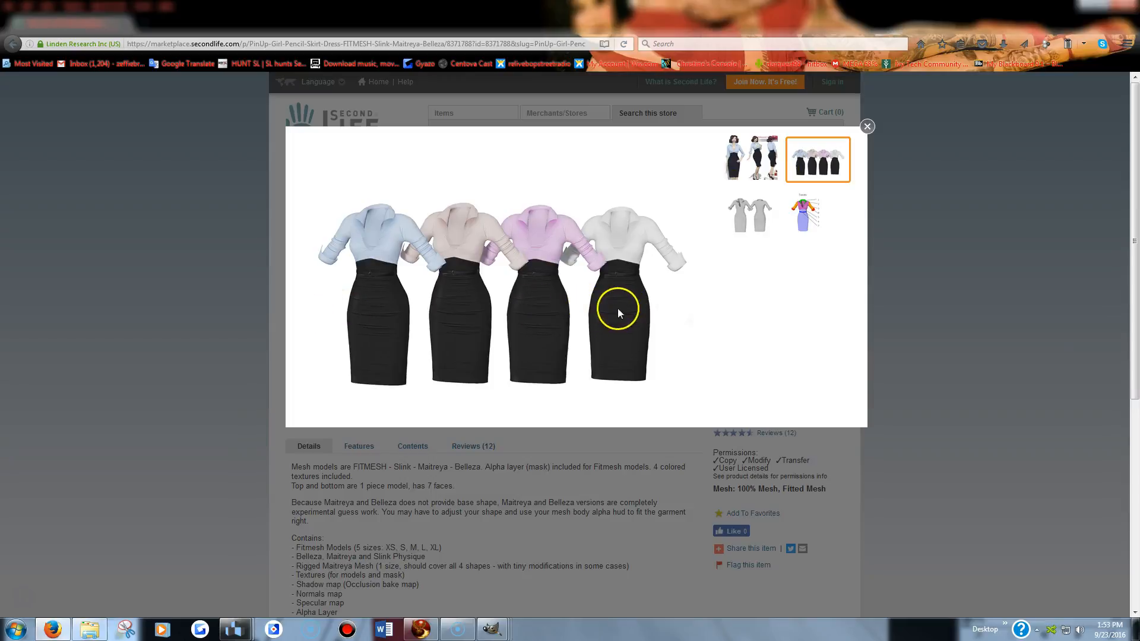
pyautogui.moveTo(867, 127)
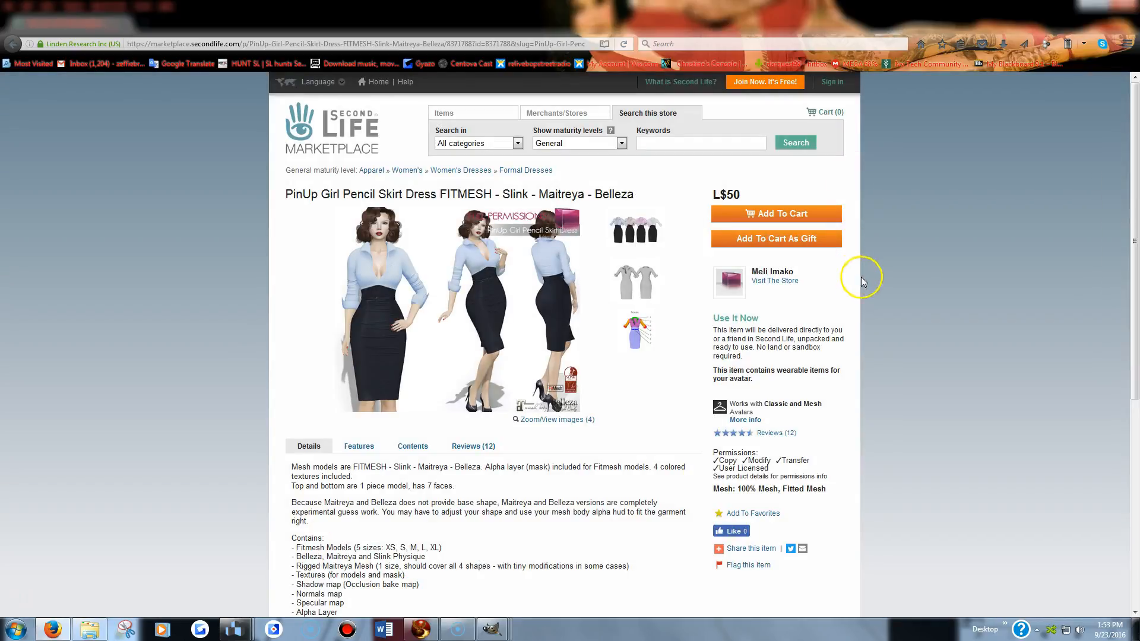
pyautogui.moveTo(748, 200)
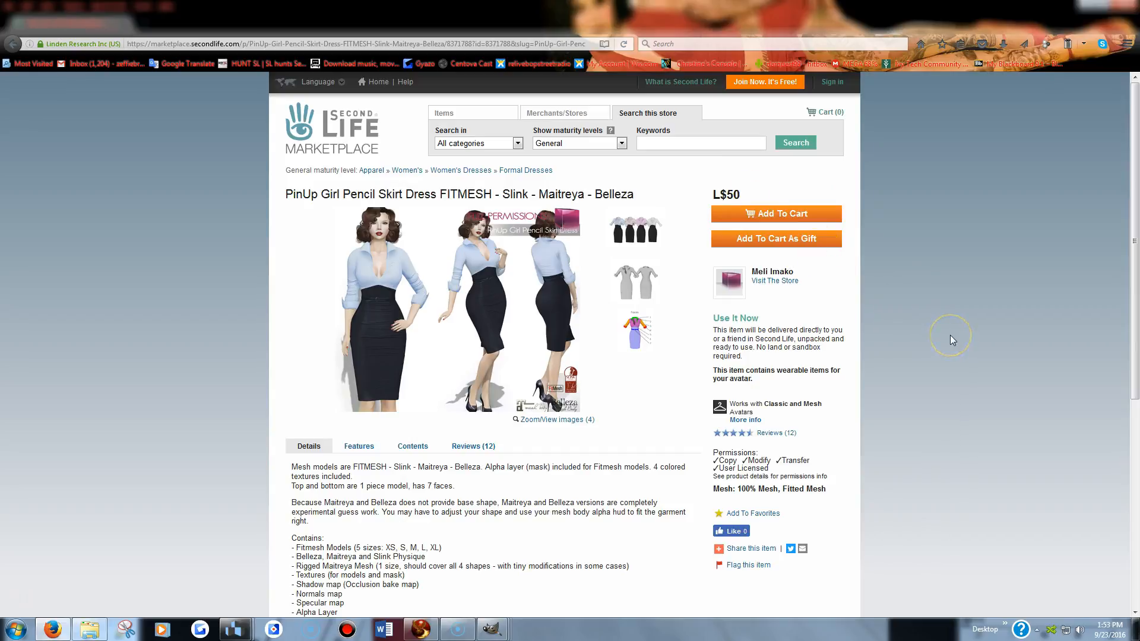
pyautogui.moveTo(943, 335)
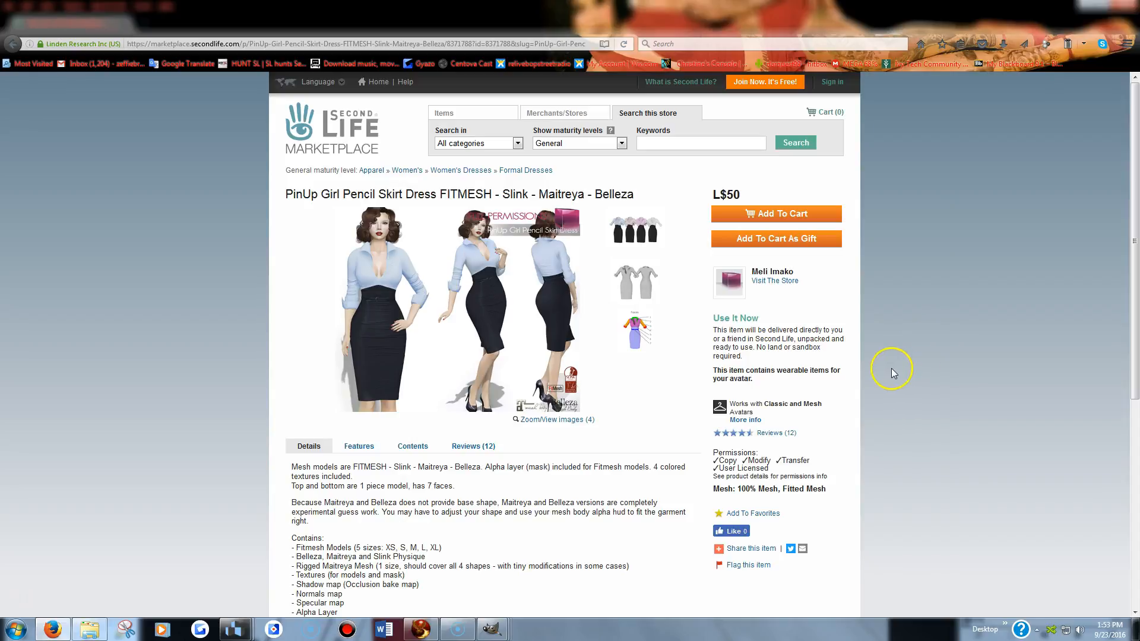
pyautogui.moveTo(733, 243)
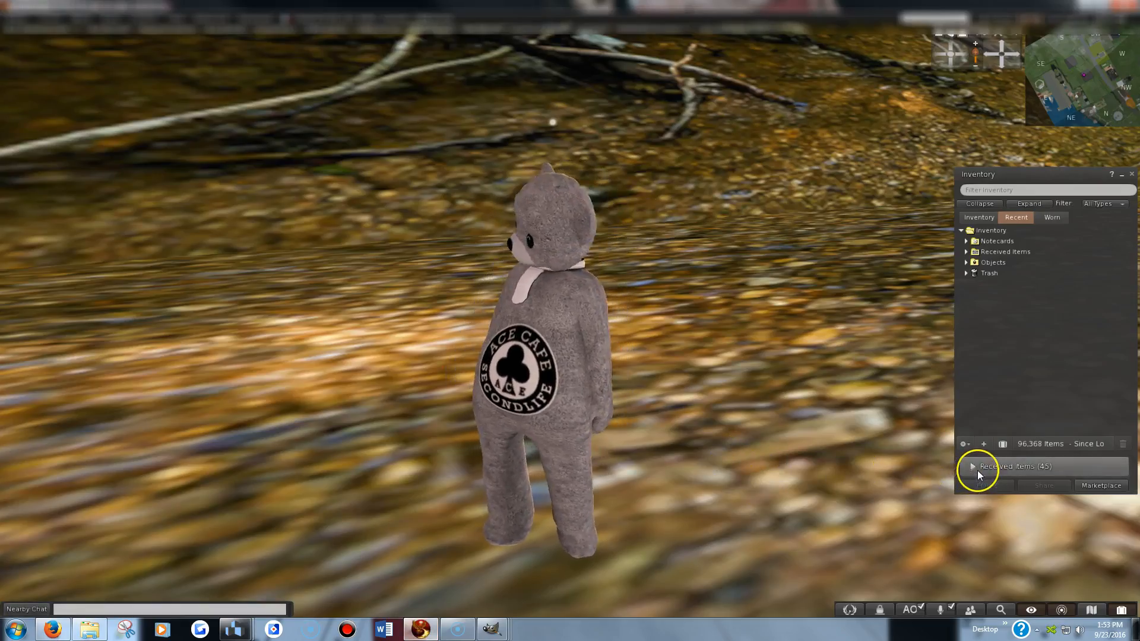
# Expand Received Items and the dress's Textures folder, then preview the SM_ shadow map.
pyautogui.click(972, 466)
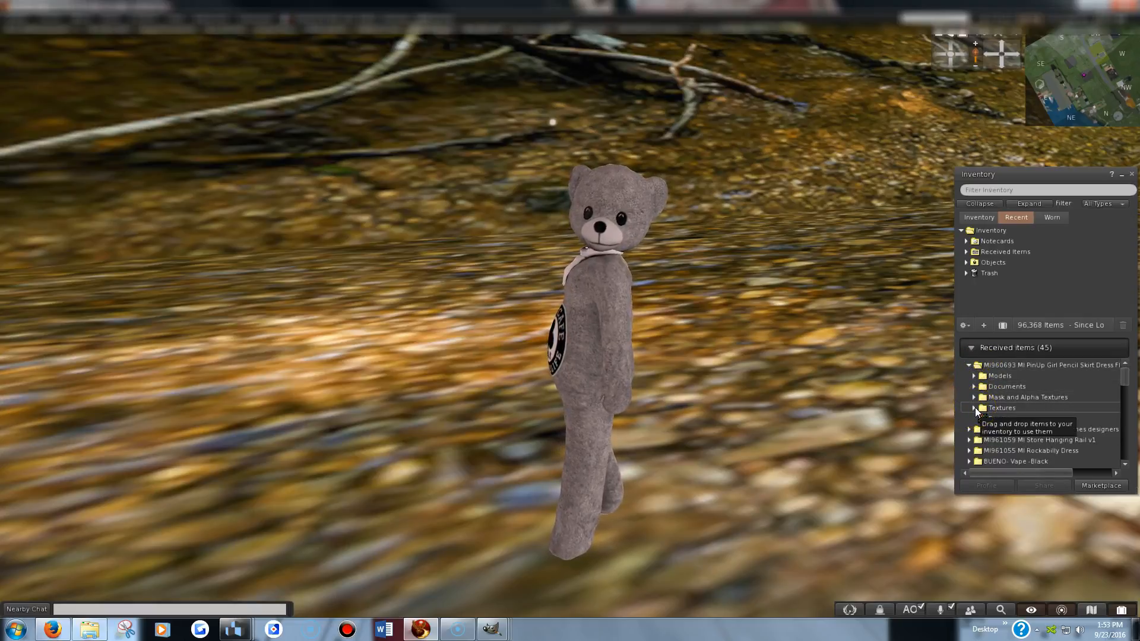
pyautogui.click(976, 376)
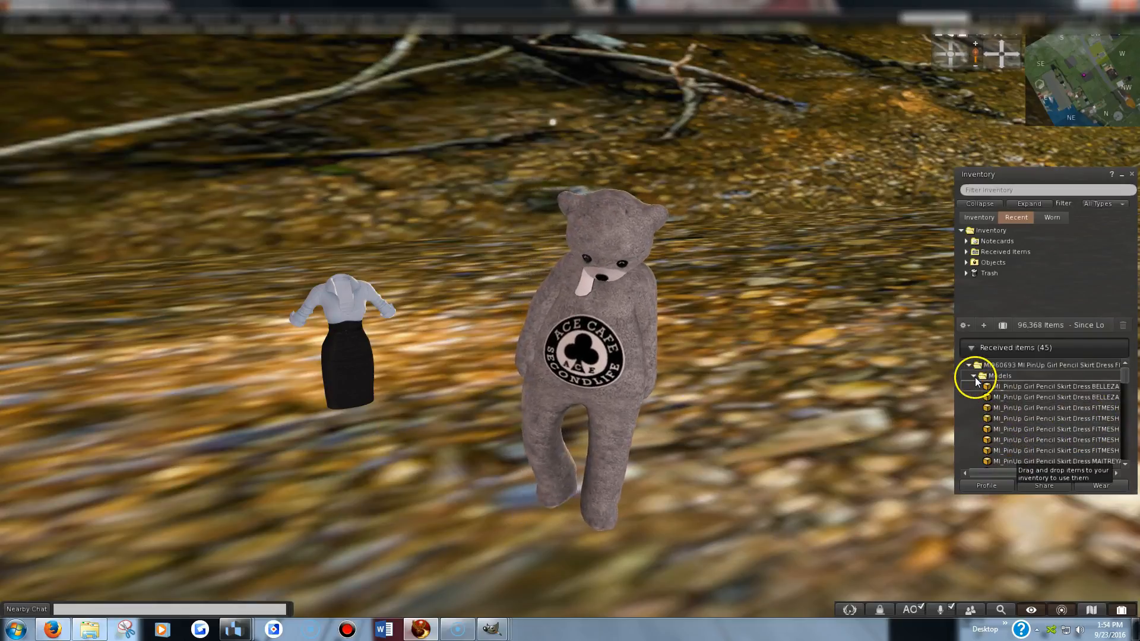
pyautogui.click(974, 376)
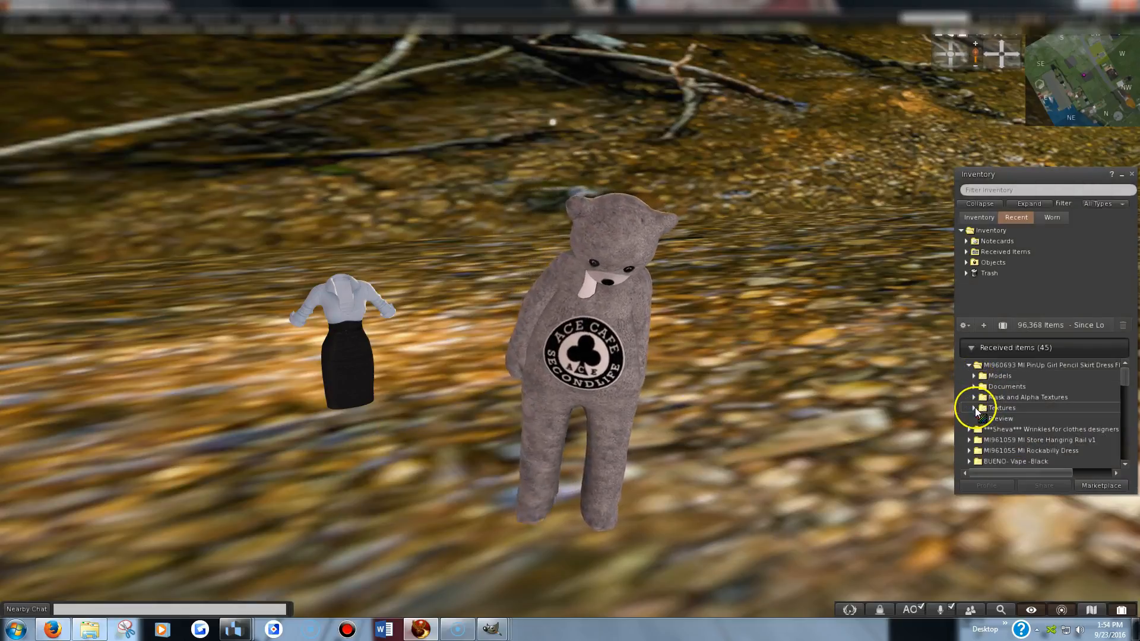
pyautogui.click(973, 408)
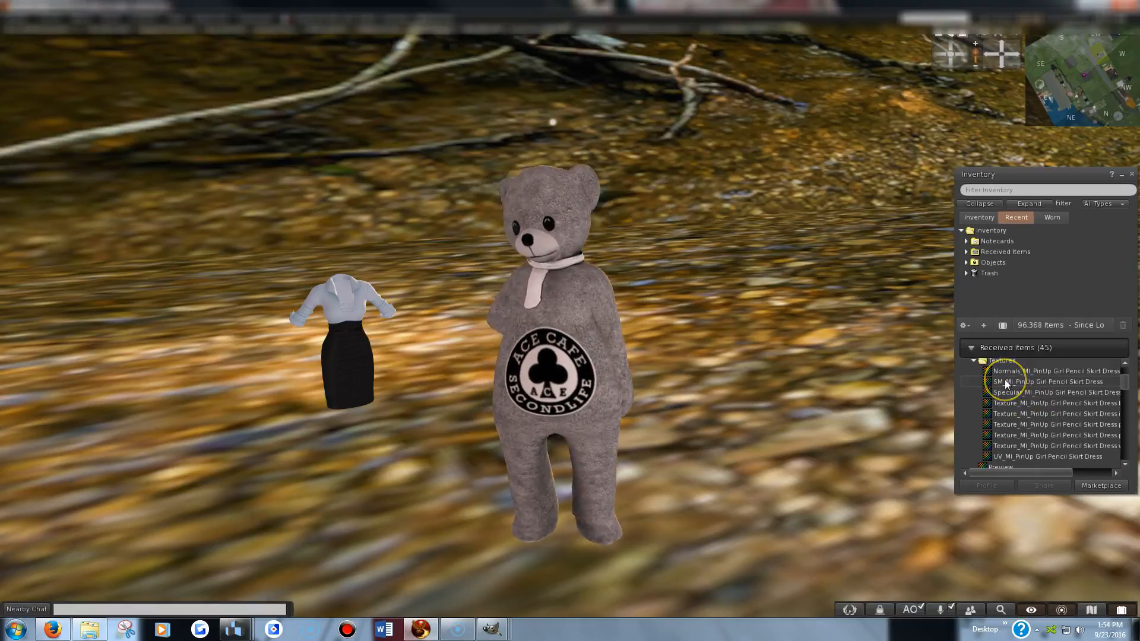
pyautogui.doubleClick(1047, 381)
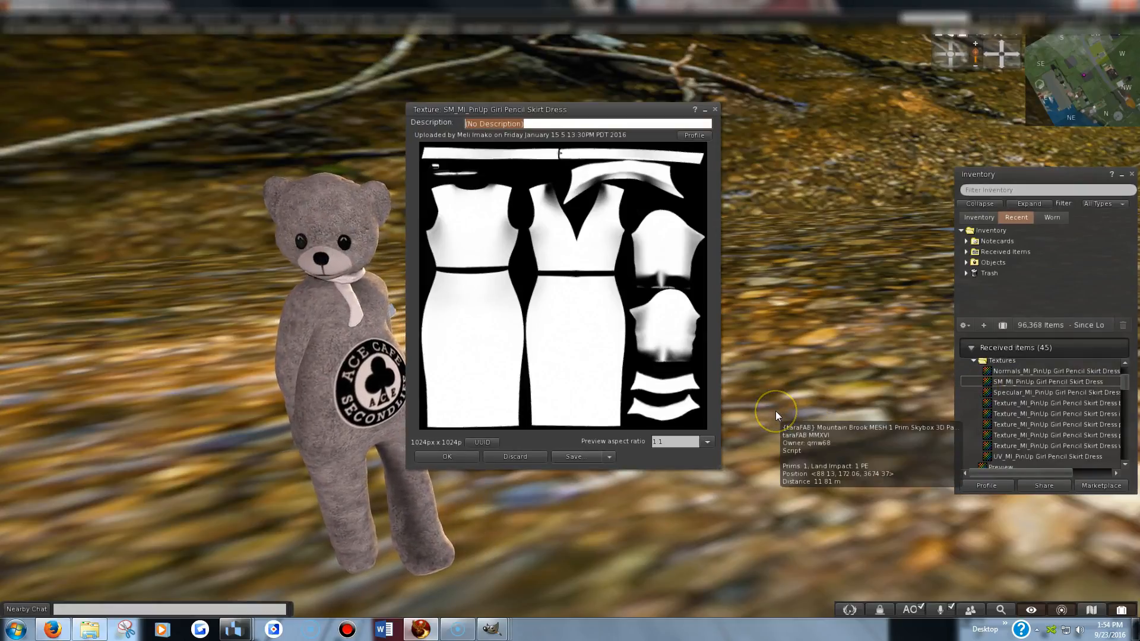
pyautogui.moveTo(640, 500)
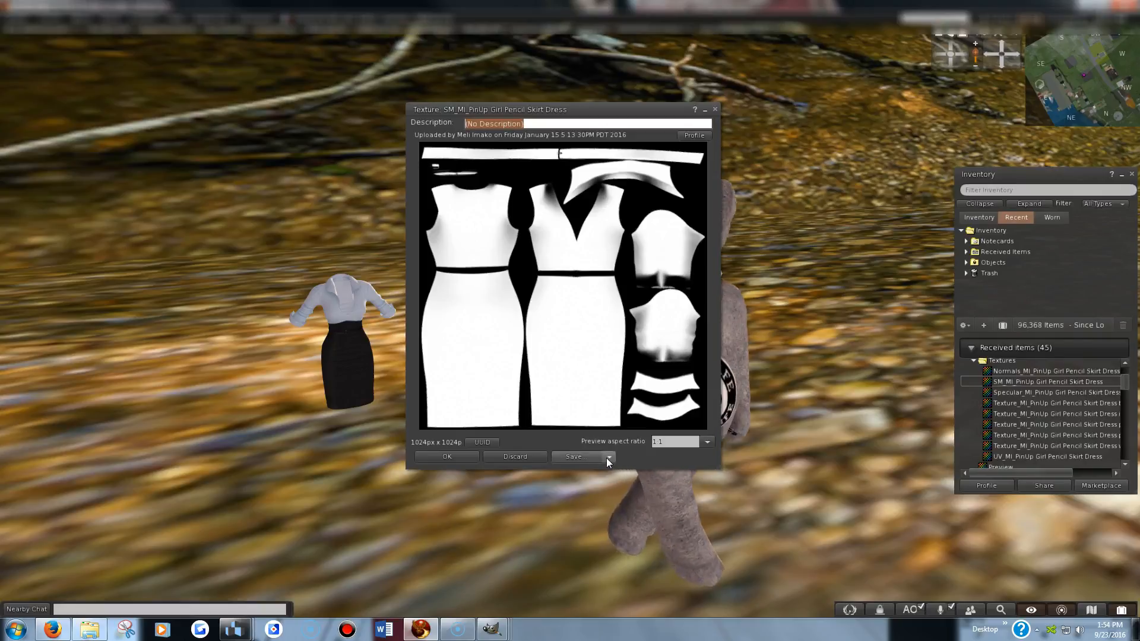
# Save the shadow map texture to the Desktop as a PNG.
pyautogui.click(609, 457)
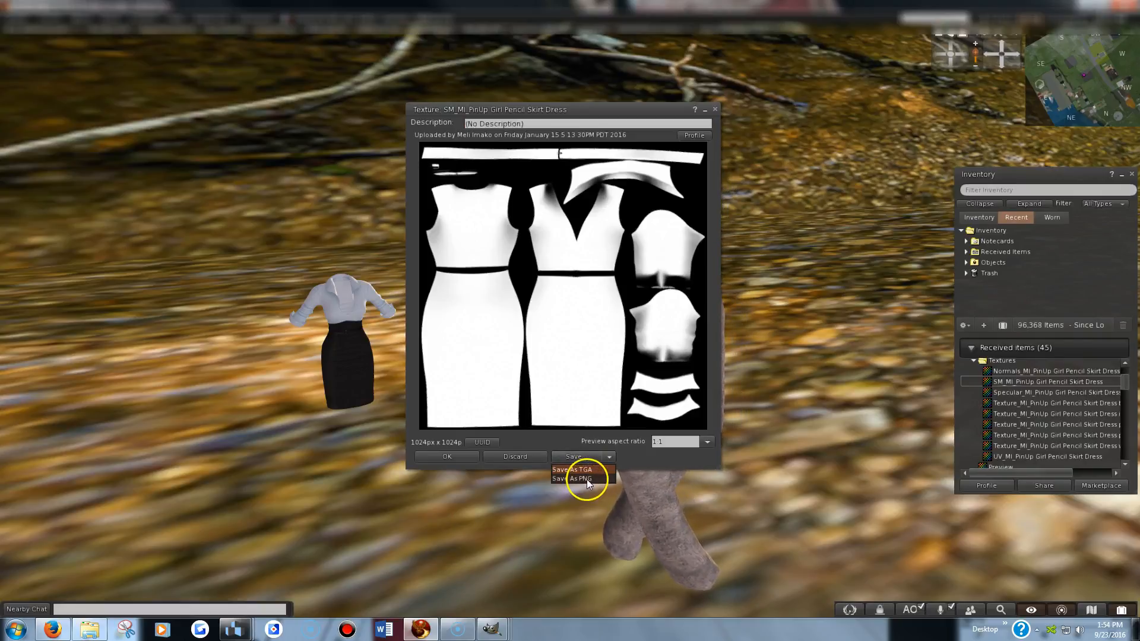
pyautogui.click(573, 478)
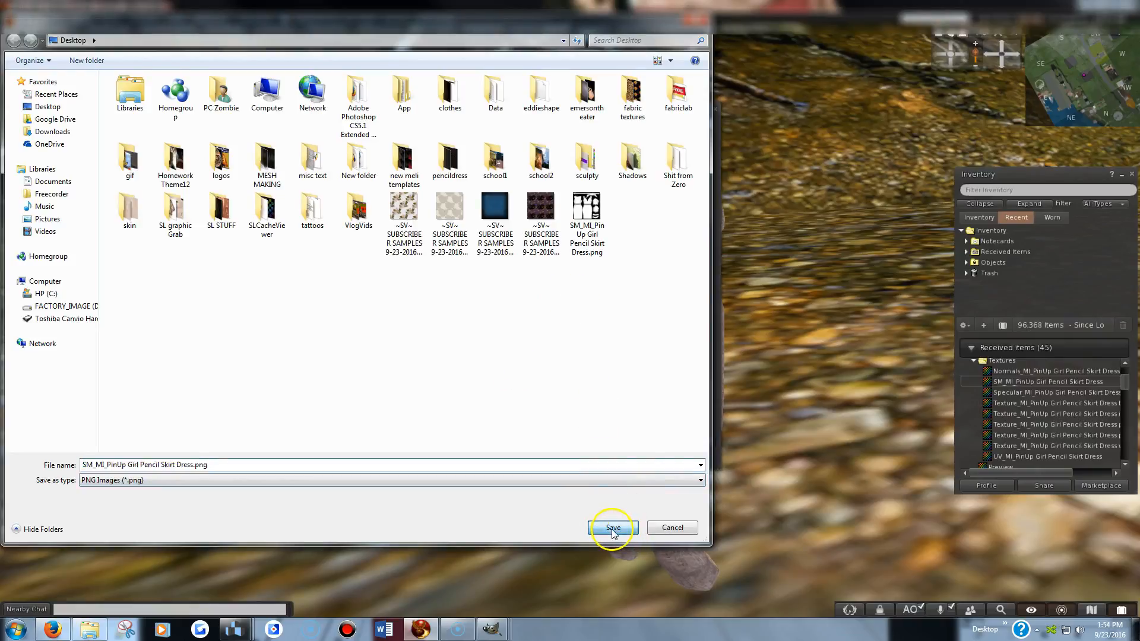
pyautogui.click(612, 527)
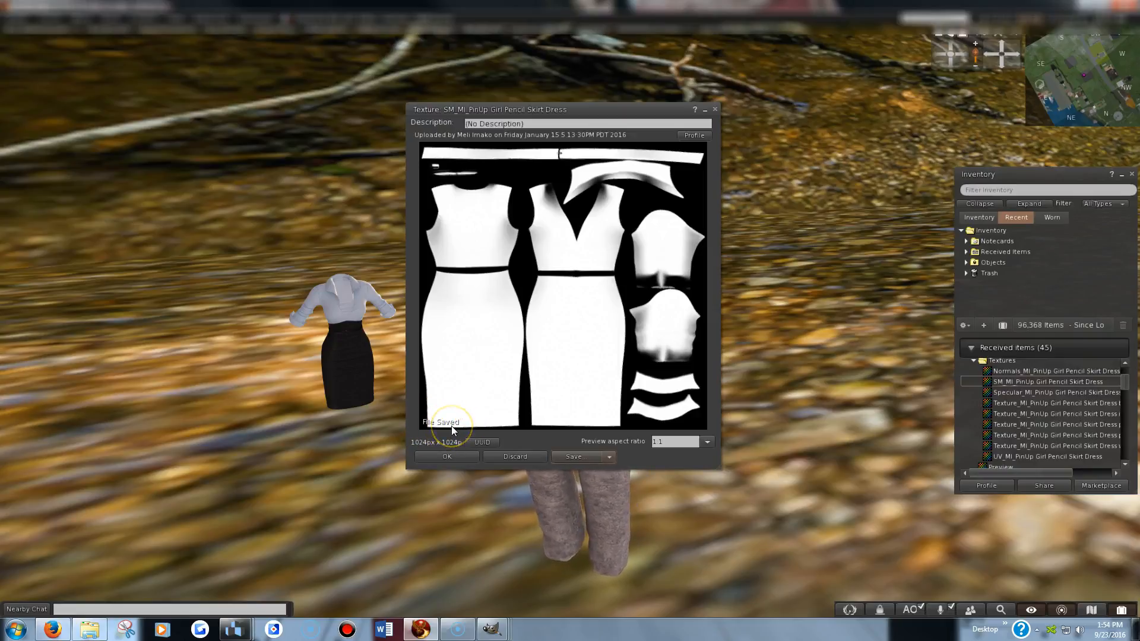
pyautogui.click(447, 456)
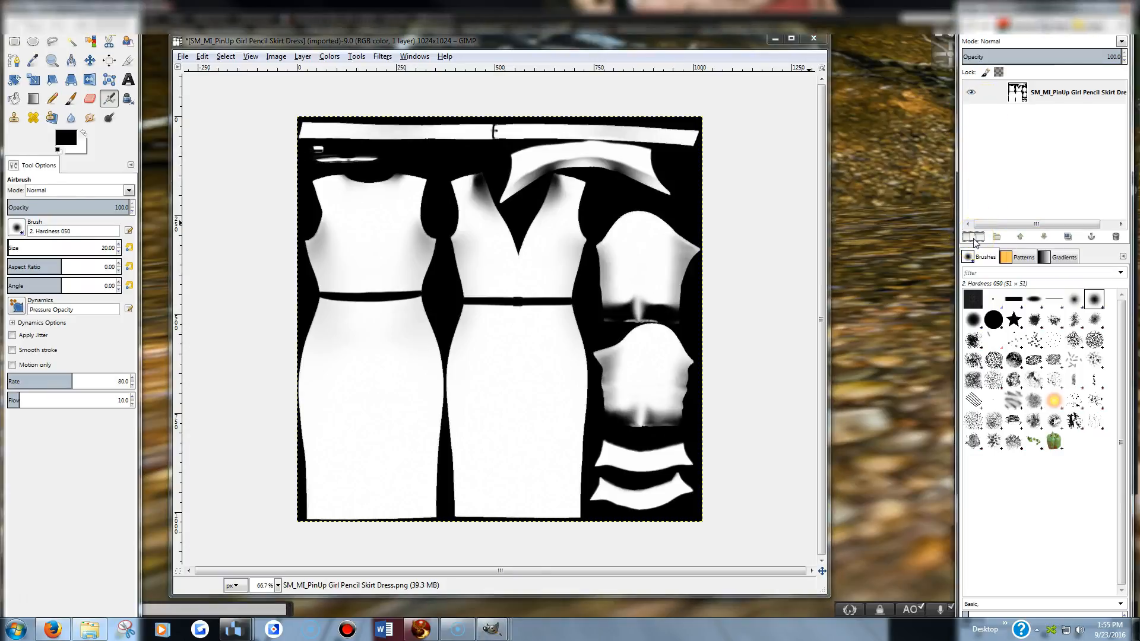
# Add a new empty layer and paste a copy of the visible texture into it.
pyautogui.click(973, 236)
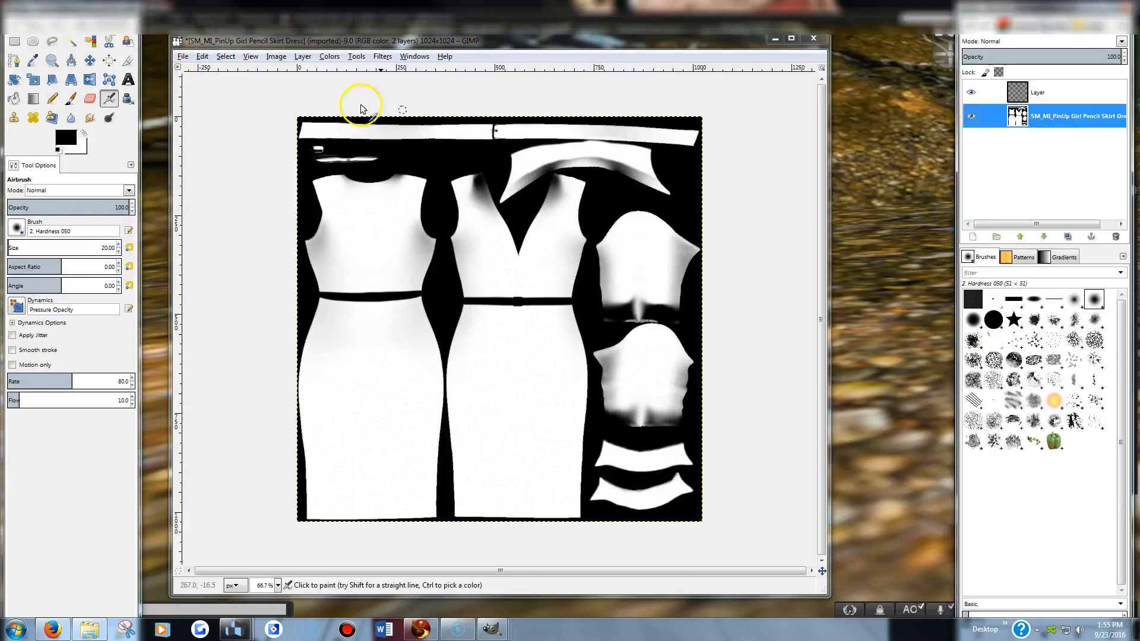
pyautogui.click(201, 56)
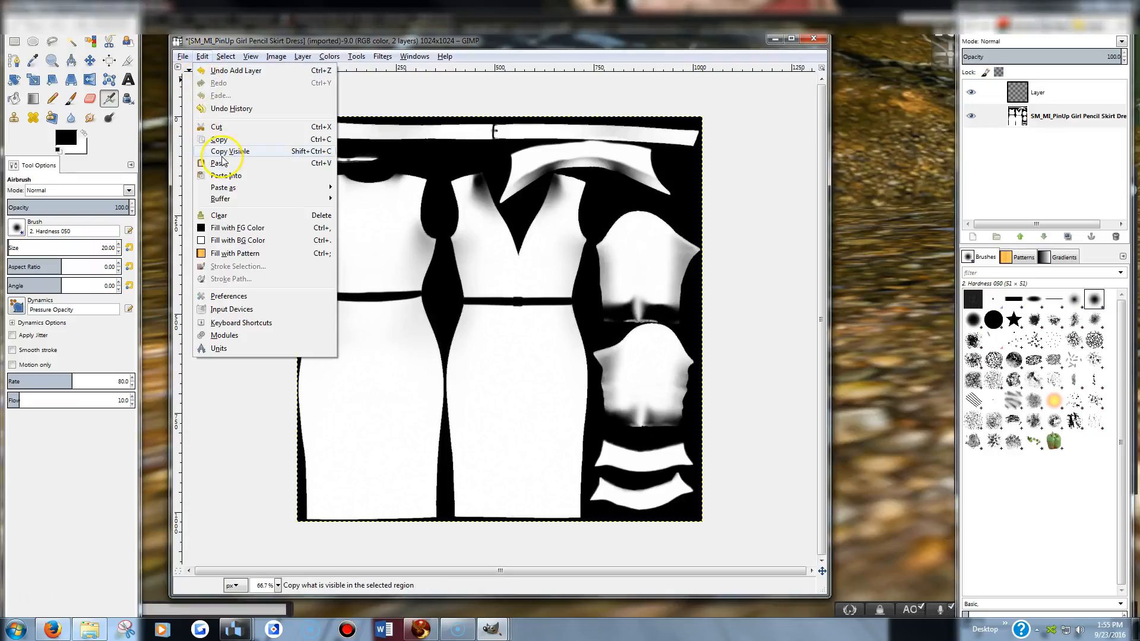
pyautogui.click(229, 150)
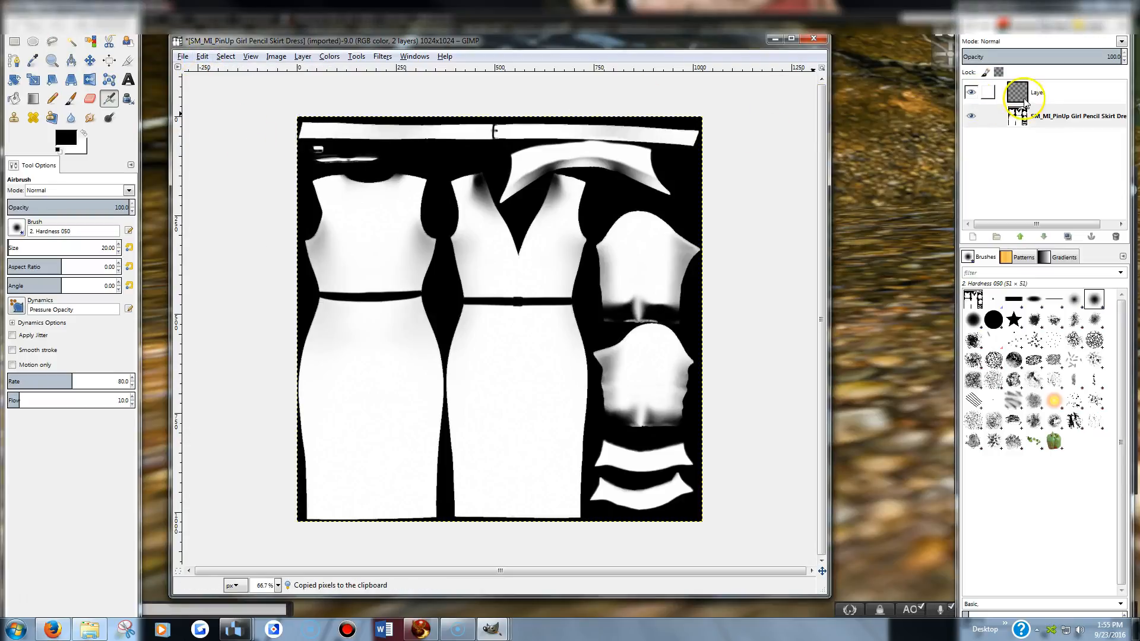
pyautogui.click(202, 56)
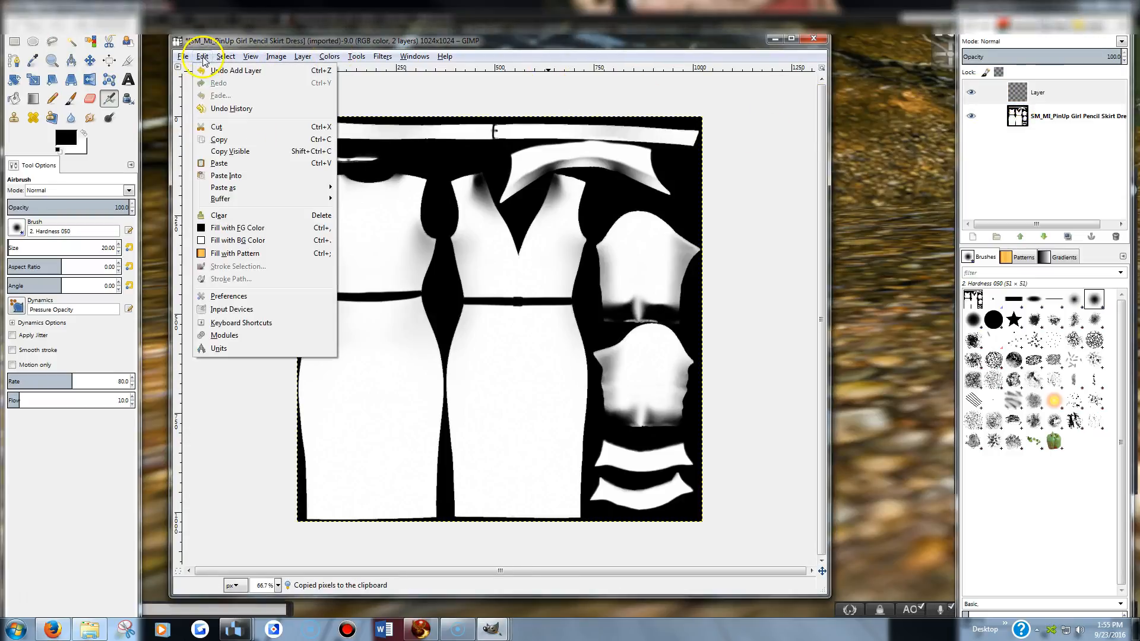
pyautogui.click(219, 163)
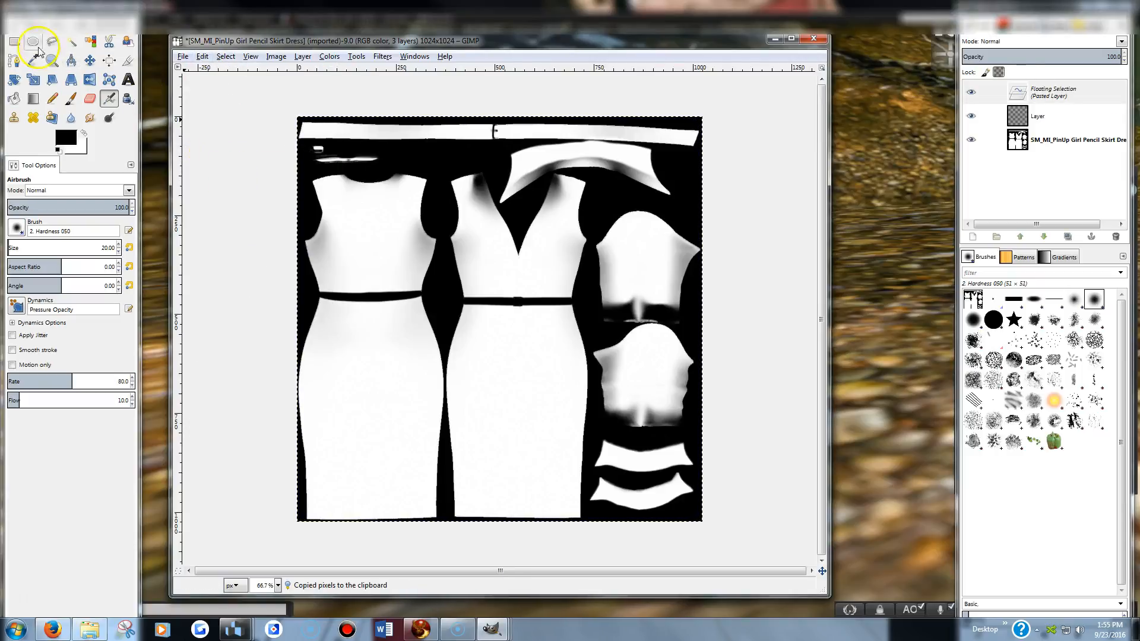
# Anchor the pasted copy and make the upper Layer the active layer.
pyautogui.click(14, 42)
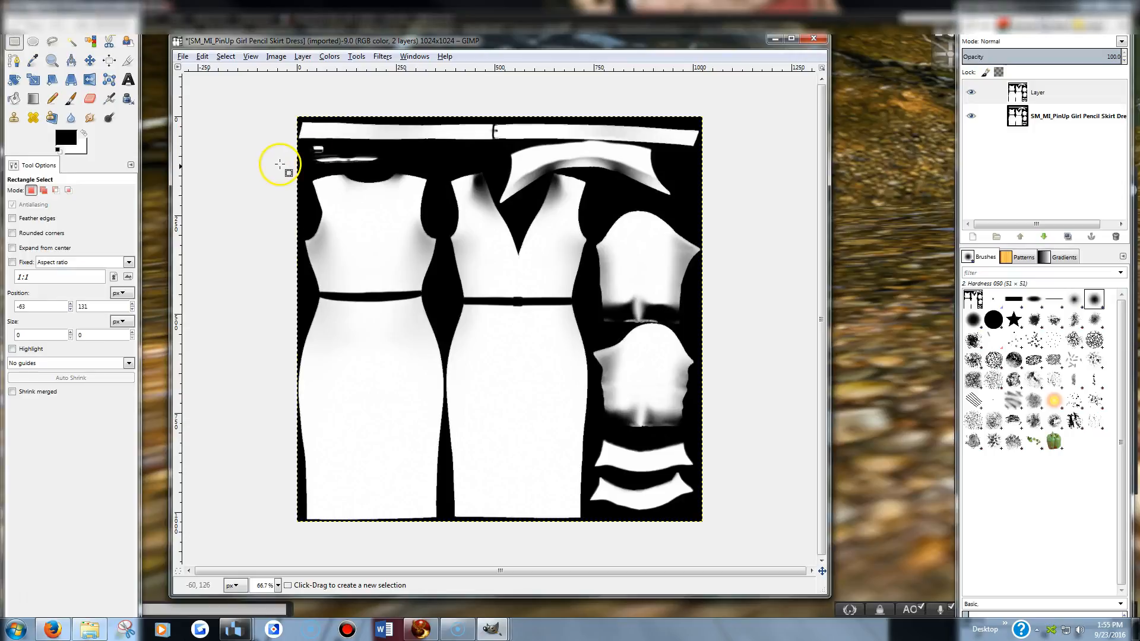
pyautogui.click(971, 92)
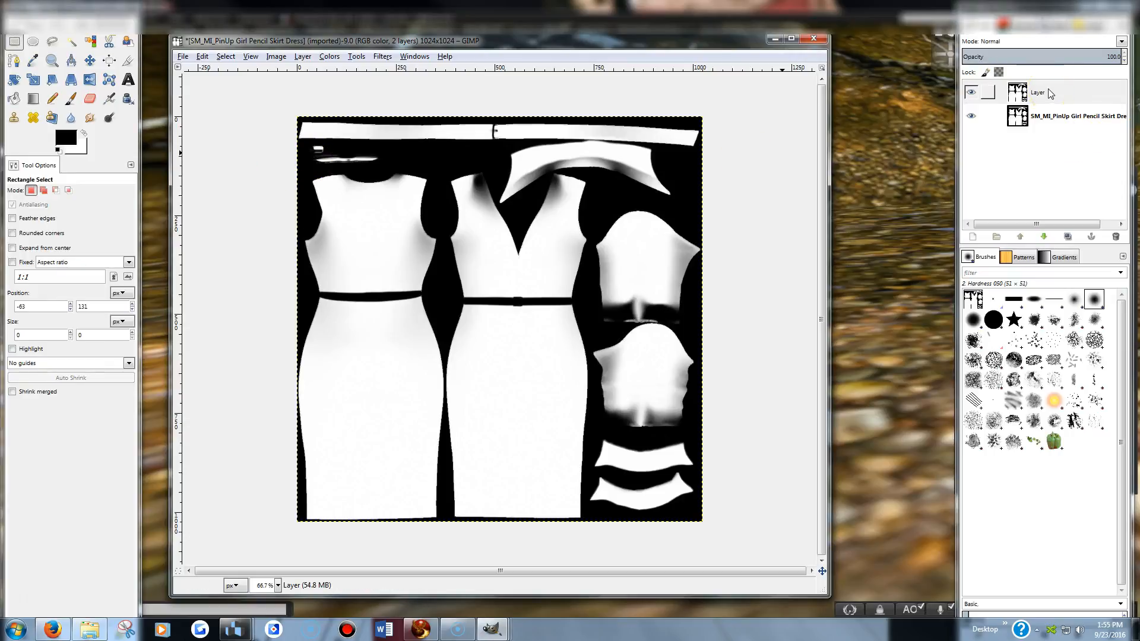
pyautogui.click(1038, 93)
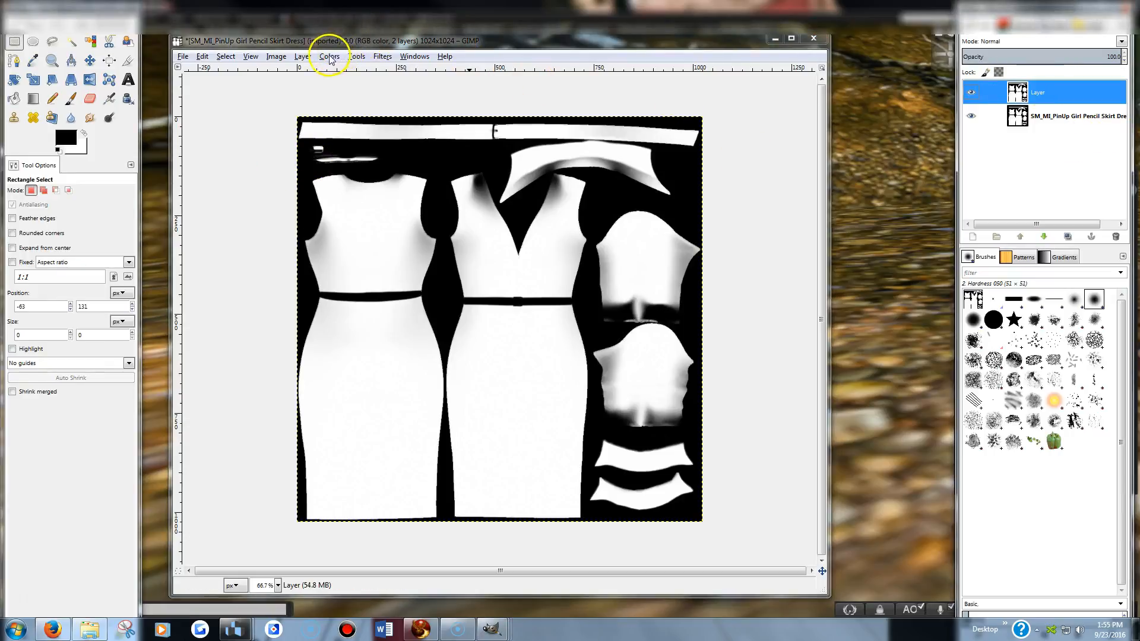
pyautogui.click(329, 56)
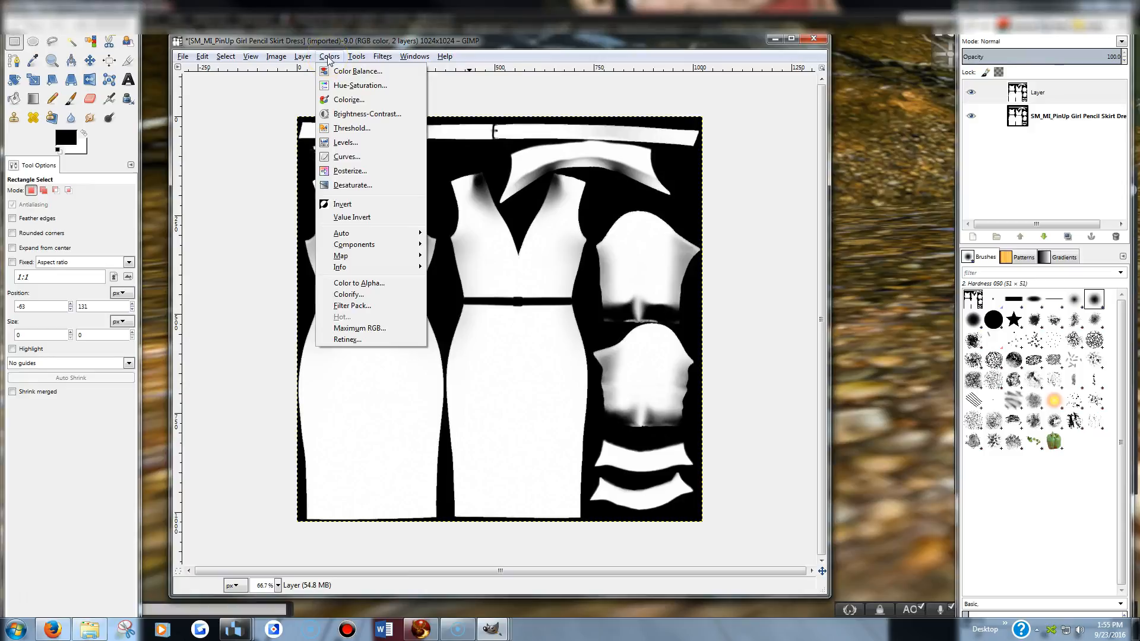
pyautogui.moveTo(349, 270)
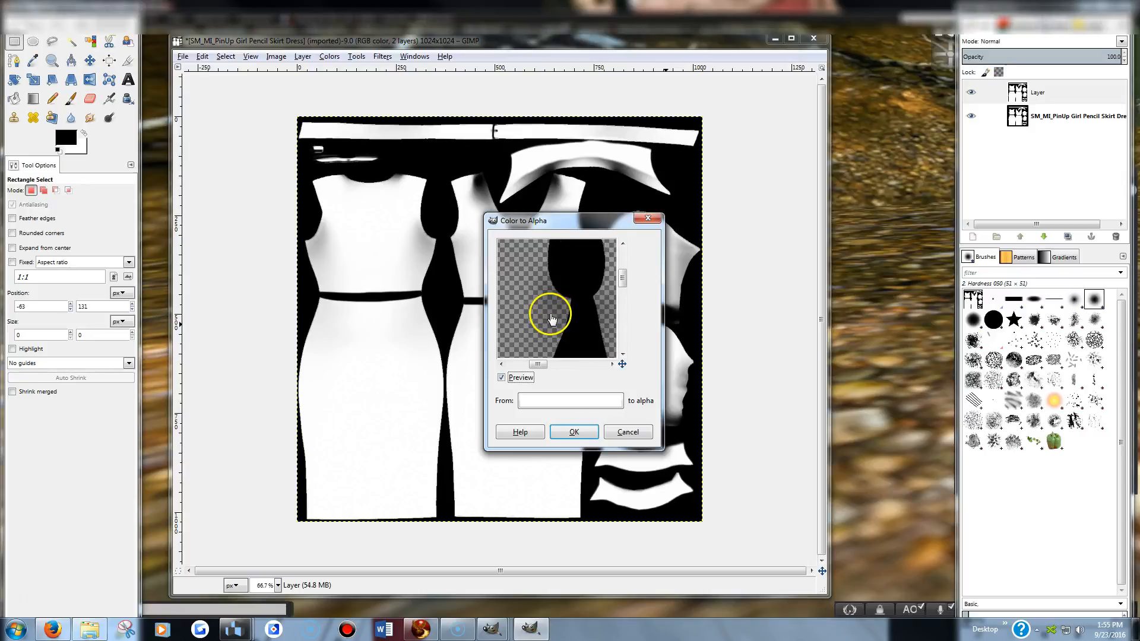
pyautogui.moveTo(556, 304)
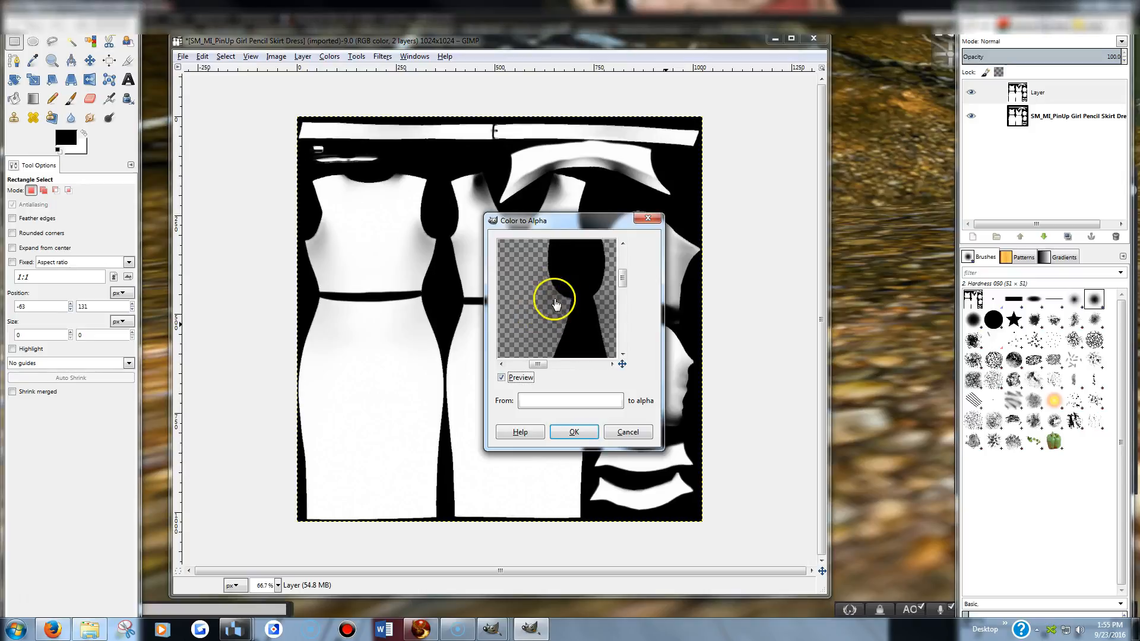
pyautogui.moveTo(544, 282)
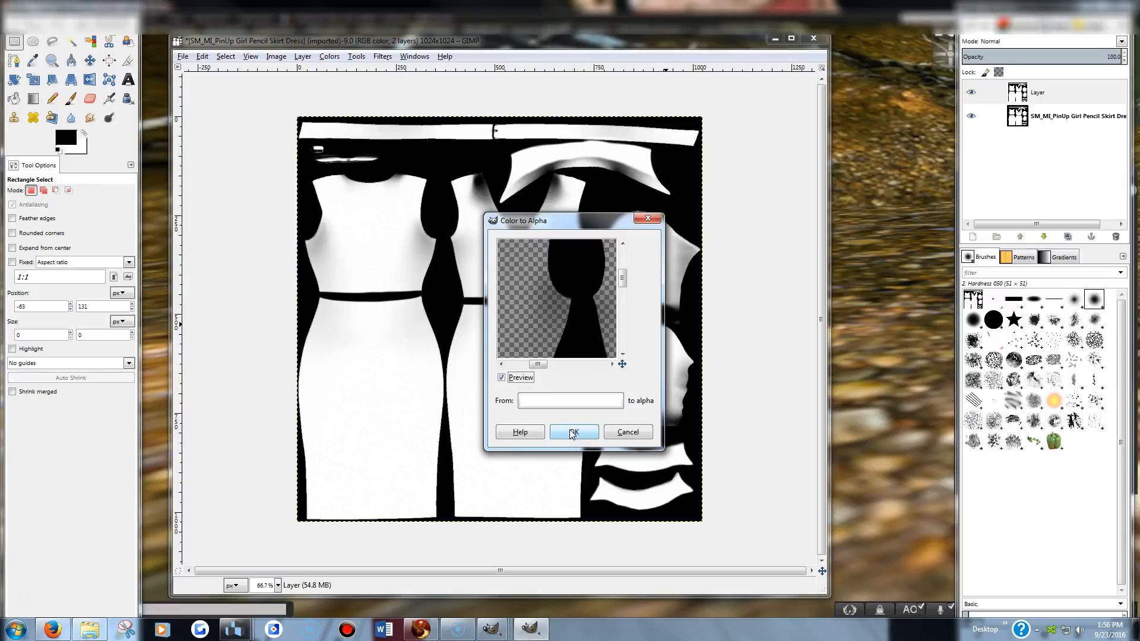
# Apply Color to Alpha with white as the From colour on the upper layer.
pyautogui.click(573, 431)
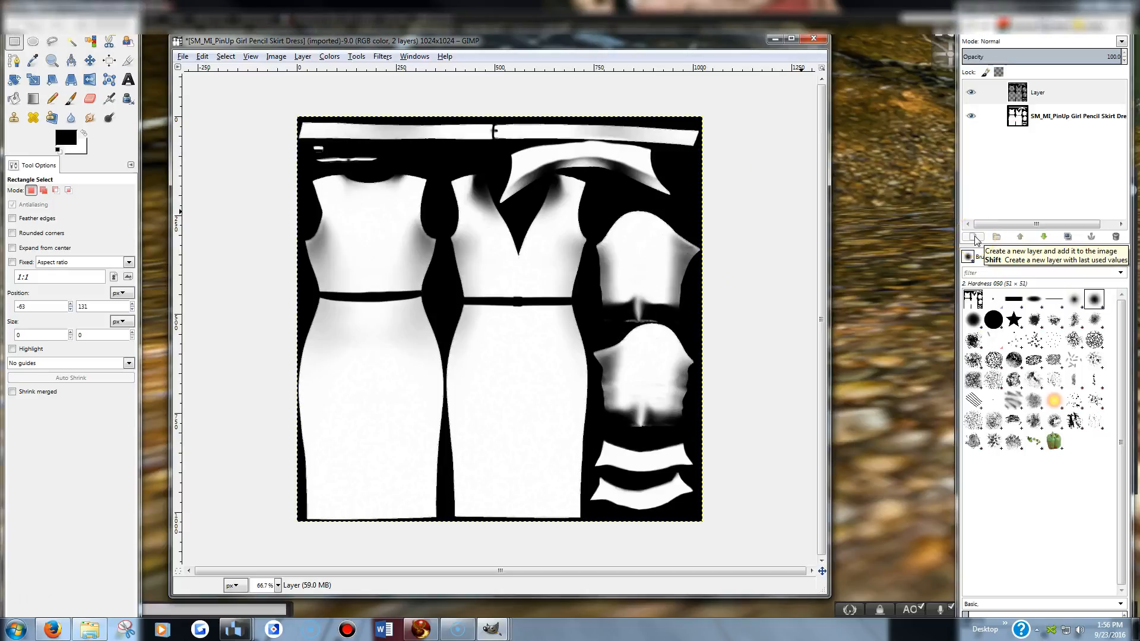
# Add transparent 1024×1024 Layer #1 above the base and copy the silkblacktiled.png texture.
pyautogui.click(1069, 117)
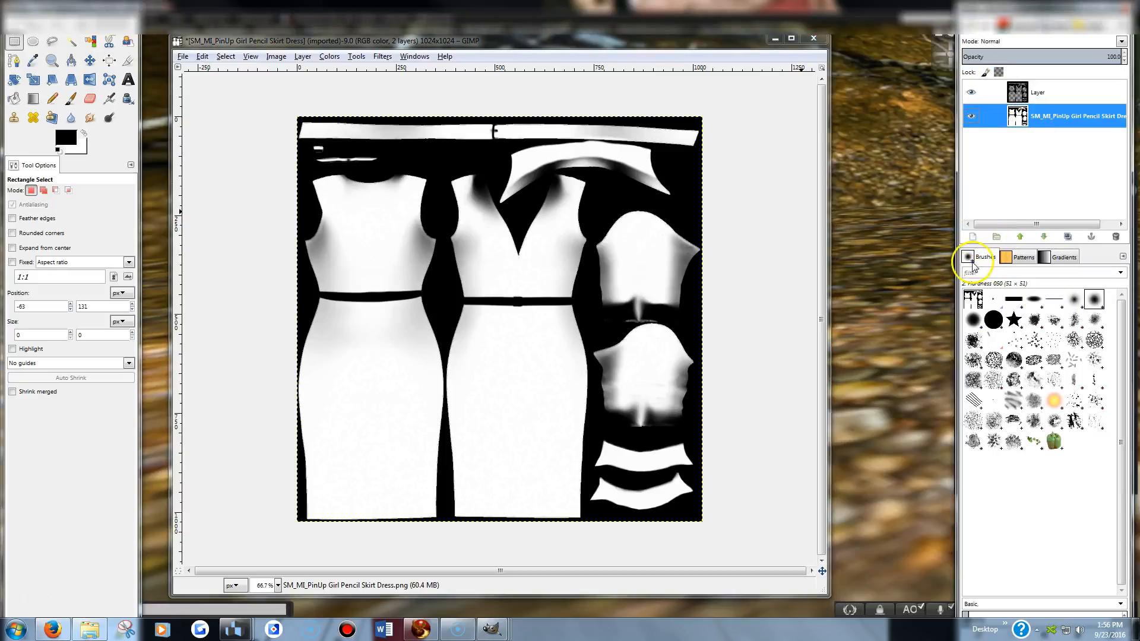
pyautogui.click(301, 56)
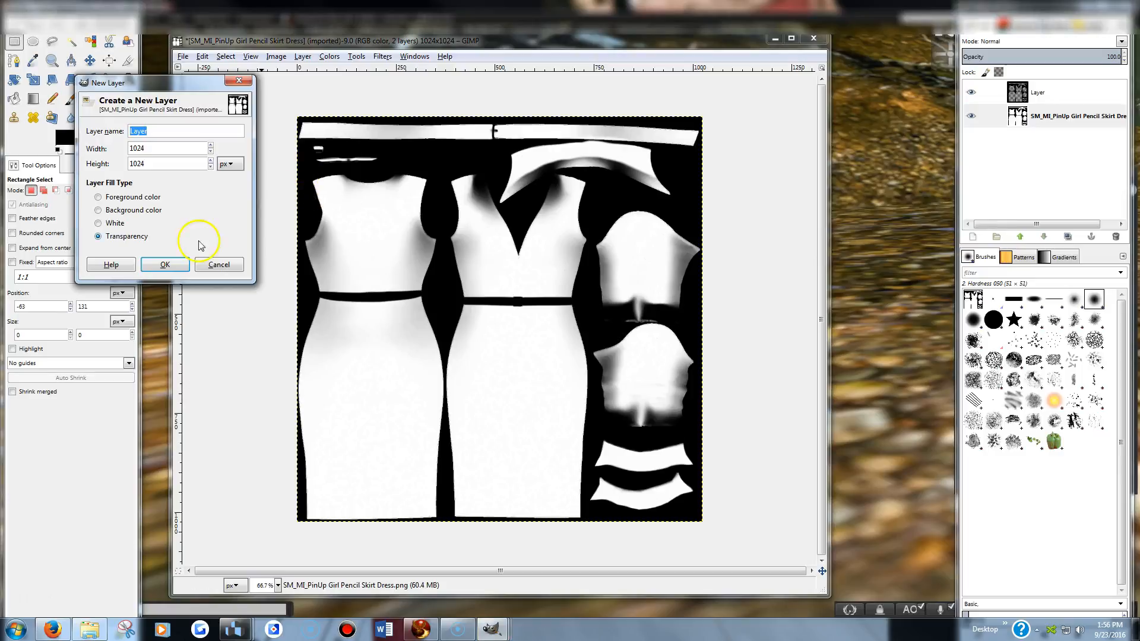
pyautogui.click(164, 263)
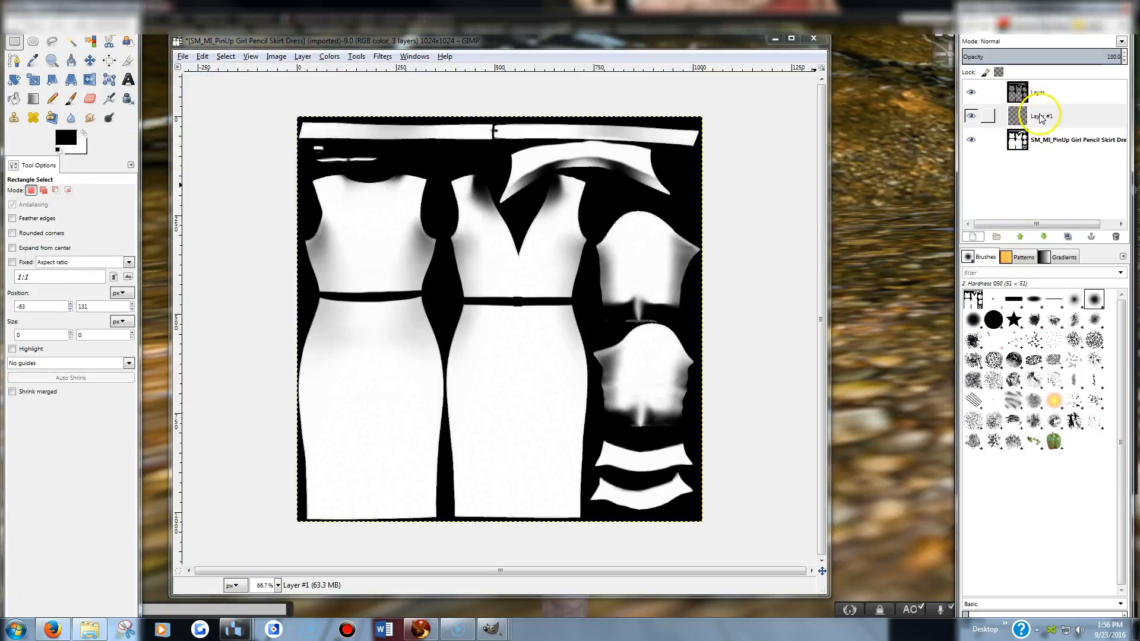
pyautogui.click(1046, 115)
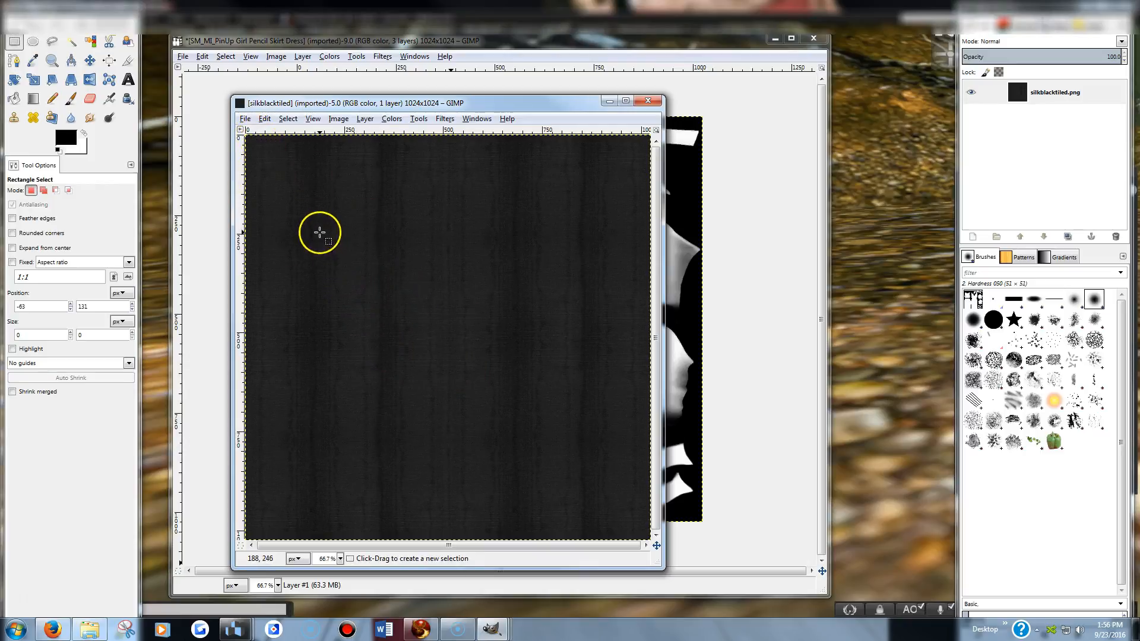
pyautogui.moveTo(433, 447)
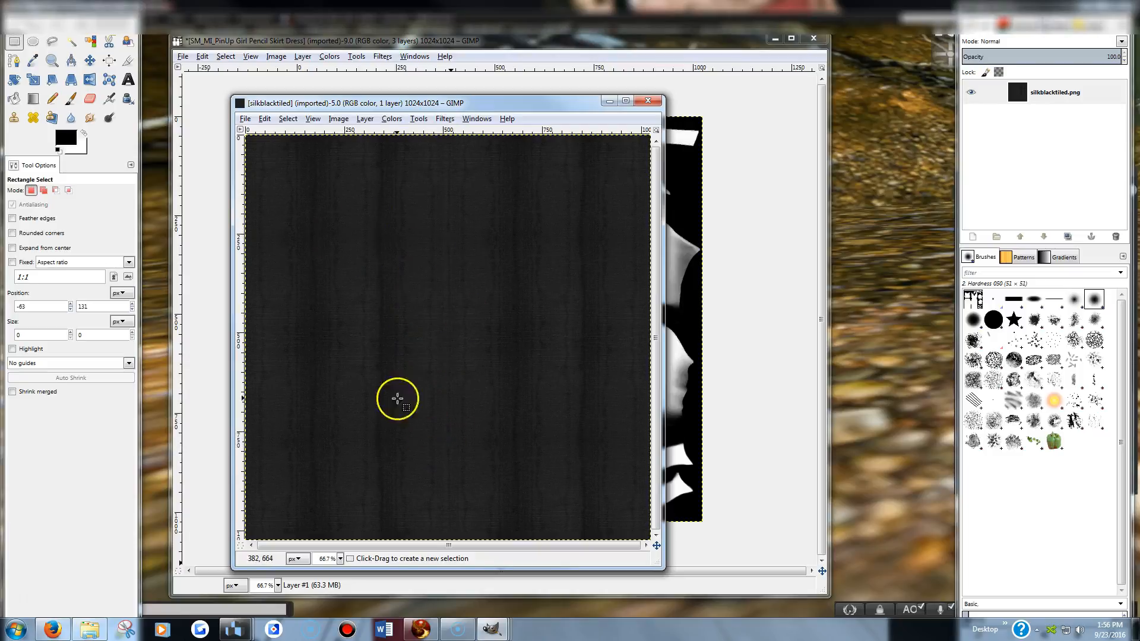
pyautogui.moveTo(771, 147)
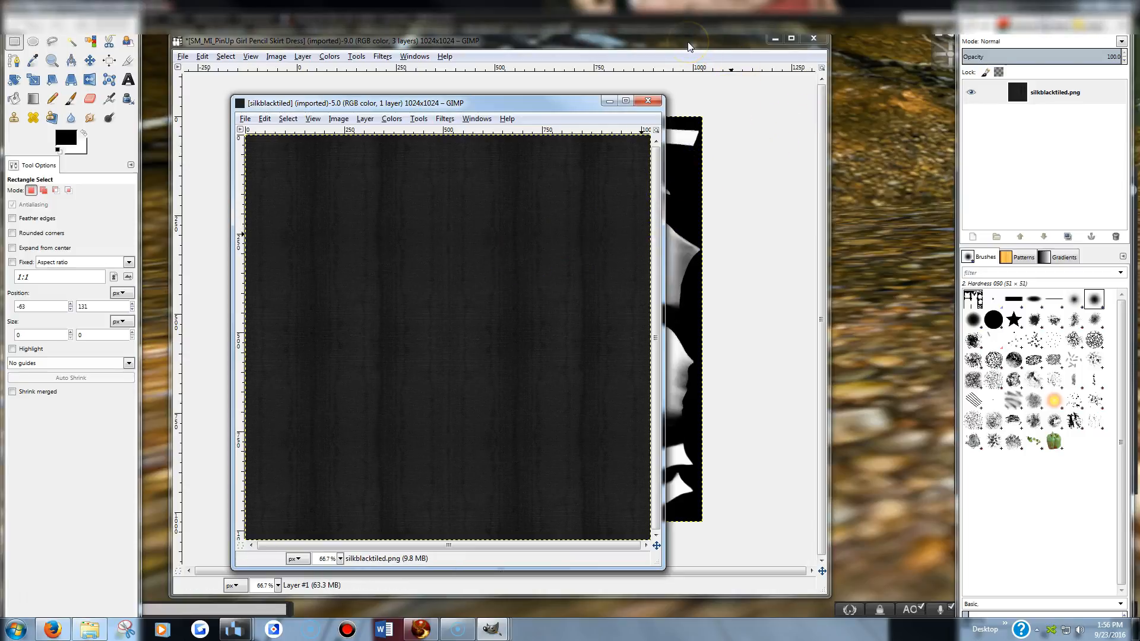
pyautogui.moveTo(297, 127)
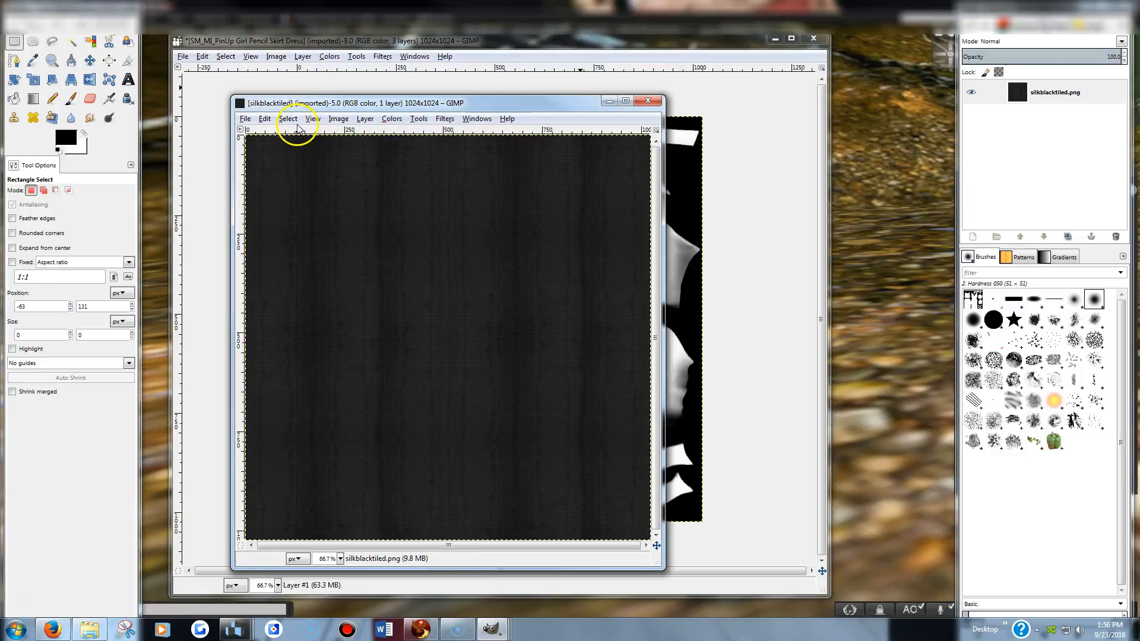
pyautogui.moveTo(263, 122)
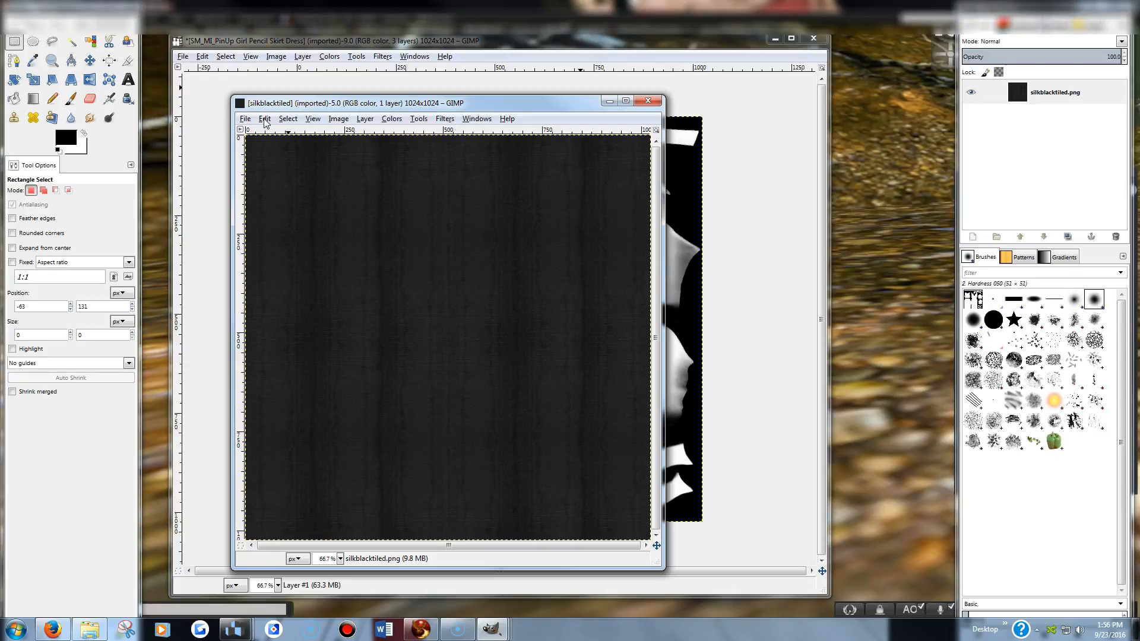
pyautogui.click(264, 119)
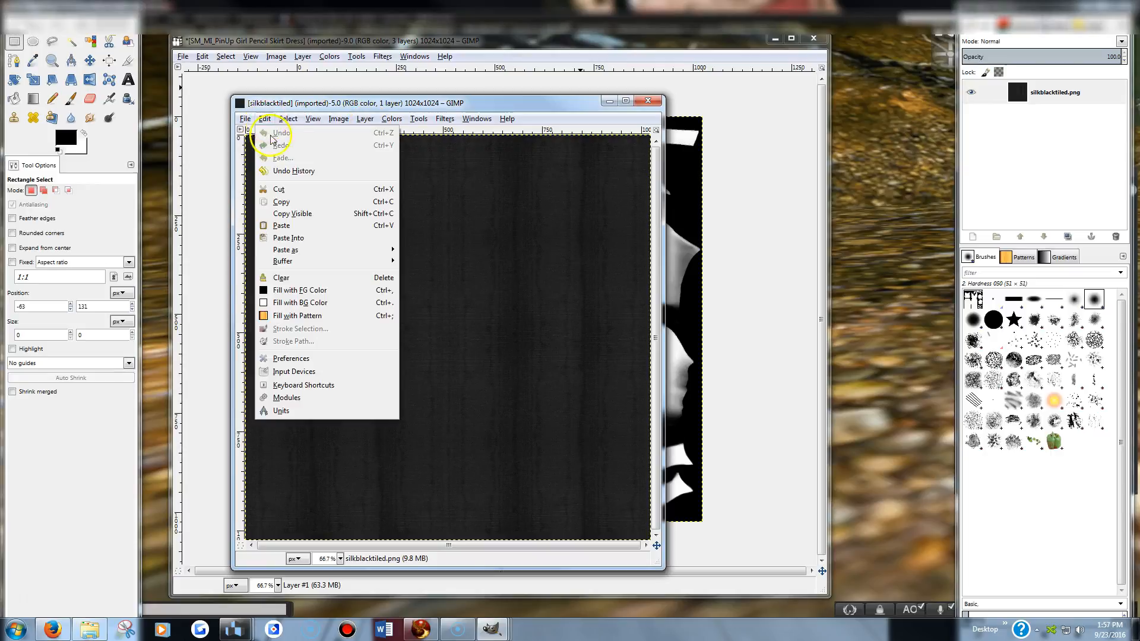
pyautogui.click(281, 201)
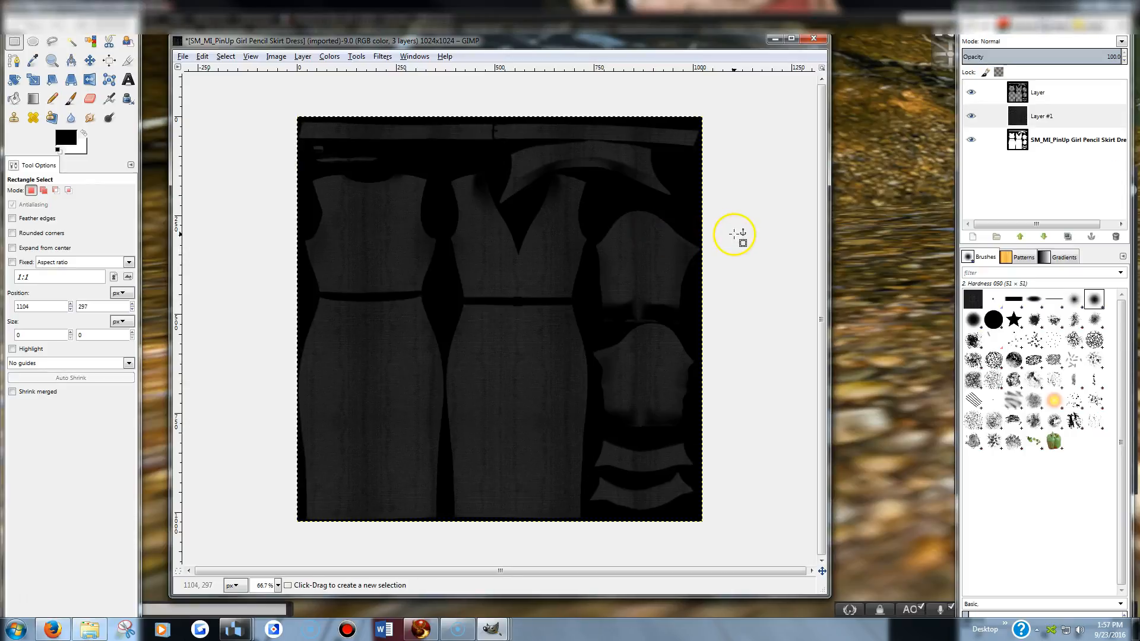
pyautogui.moveTo(476, 318)
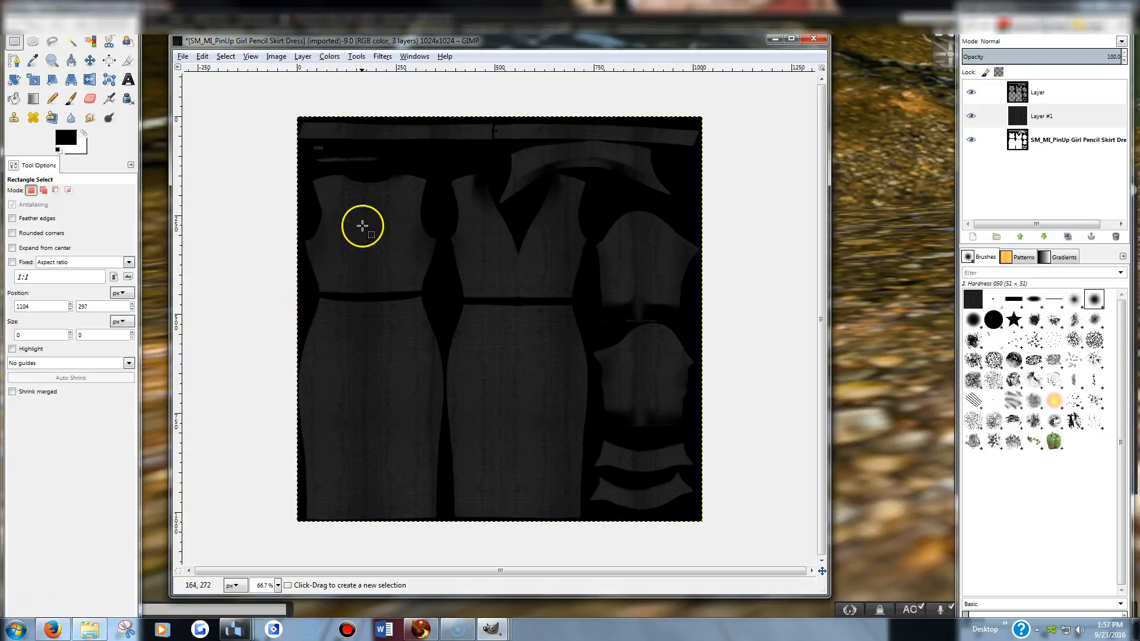
pyautogui.moveTo(375, 259)
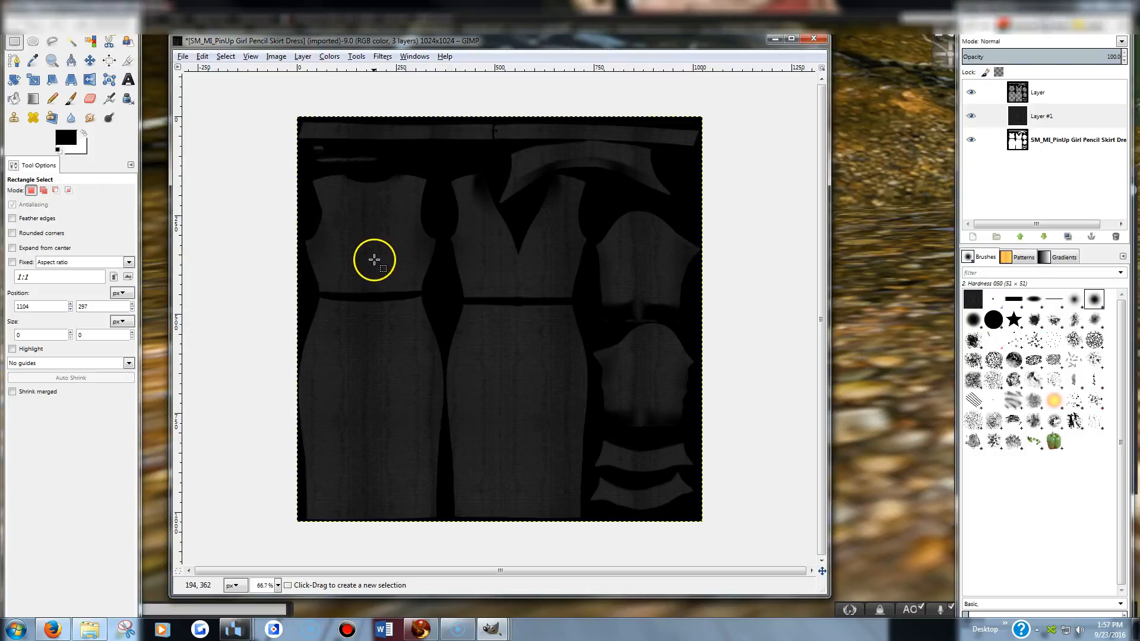
pyautogui.moveTo(417, 240)
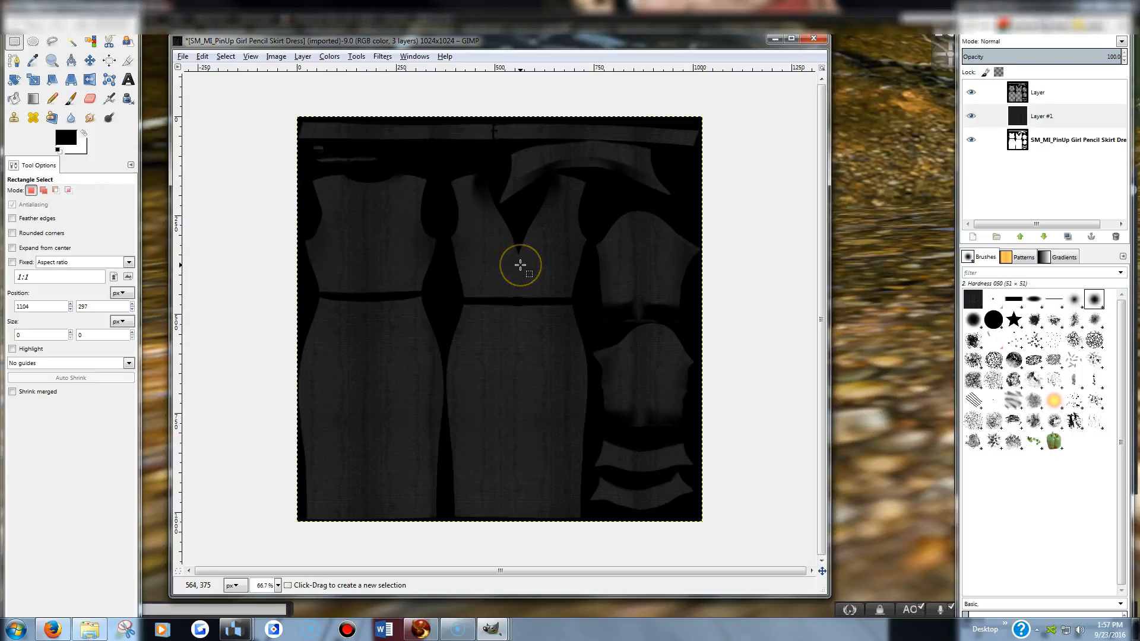
pyautogui.moveTo(631, 256)
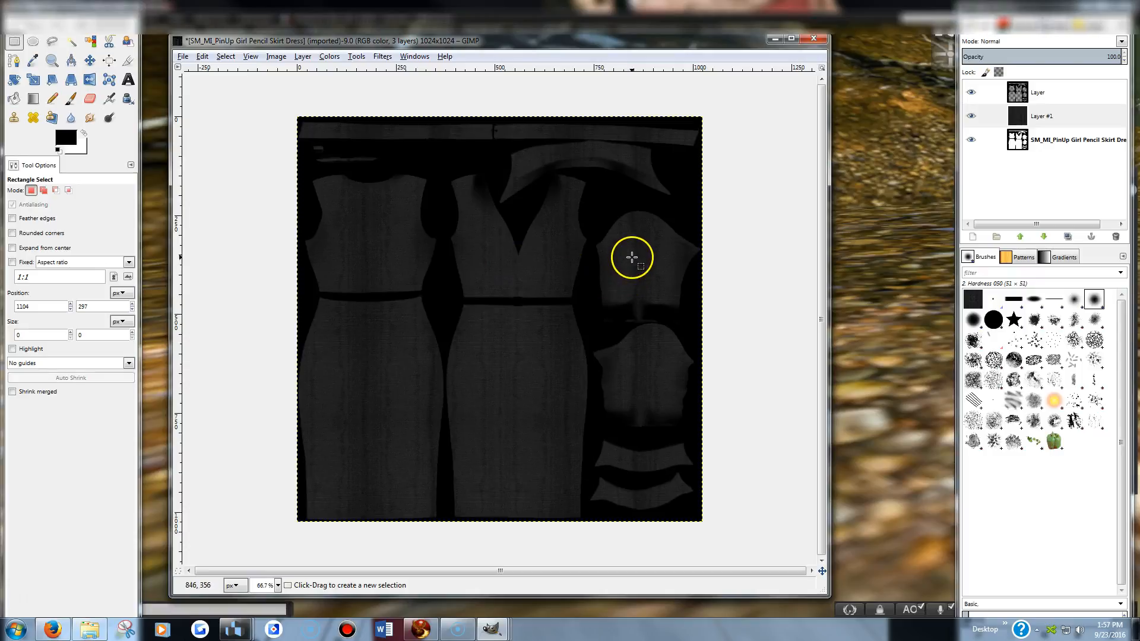
pyautogui.moveTo(621, 283)
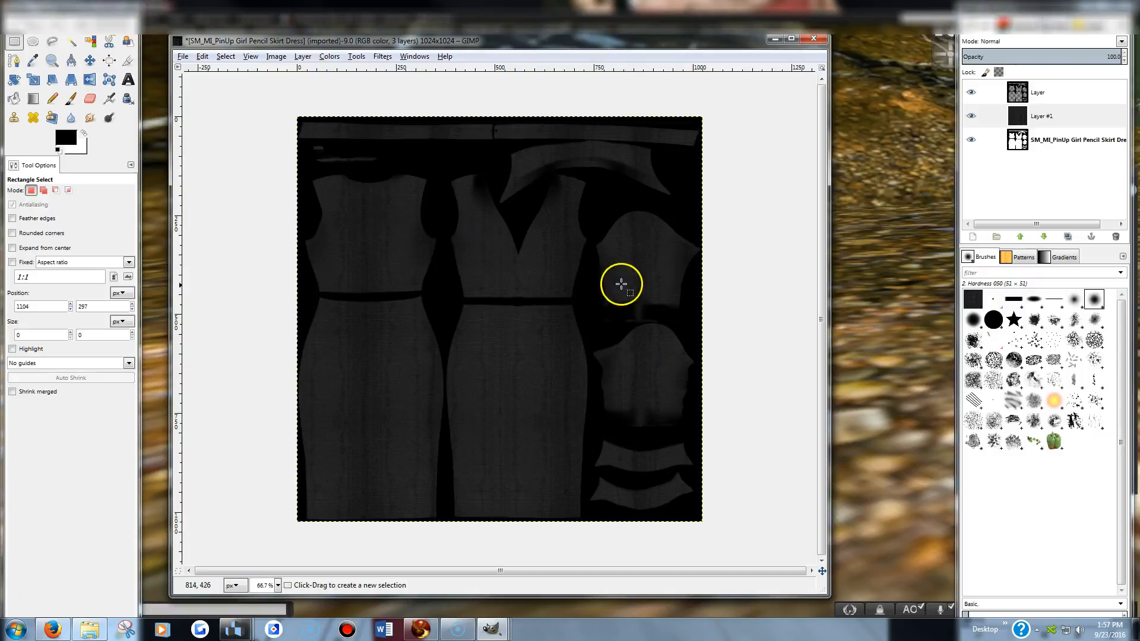
pyautogui.moveTo(520, 429)
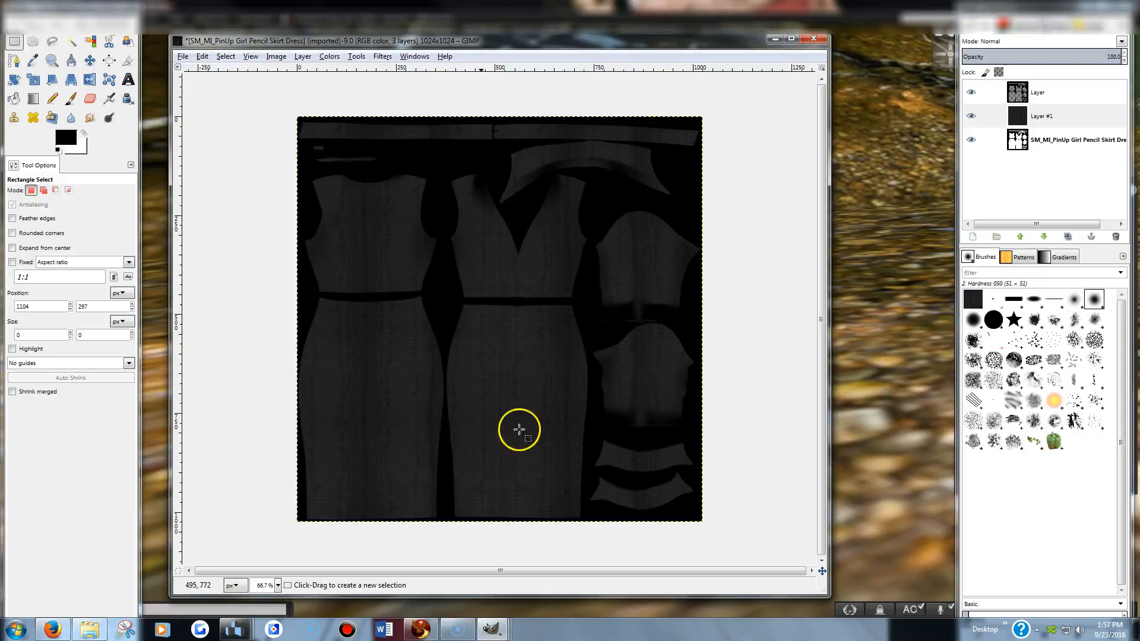
pyautogui.moveTo(512, 392)
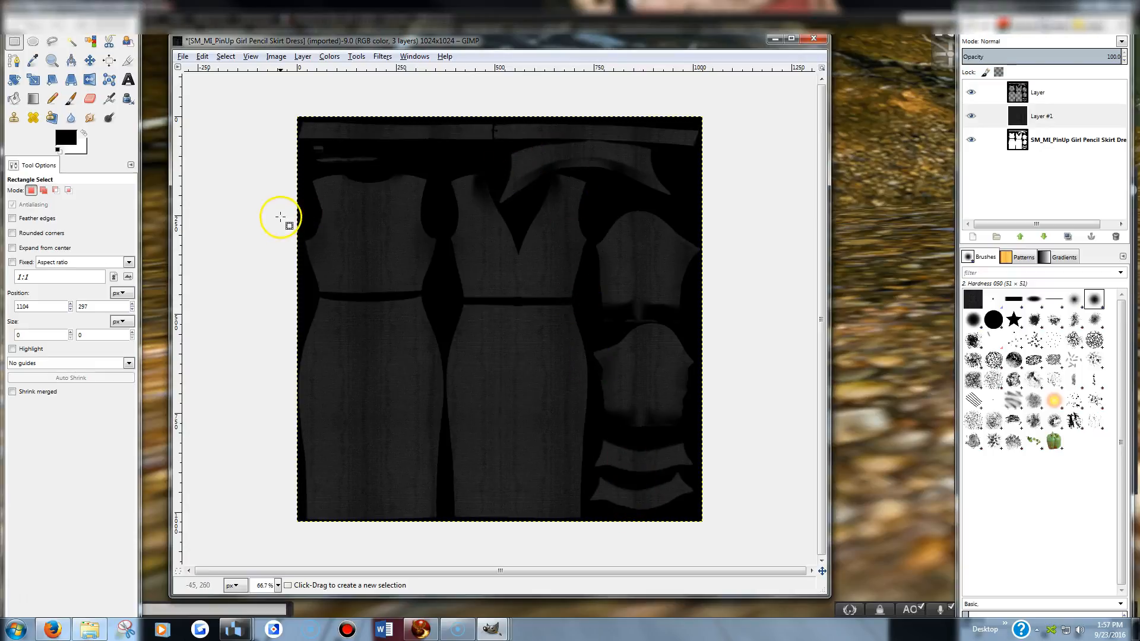
# Outline the bodice and sleeve pieces on Layer #1 with the Free Select tool.
pyautogui.click(52, 42)
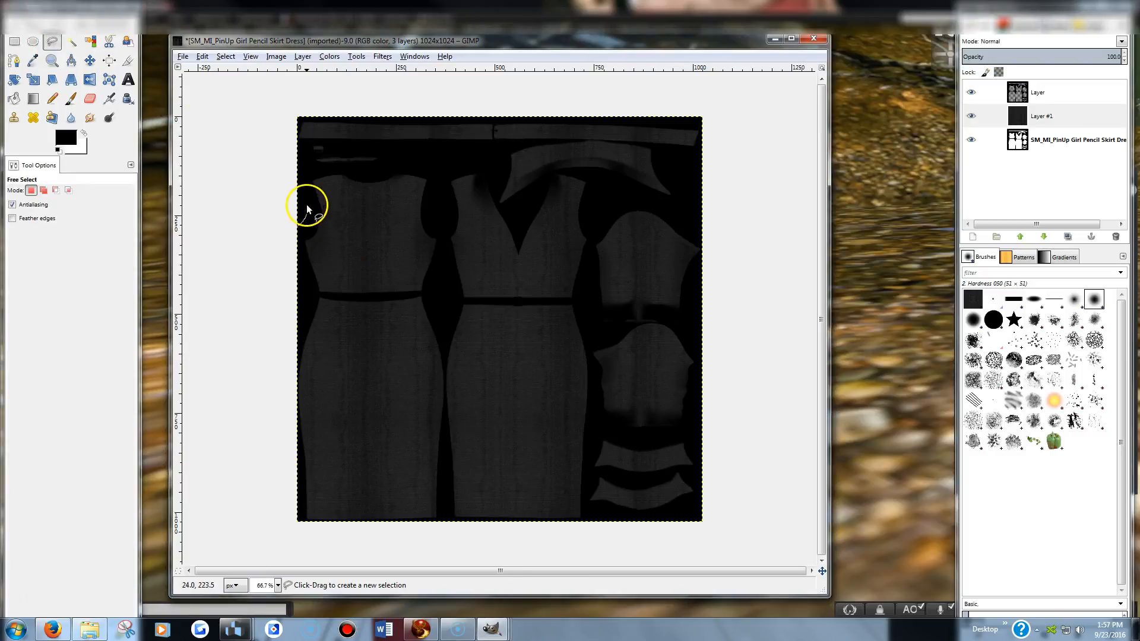
pyautogui.click(305, 204)
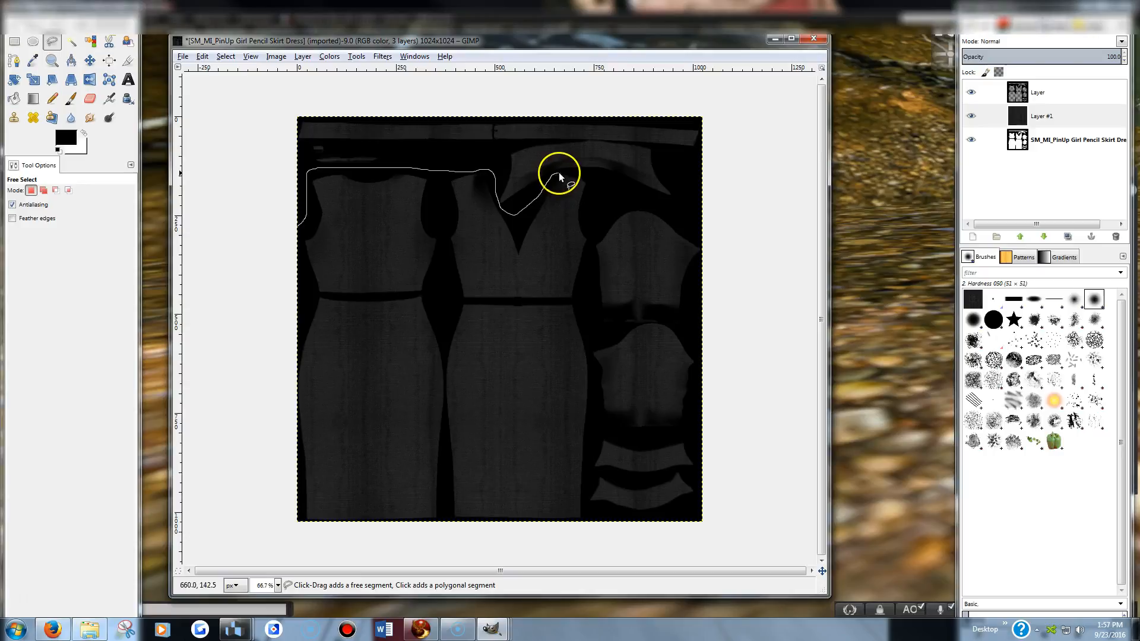
pyautogui.click(592, 284)
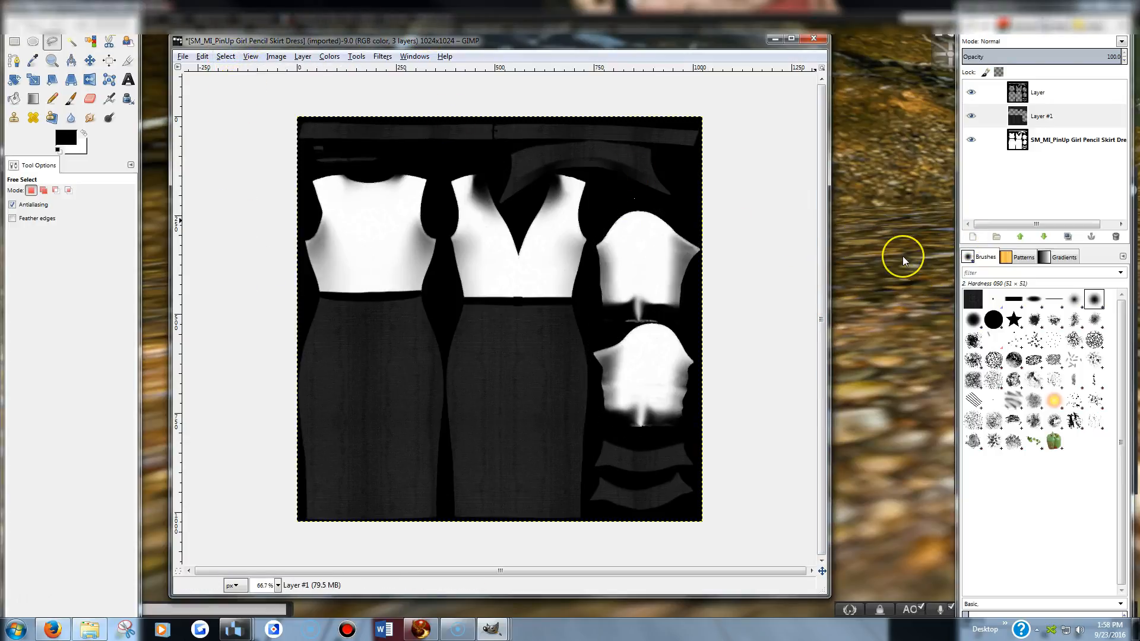
pyautogui.moveTo(901, 260)
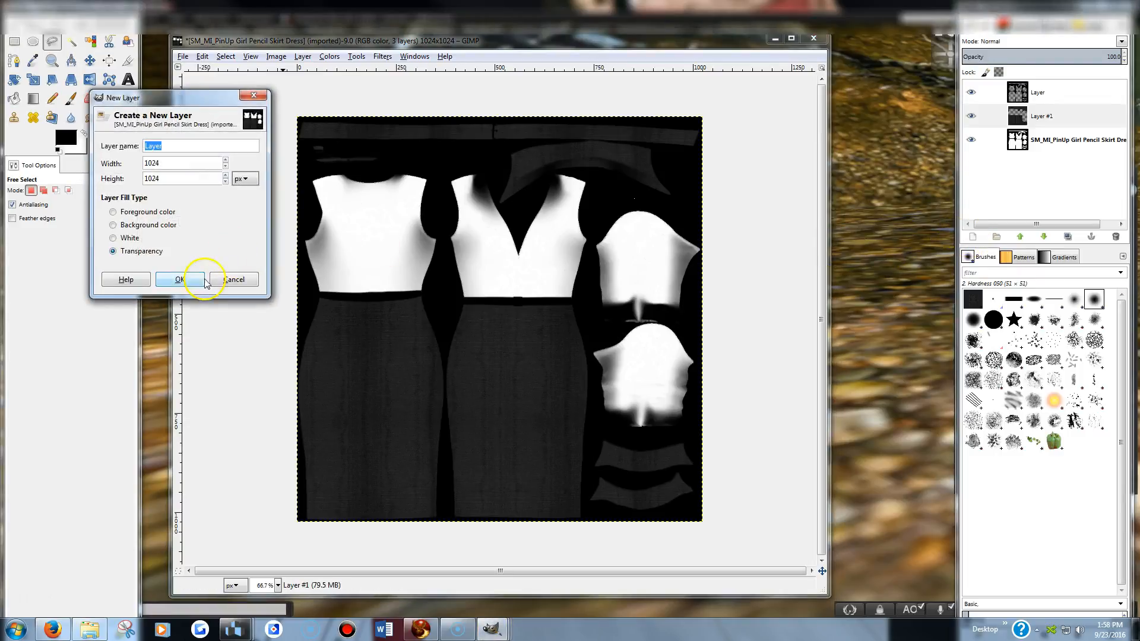
# Create transparent Layer #2 and paste the pinkdottiled polka-dot pattern onto it.
pyautogui.click(179, 279)
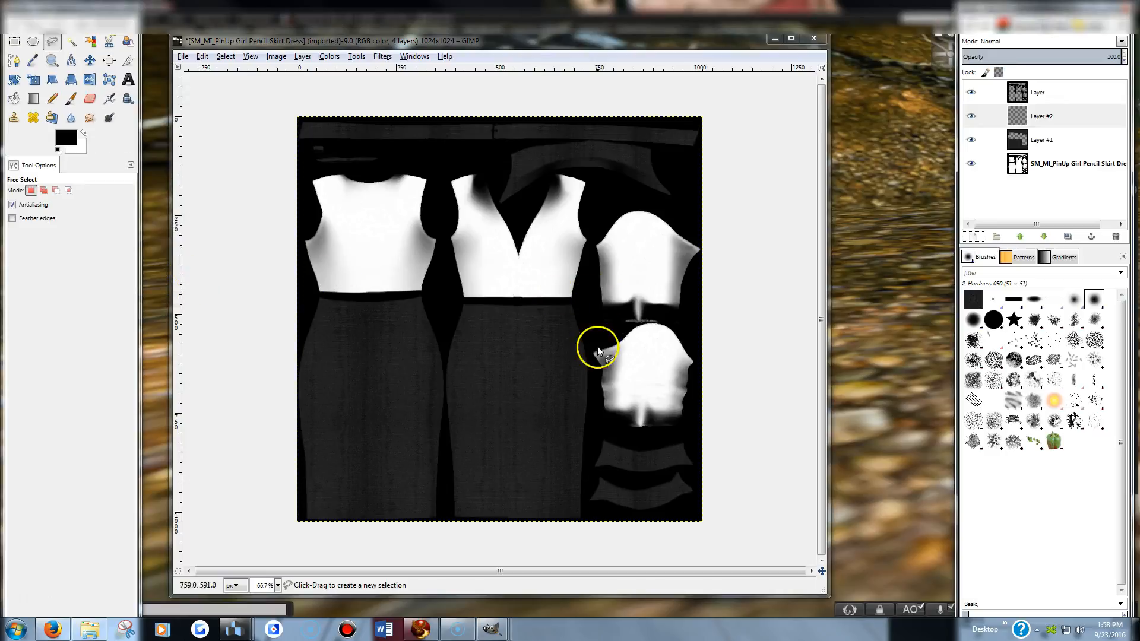
pyautogui.moveTo(418, 629)
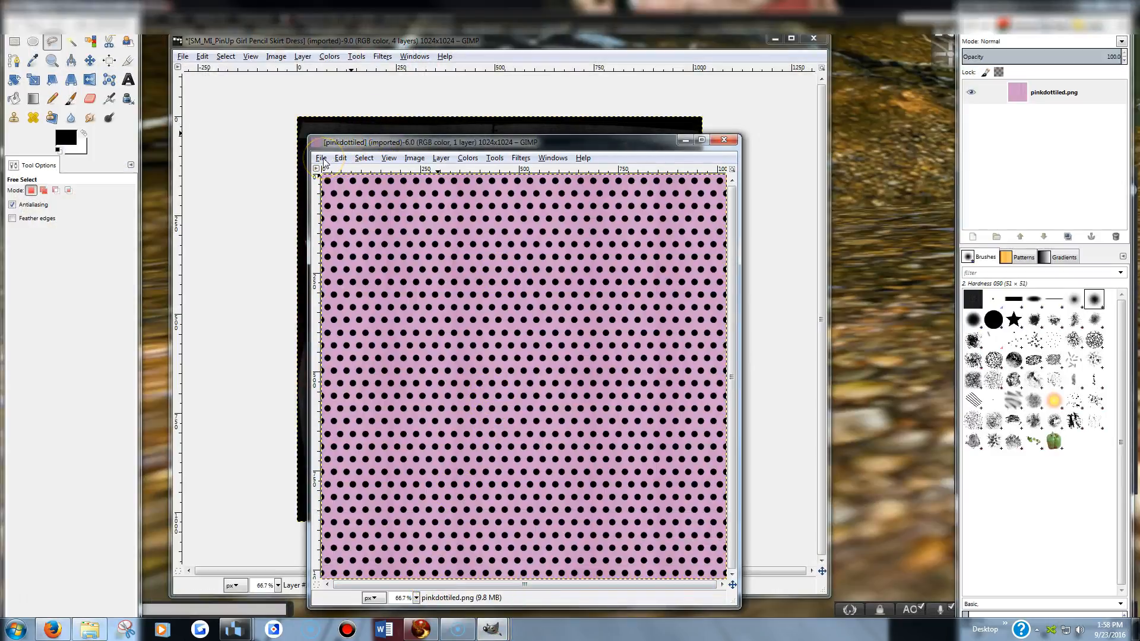
pyautogui.moveTo(340, 158)
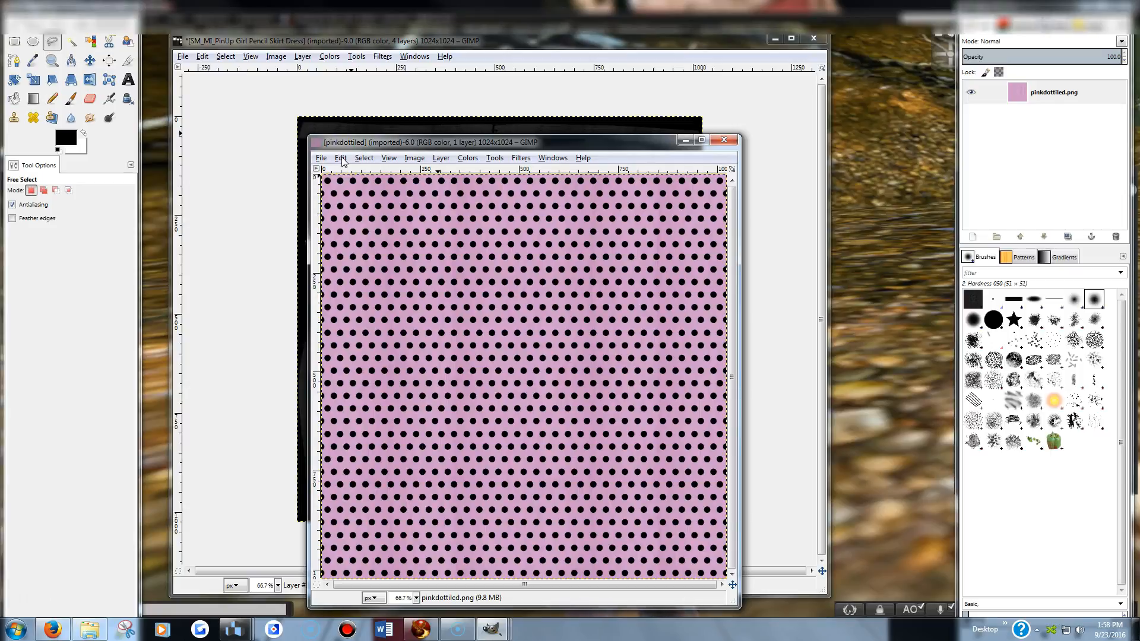
pyautogui.click(340, 158)
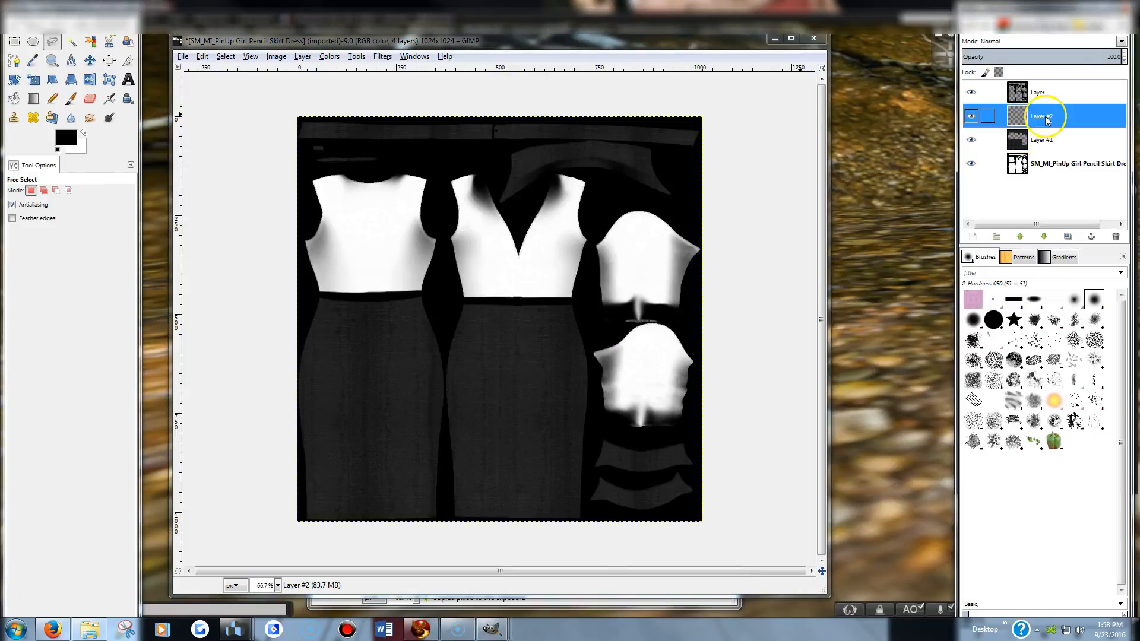
pyautogui.click(202, 56)
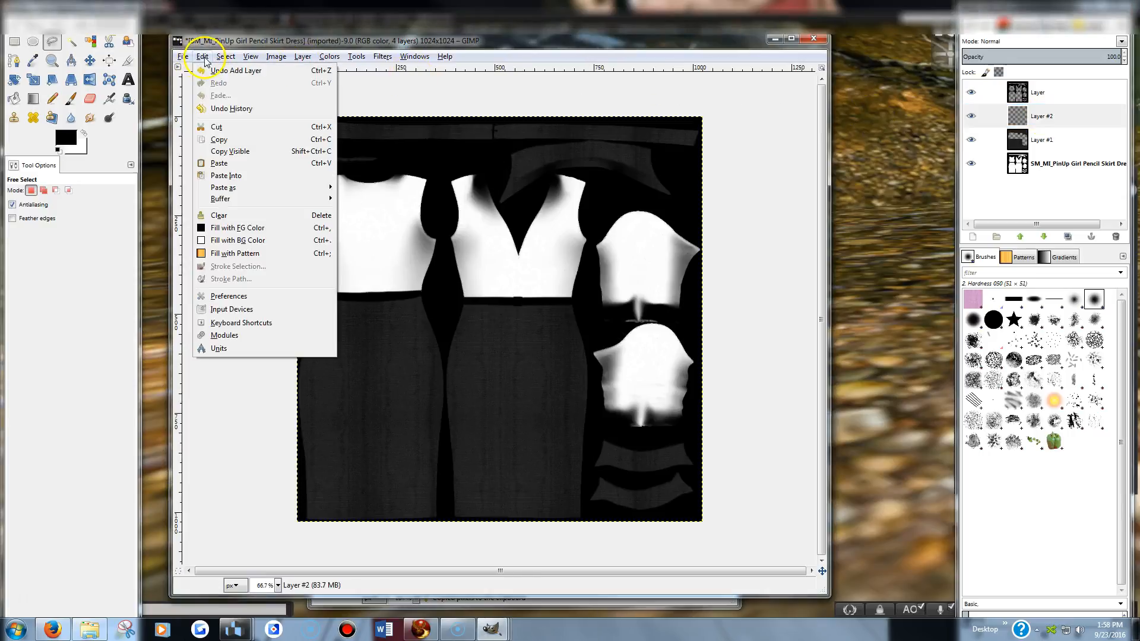
pyautogui.click(227, 176)
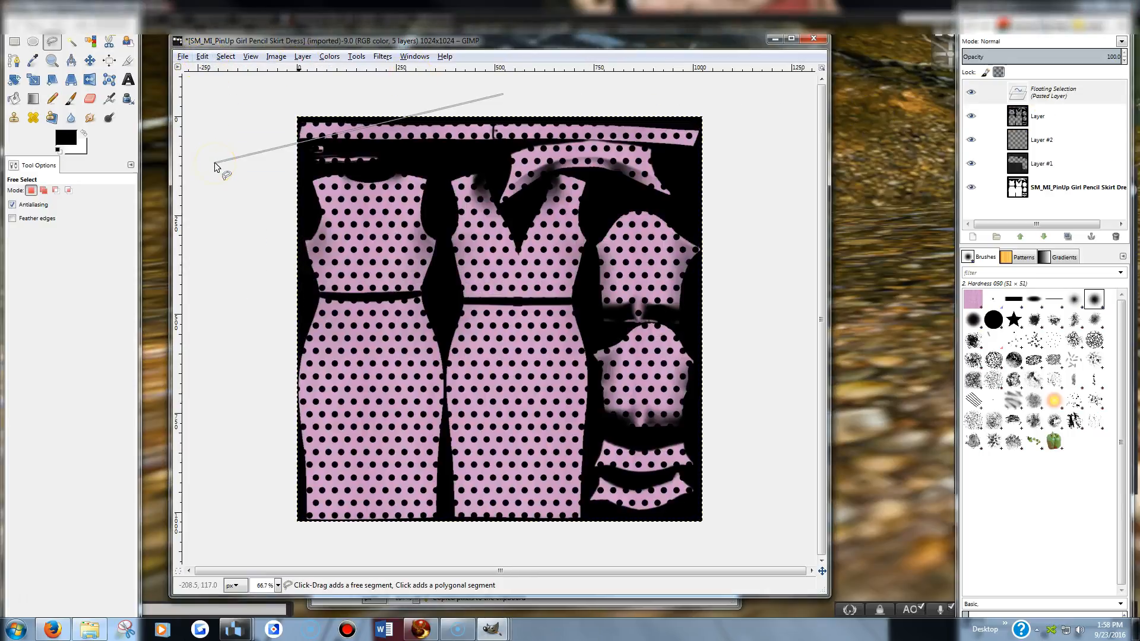
pyautogui.moveTo(235, 146)
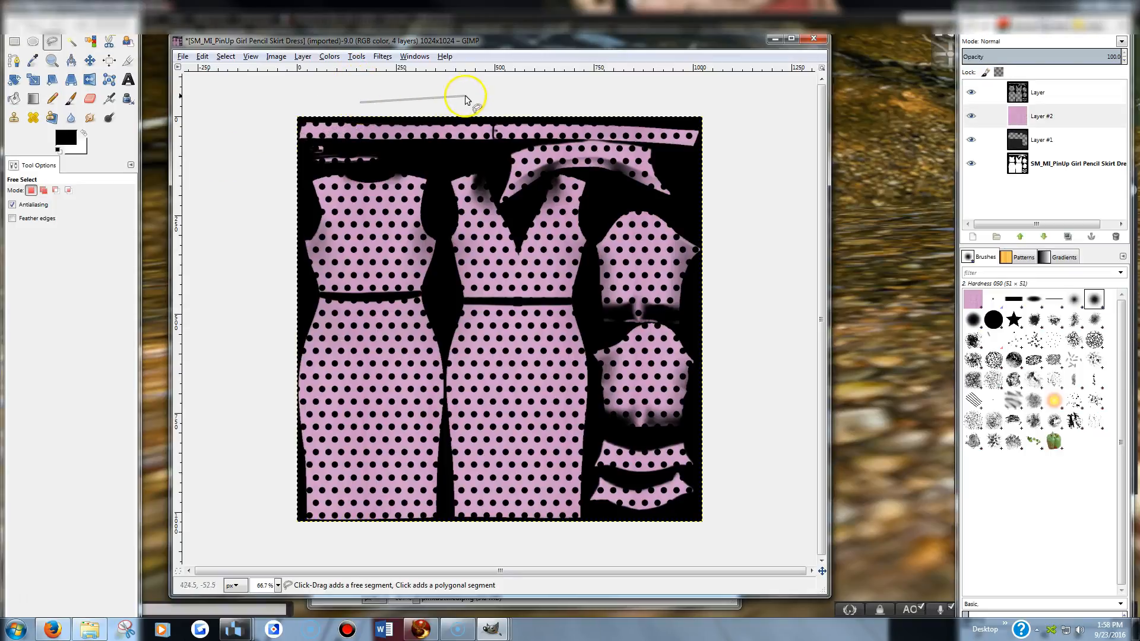
pyautogui.moveTo(33, 59)
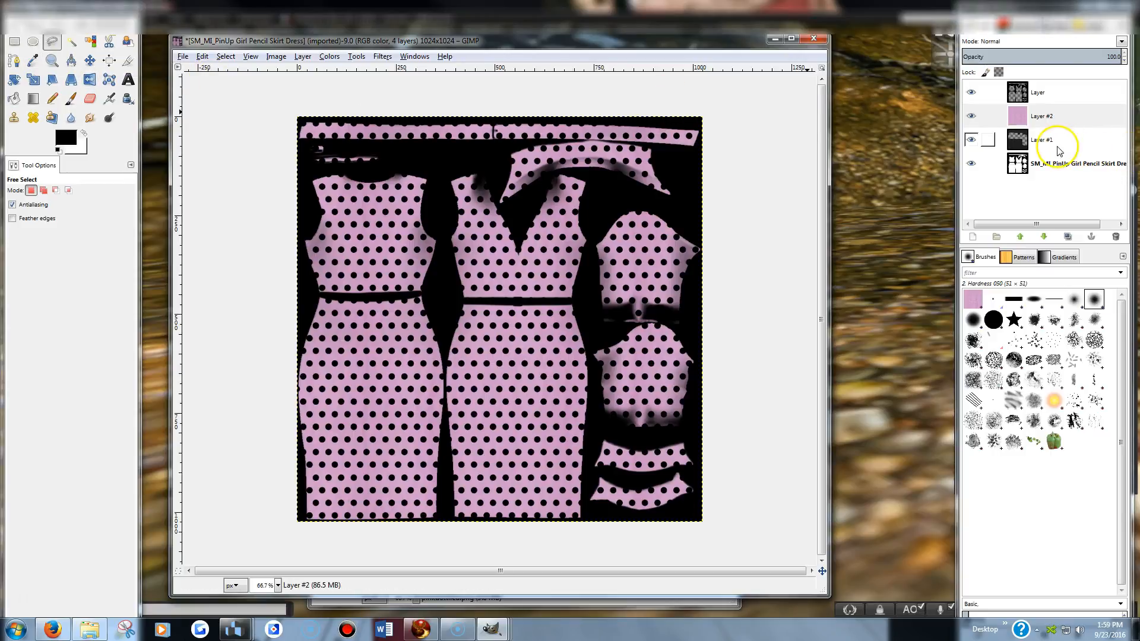
# Select Layer #1, the layer with the white bodice shapes, for restacking.
pyautogui.click(1047, 115)
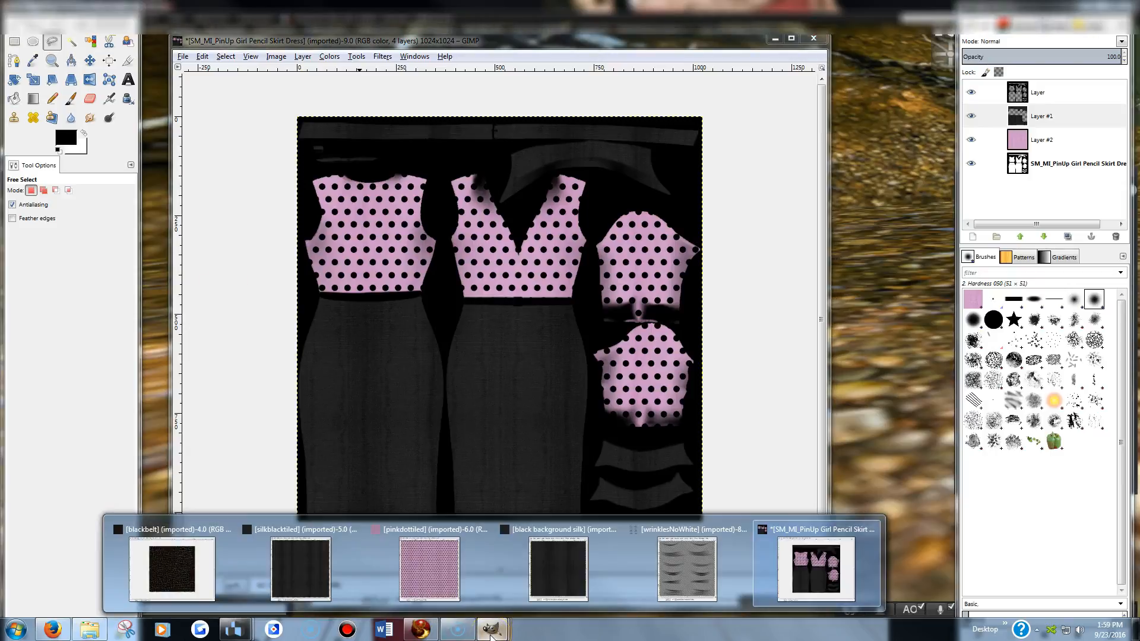
# Copy a full-width rectangular strip from the top of the black belt texture.
pyautogui.click(172, 570)
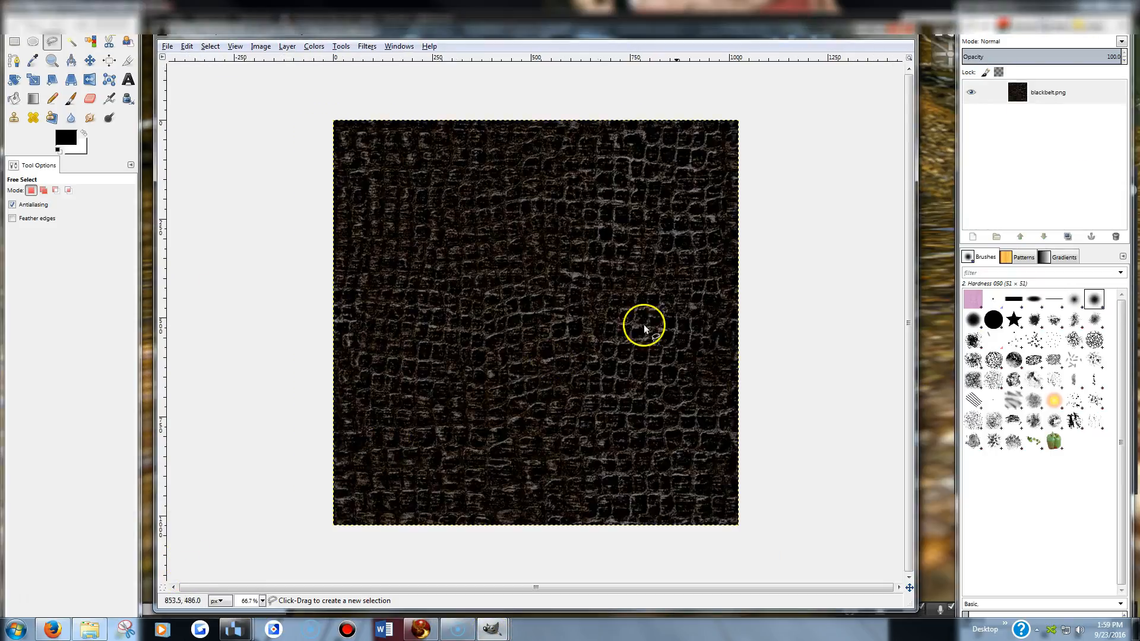
pyautogui.moveTo(764, 264)
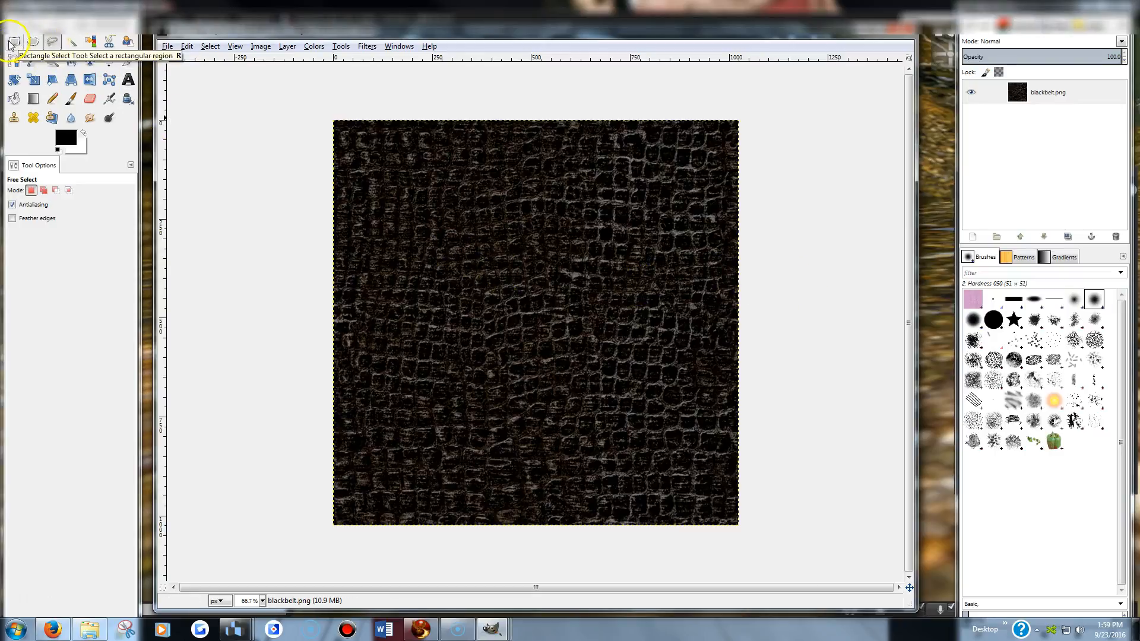
pyautogui.click(13, 42)
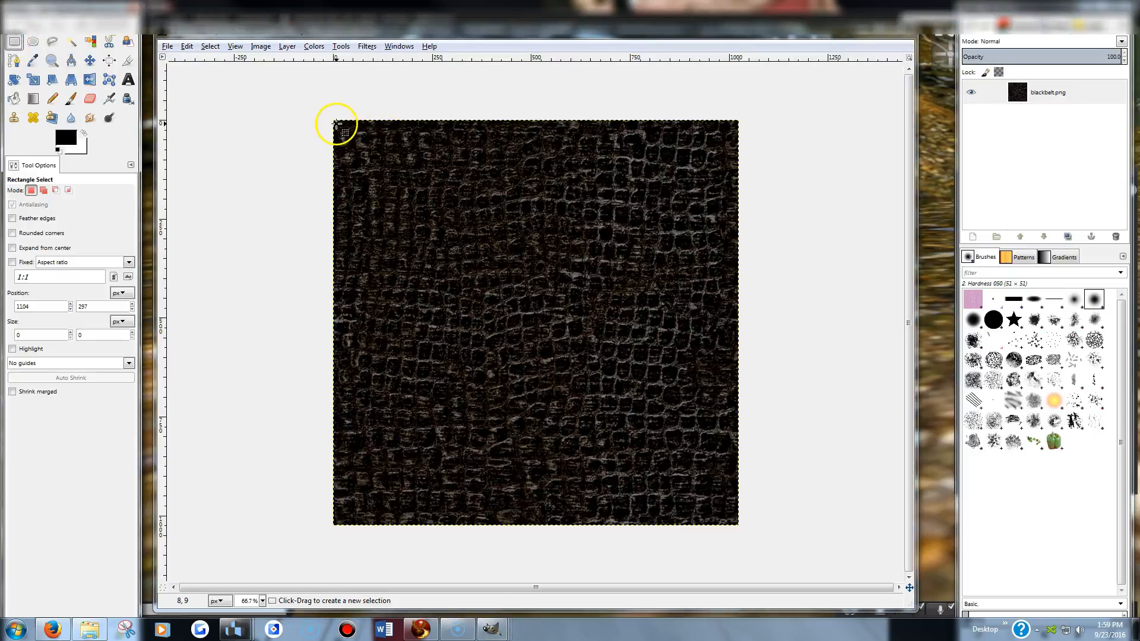
pyautogui.moveTo(337, 122); pyautogui.dragTo(670, 247)
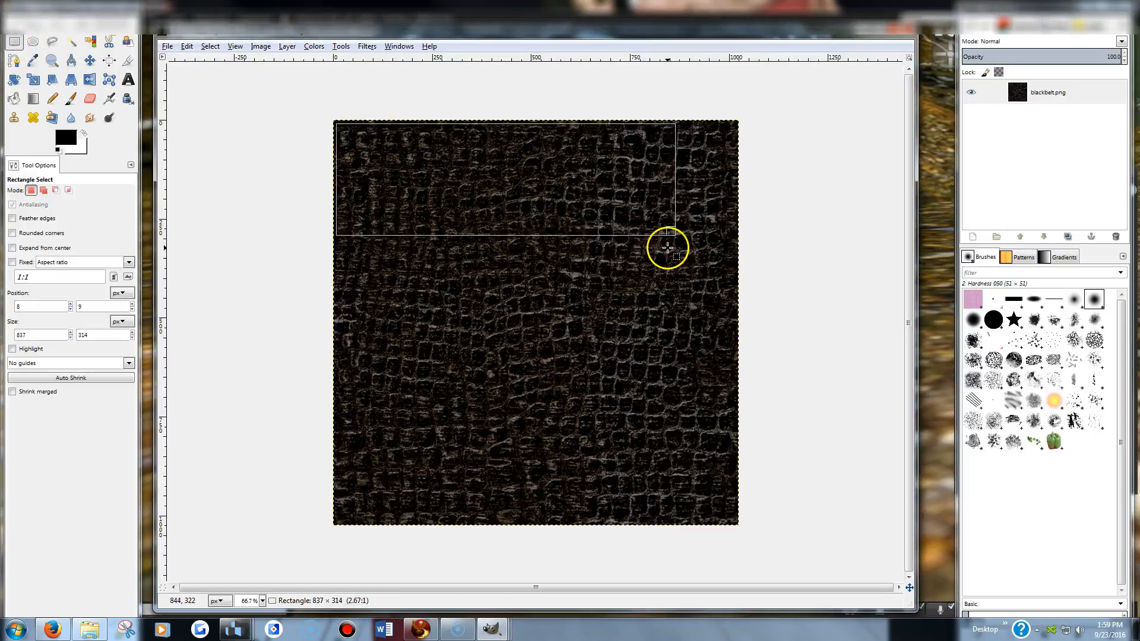
pyautogui.moveTo(667, 246); pyautogui.dragTo(740, 231)
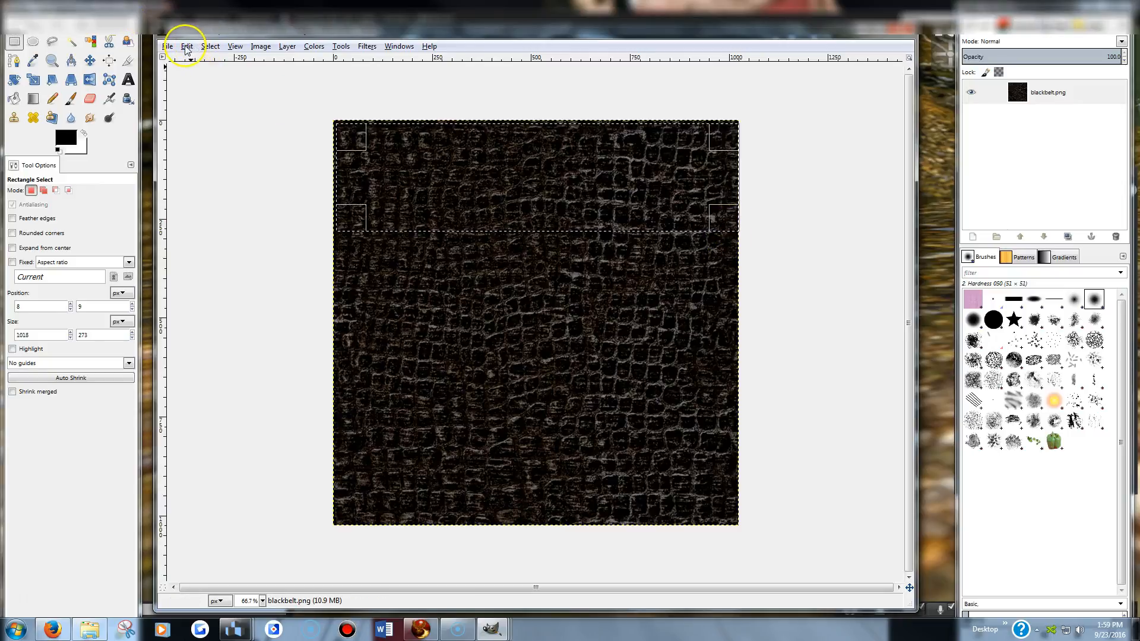
pyautogui.click(186, 46)
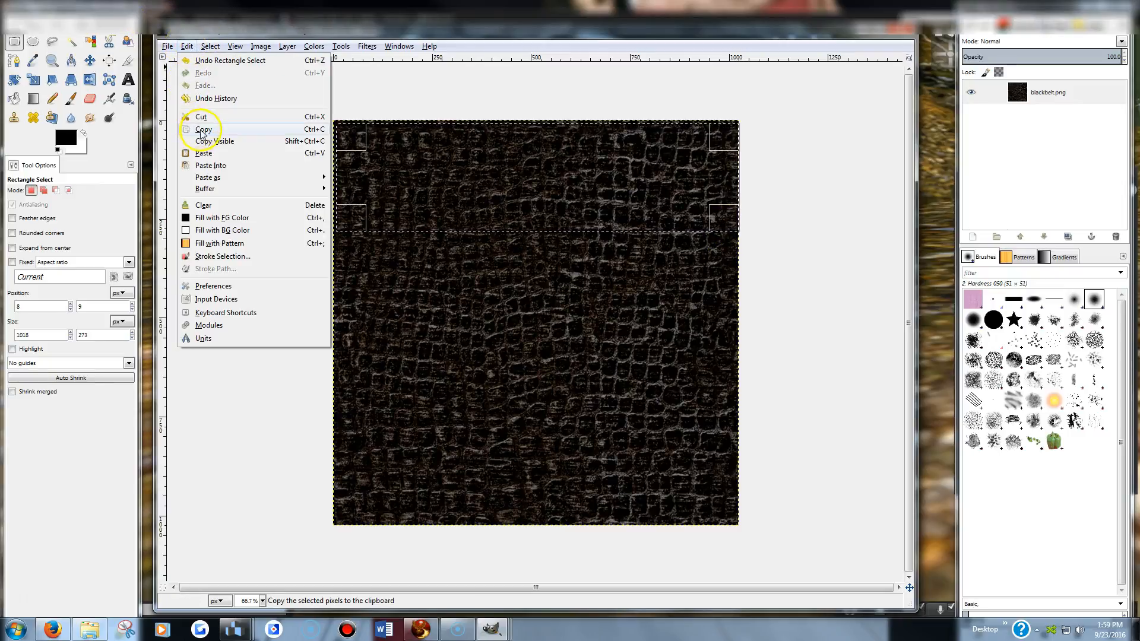
pyautogui.click(204, 129)
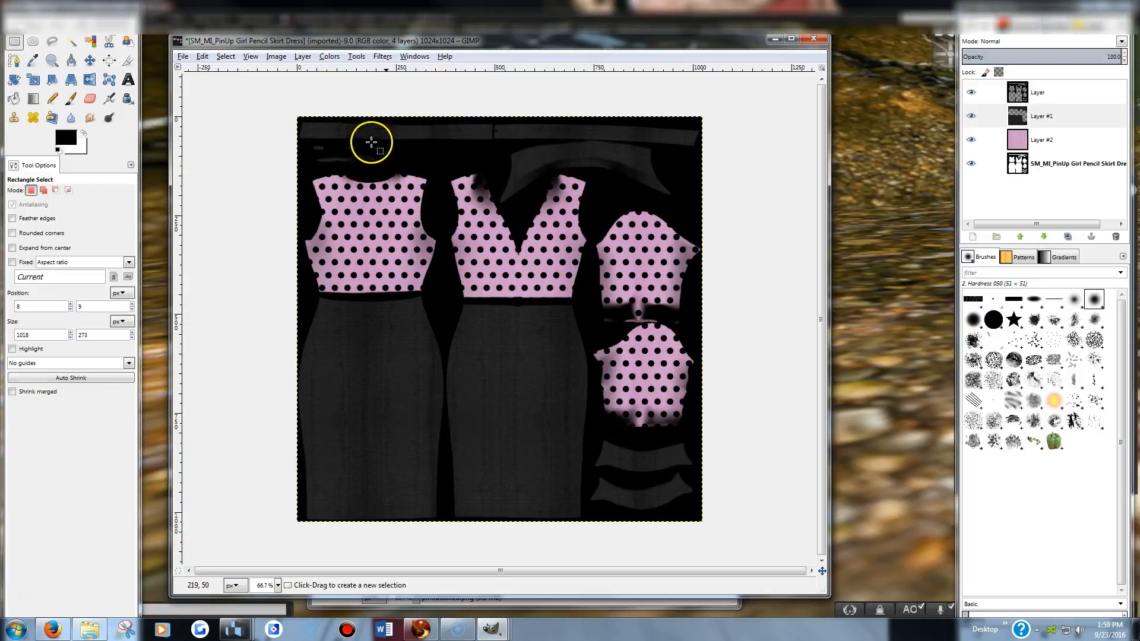
pyautogui.moveTo(383, 136)
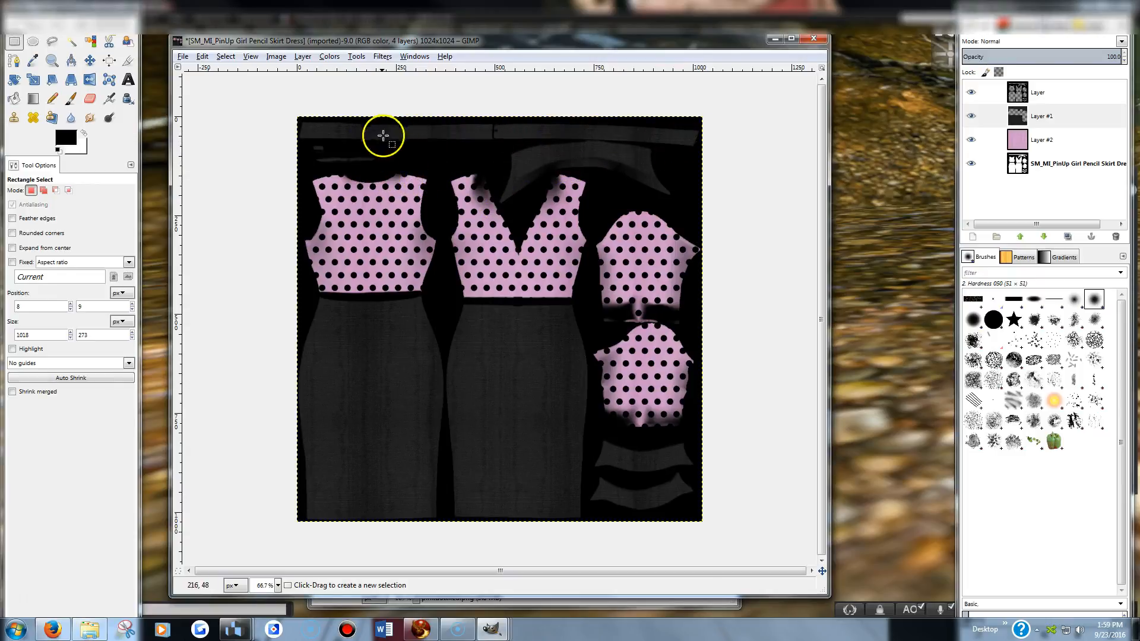
pyautogui.moveTo(400, 331)
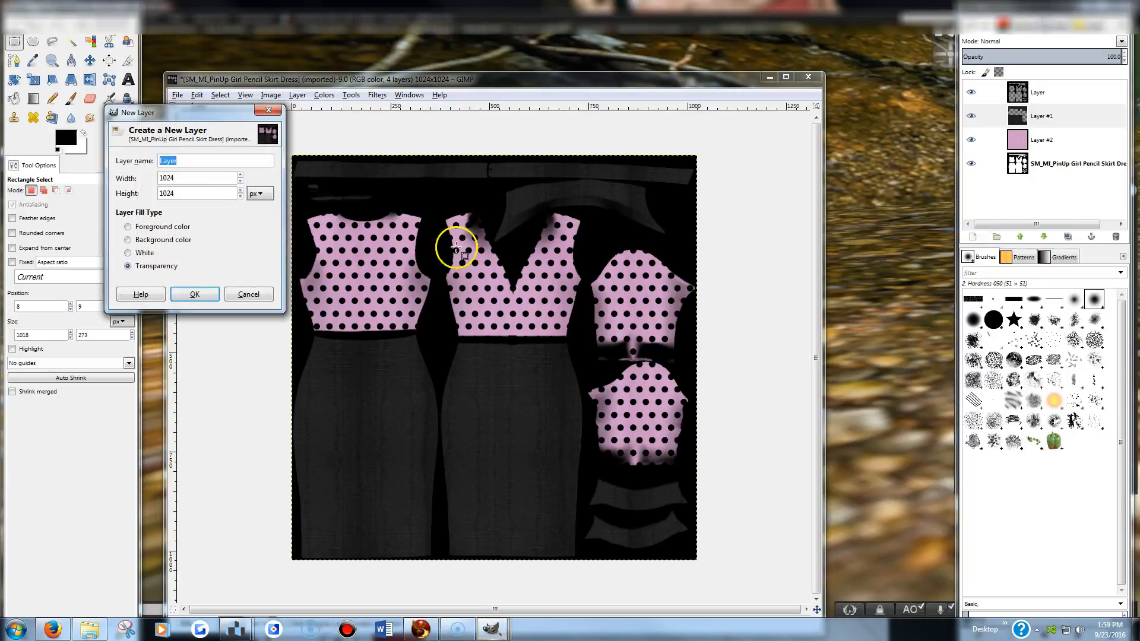
# Paste the copied belt strip onto new Layer #3 across the dress template's top.
pyautogui.click(194, 294)
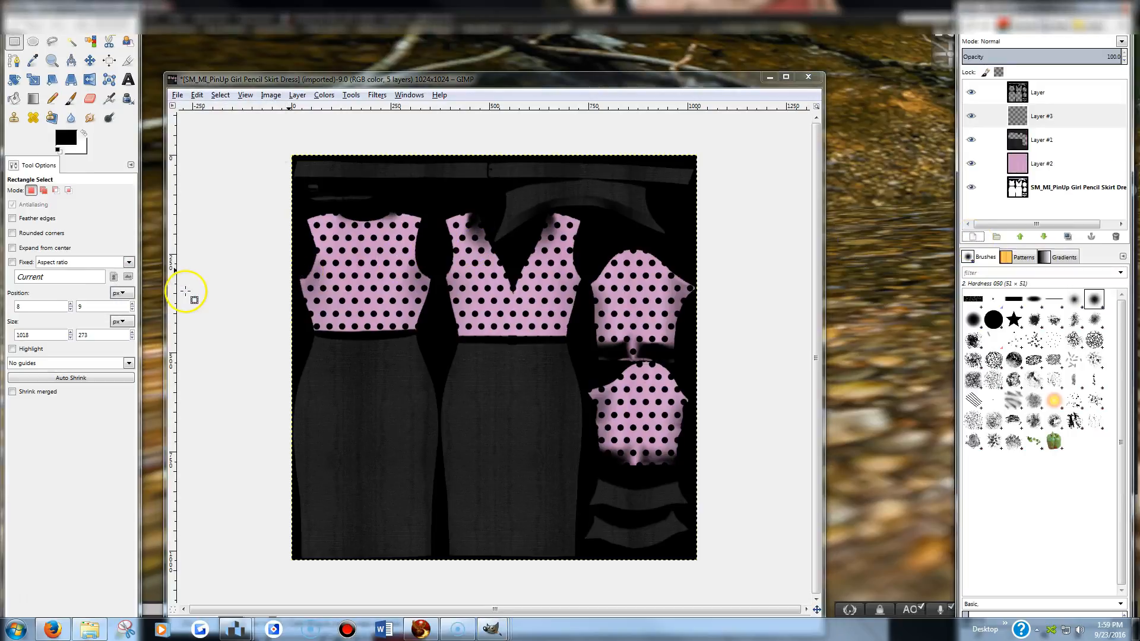
pyautogui.moveTo(207, 287)
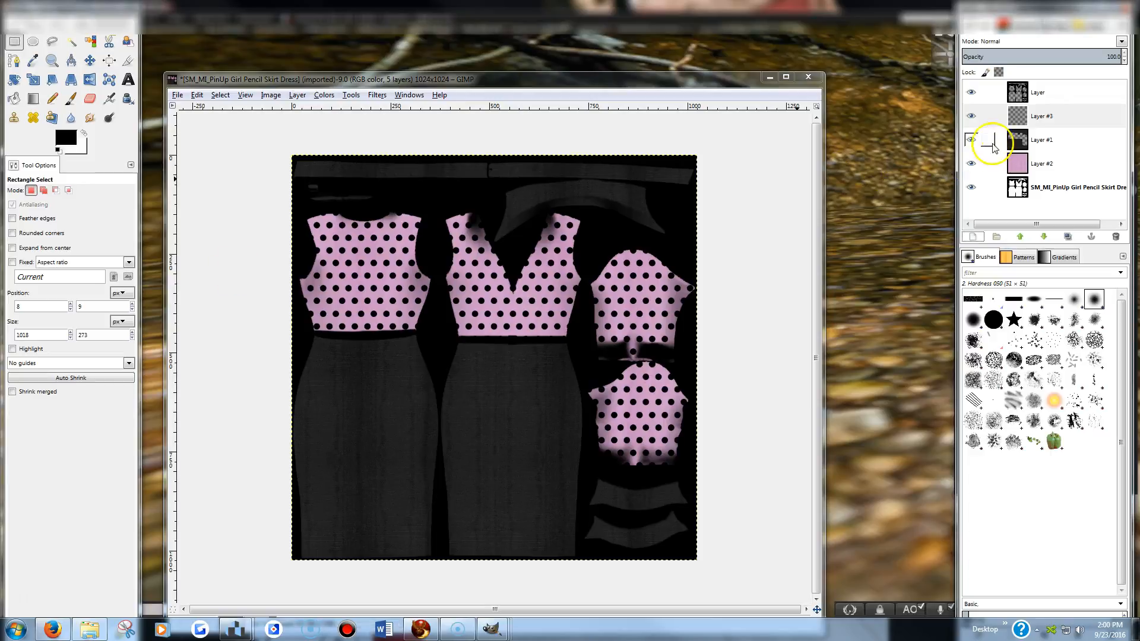
pyautogui.click(1041, 116)
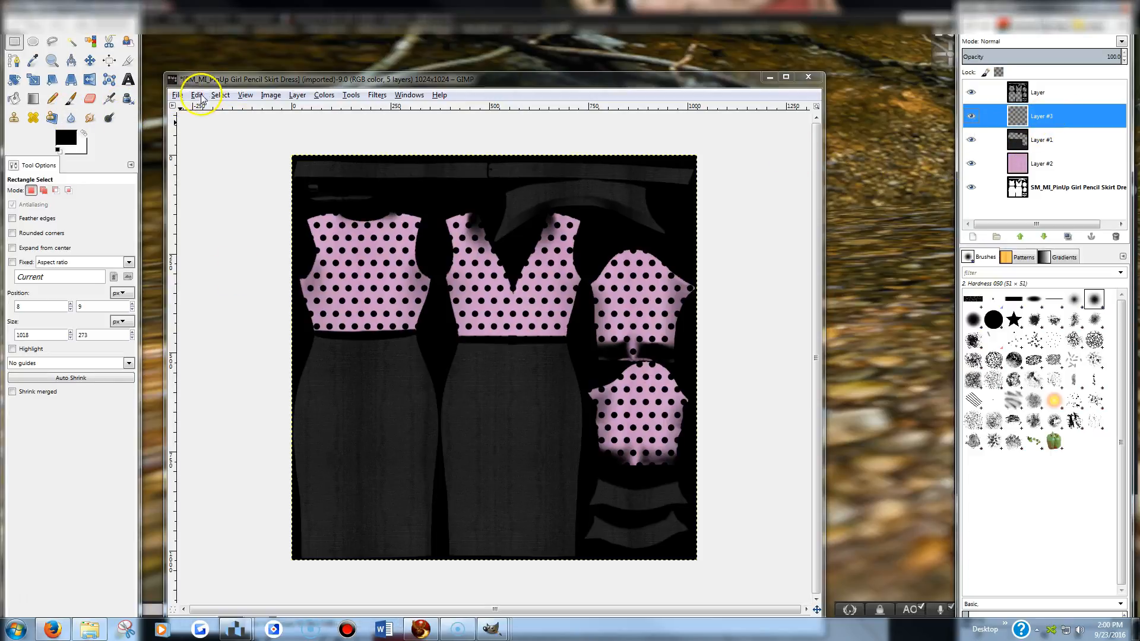
pyautogui.click(197, 95)
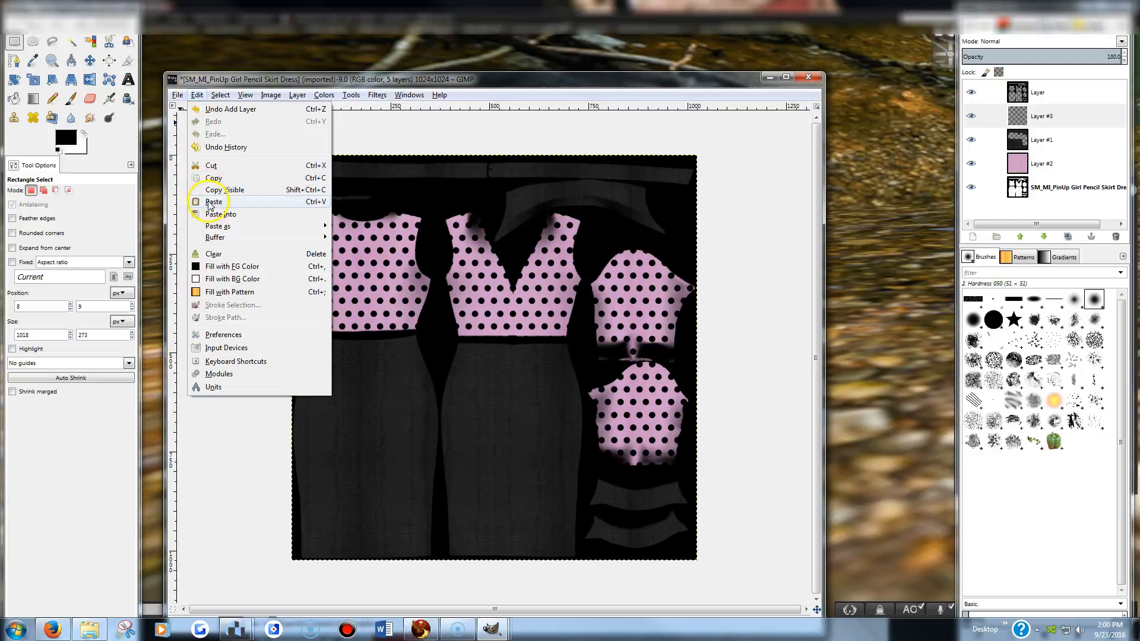
pyautogui.click(213, 201)
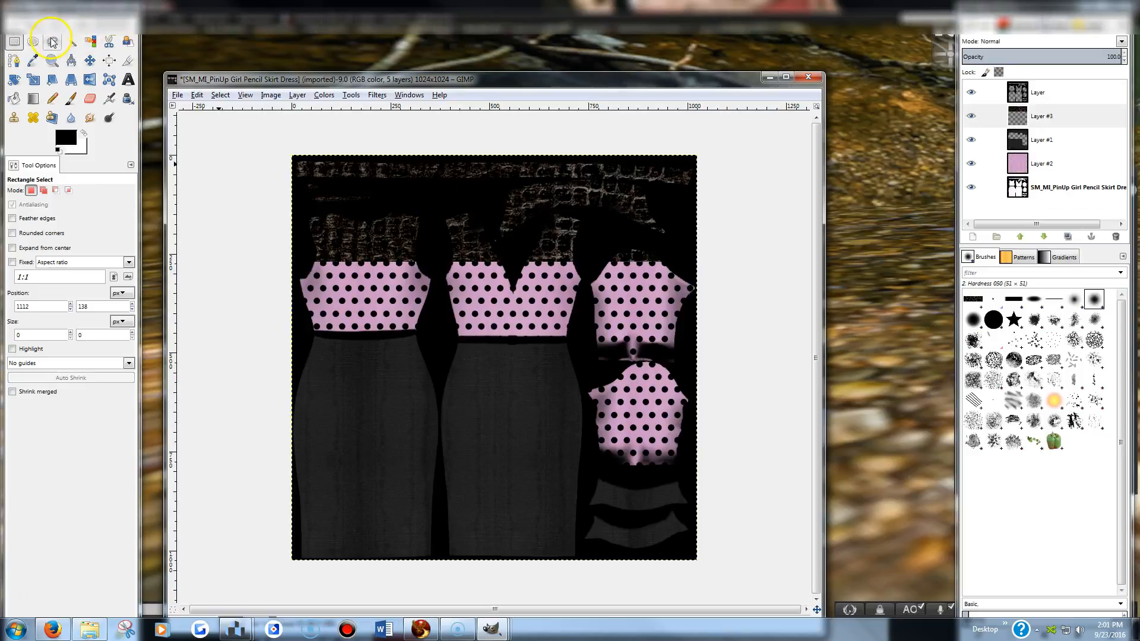
pyautogui.moveTo(53, 45)
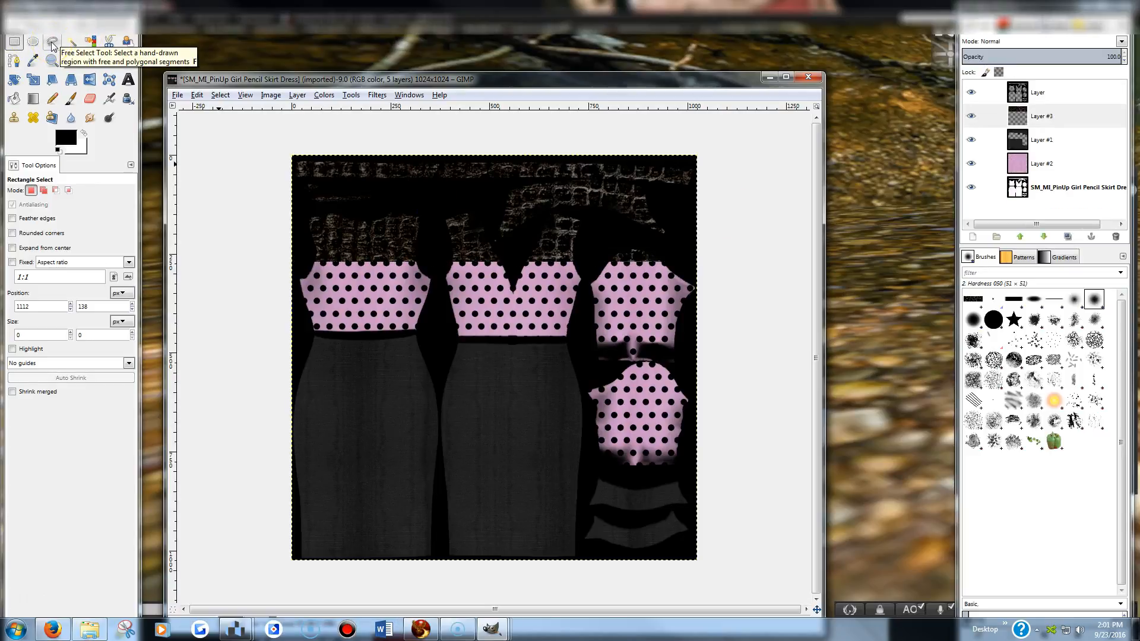
# Outline the crackly brown texture above the polka-dot bodices with a freehand selection.
pyautogui.click(53, 42)
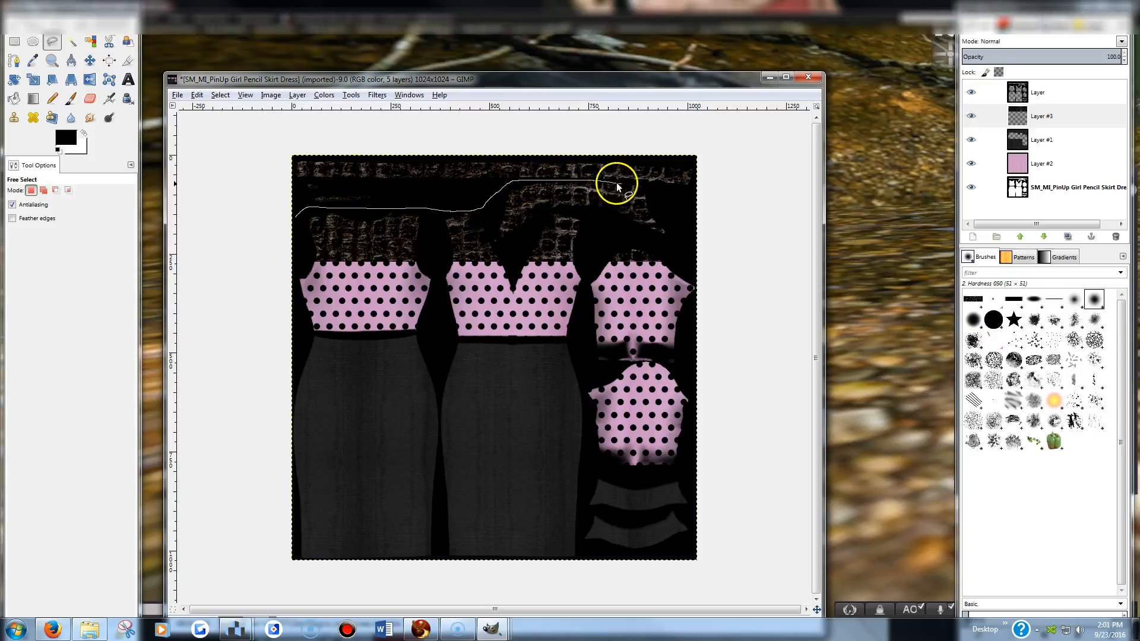
pyautogui.moveTo(618, 182); pyautogui.dragTo(527, 291)
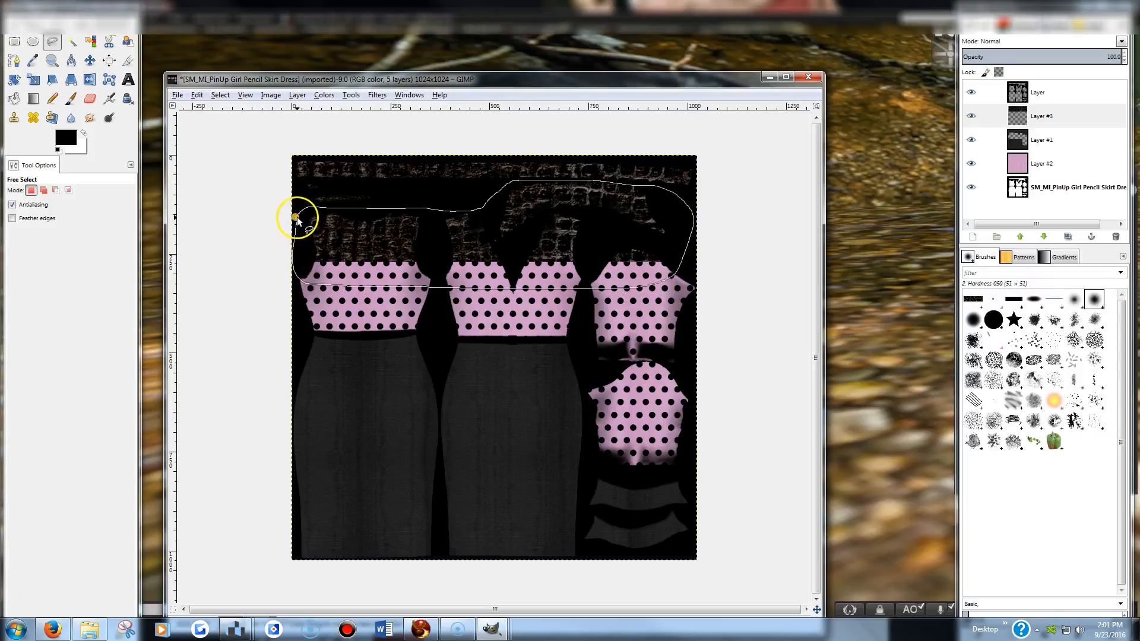
pyautogui.click(296, 220)
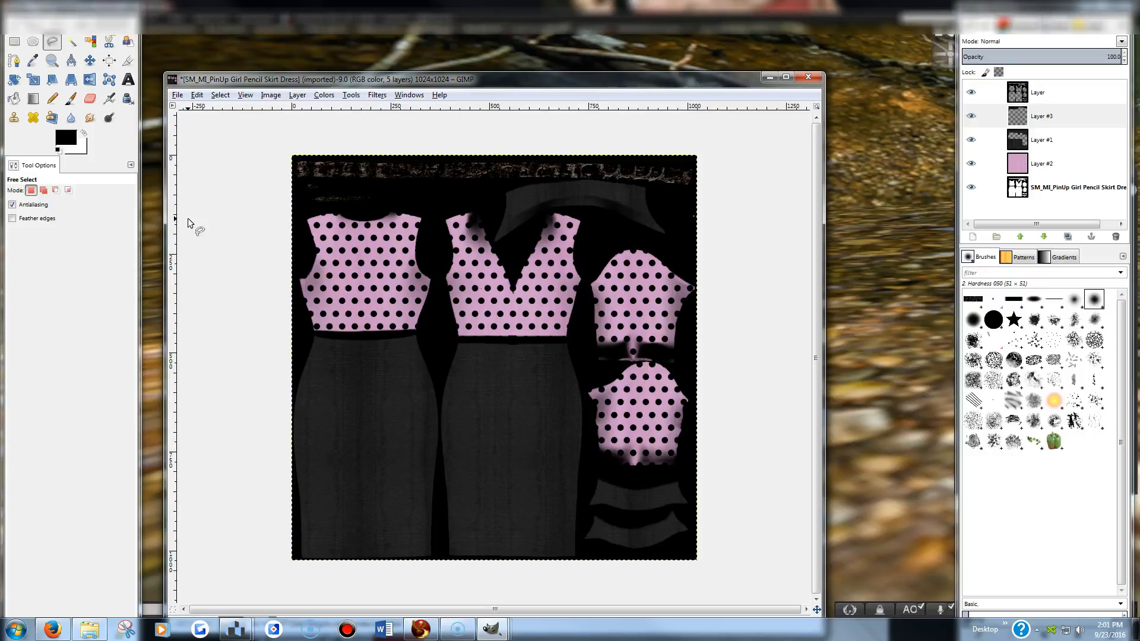
pyautogui.moveTo(334, 374)
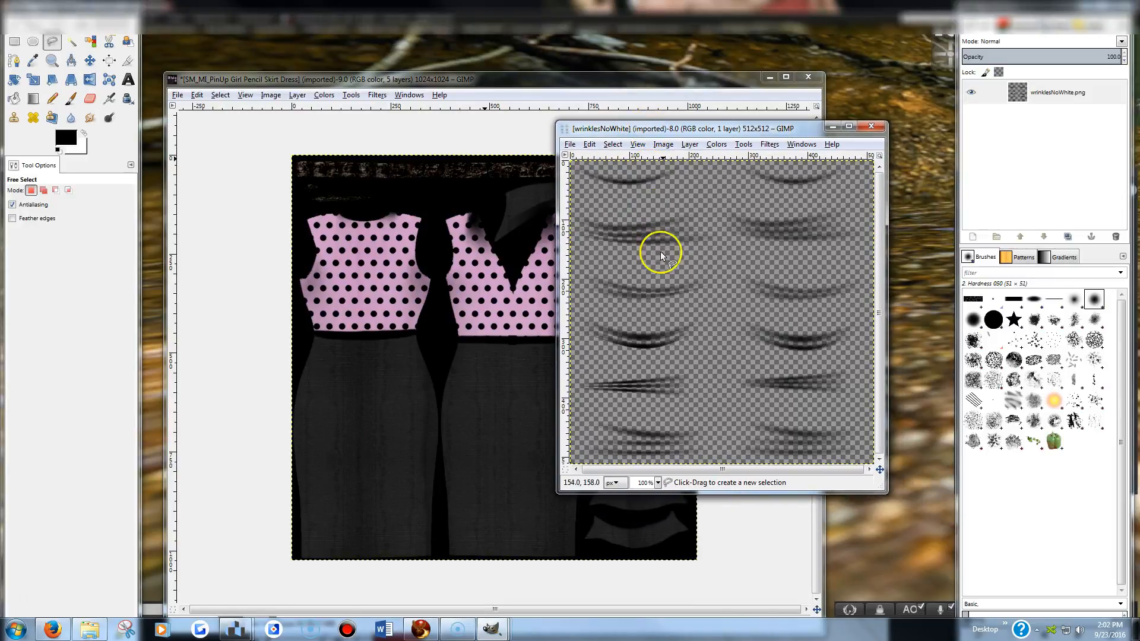
pyautogui.moveTo(680, 279)
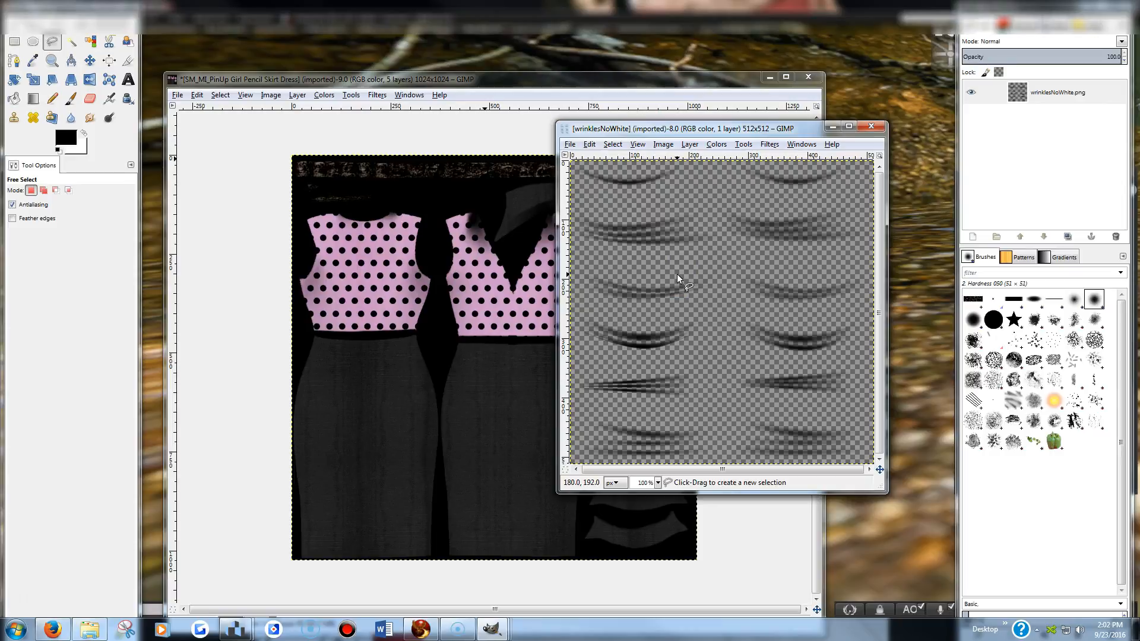
pyautogui.moveTo(724, 325)
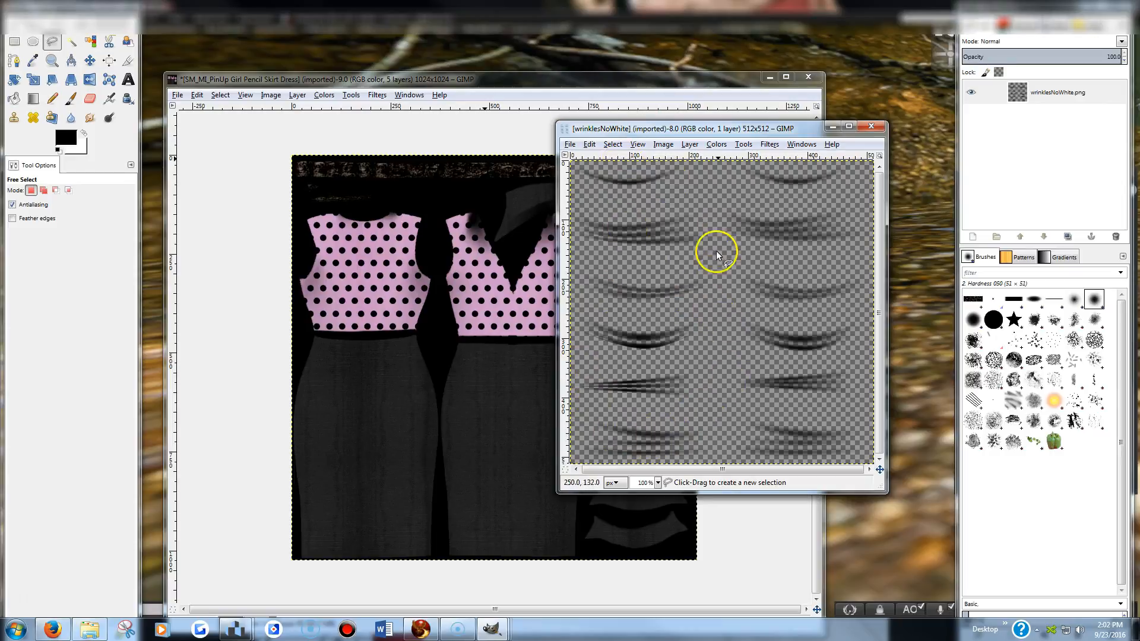
pyautogui.moveTo(658, 369)
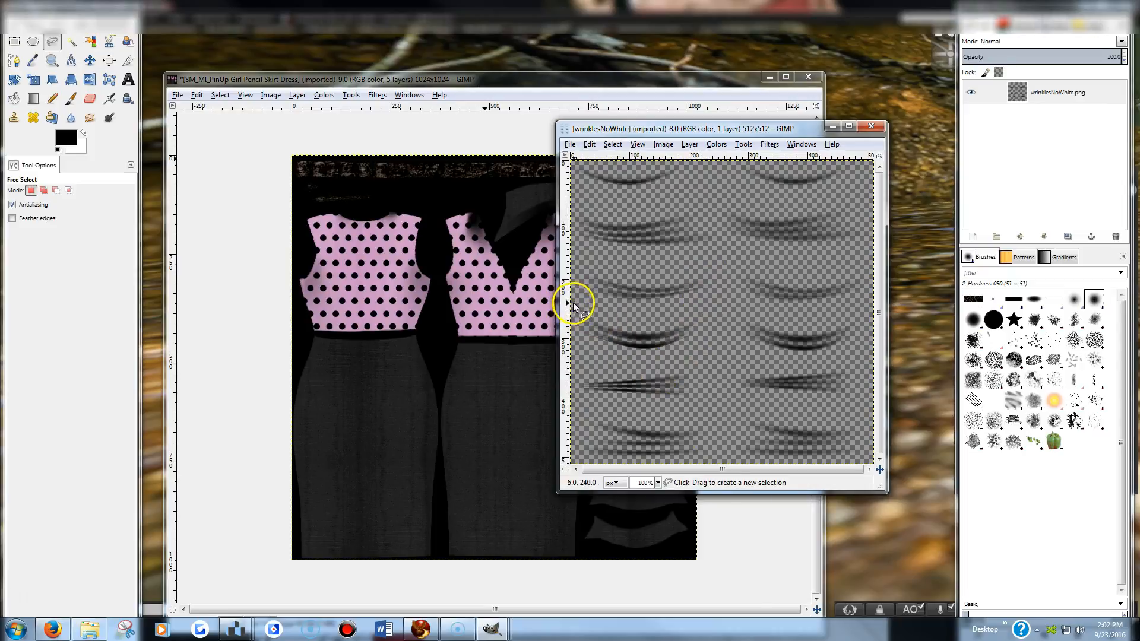
# Select and copy one wrinkle shape from the wrinklesNoWhite image.
pyautogui.click(13, 41)
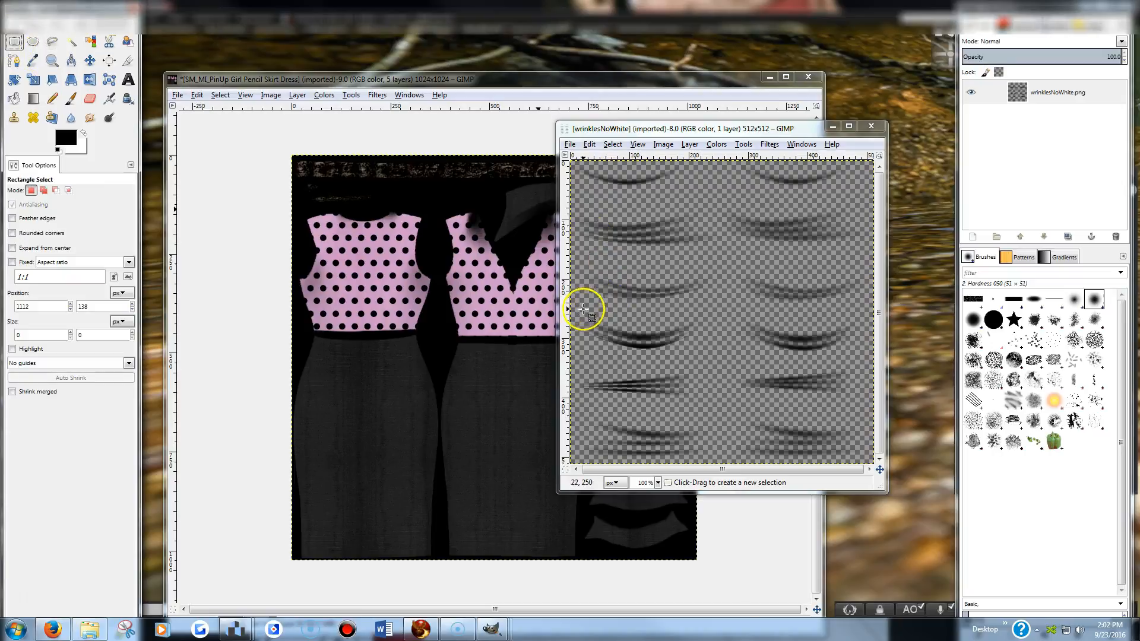
pyautogui.moveTo(582, 309); pyautogui.dragTo(698, 364)
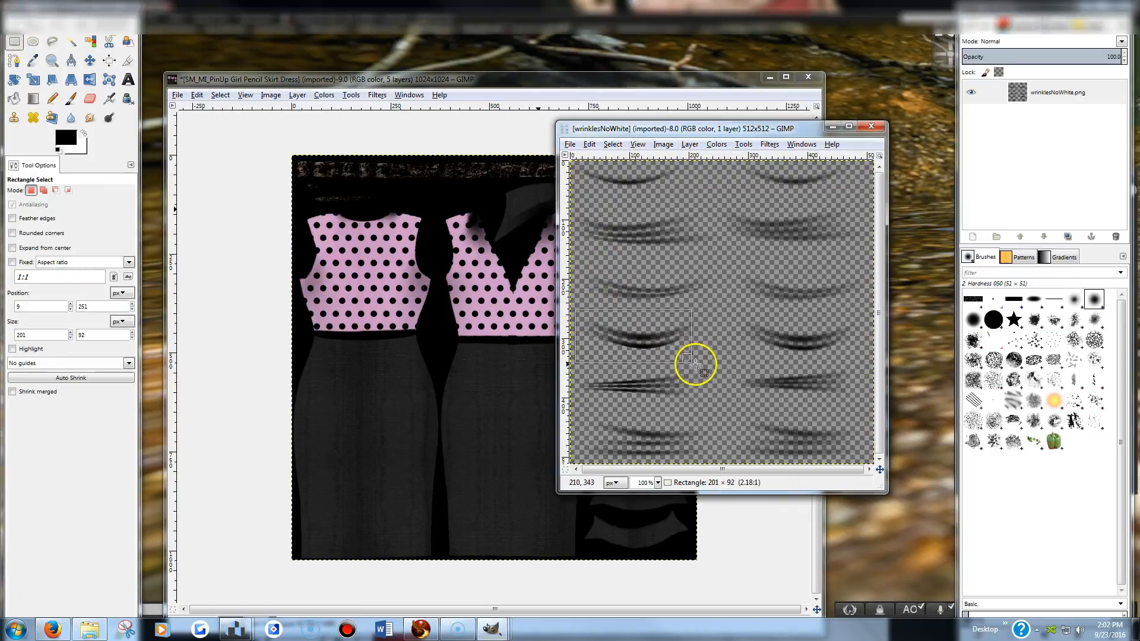
pyautogui.moveTo(694, 364); pyautogui.dragTo(713, 365)
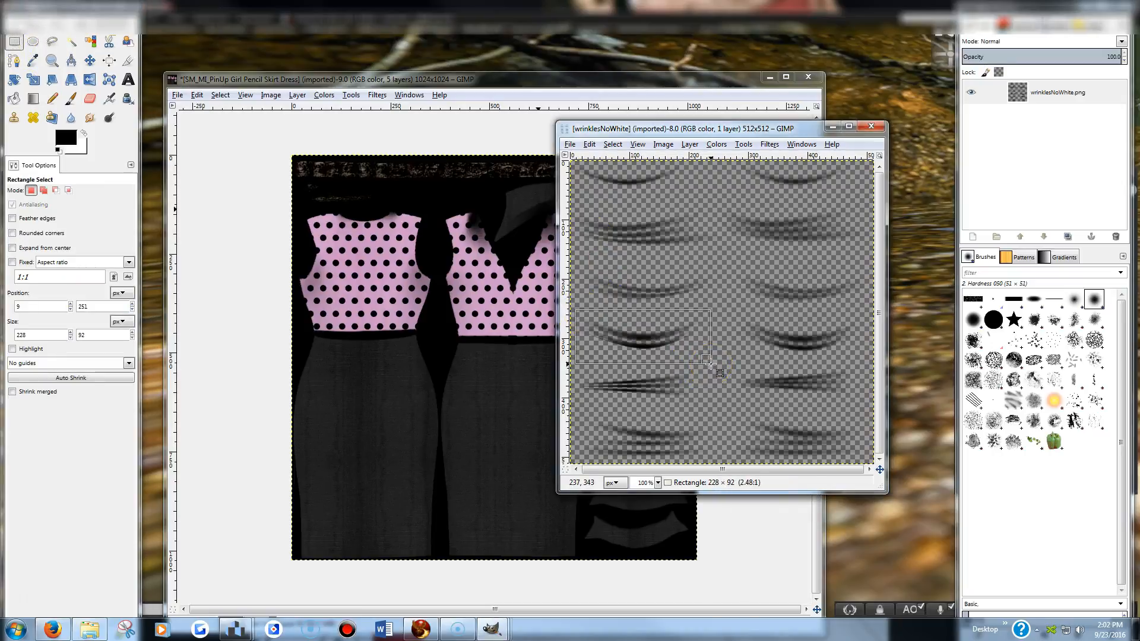
pyautogui.click(589, 143)
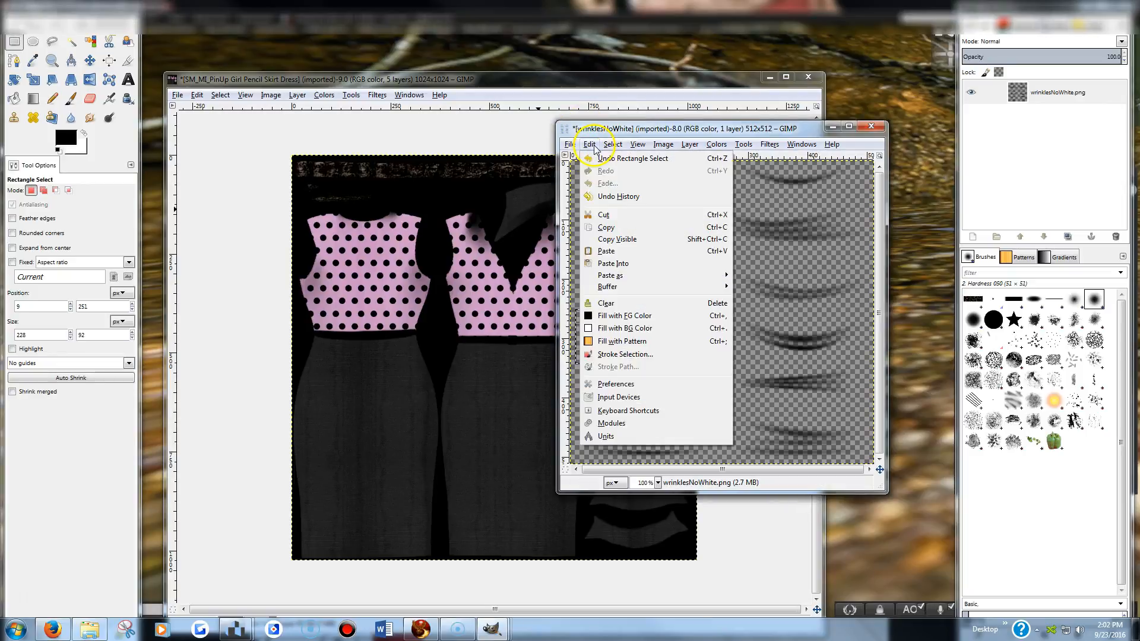
pyautogui.click(605, 228)
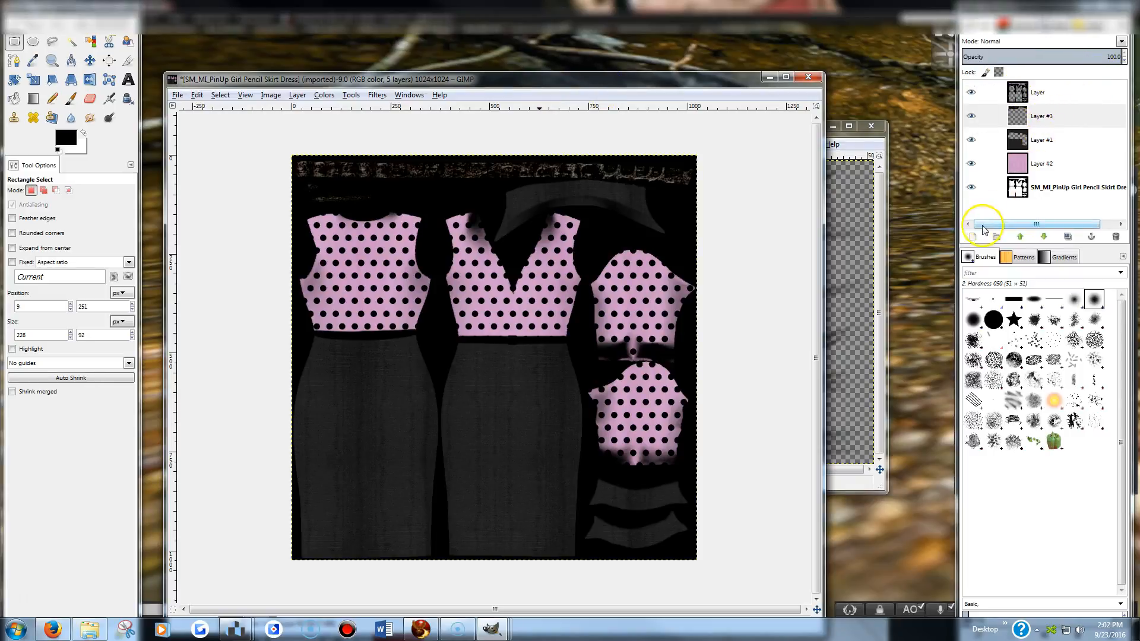
pyautogui.click(972, 237)
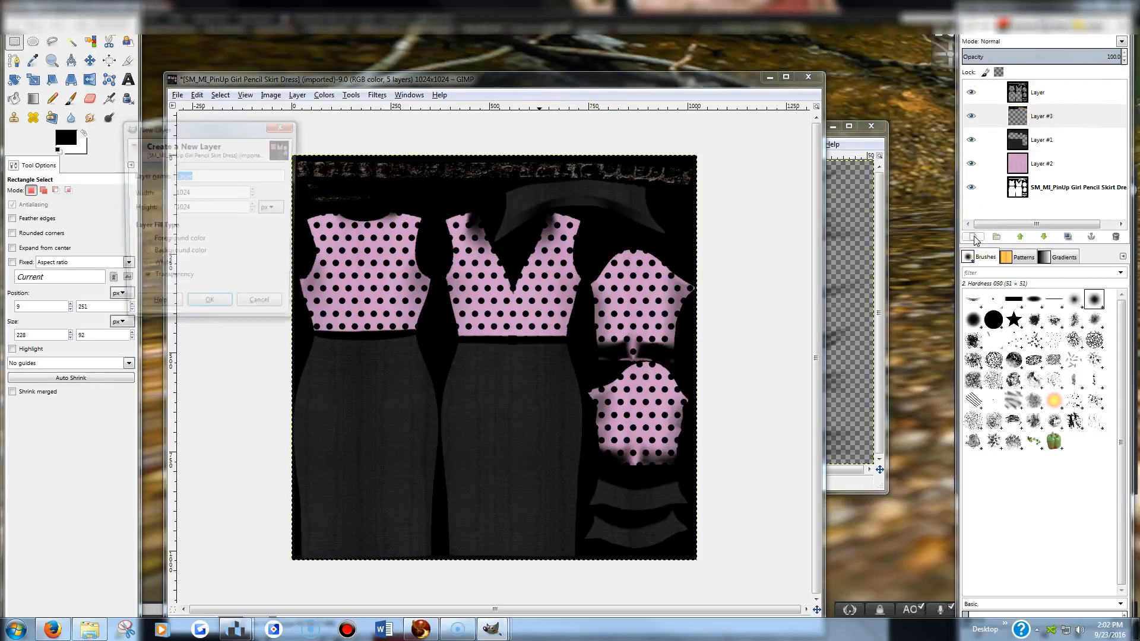
# Paste wrinkle copies onto new Layer #4 at the middle skirt's waist and bodice pieces.
pyautogui.click(208, 299)
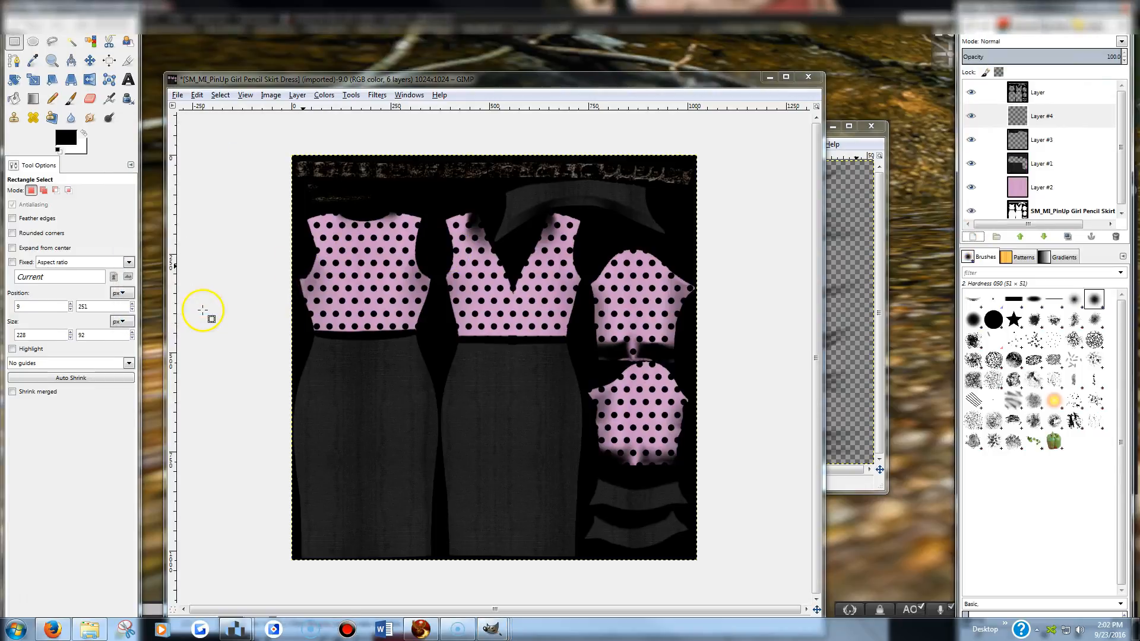
pyautogui.click(1040, 116)
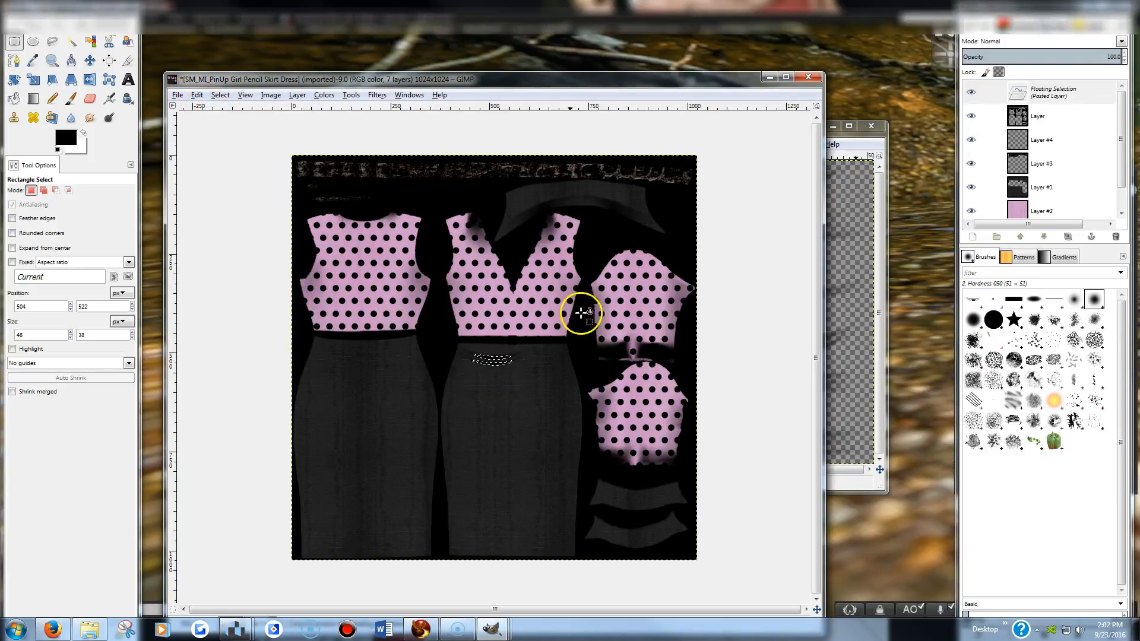
pyautogui.moveTo(582, 316); pyautogui.dragTo(500, 367)
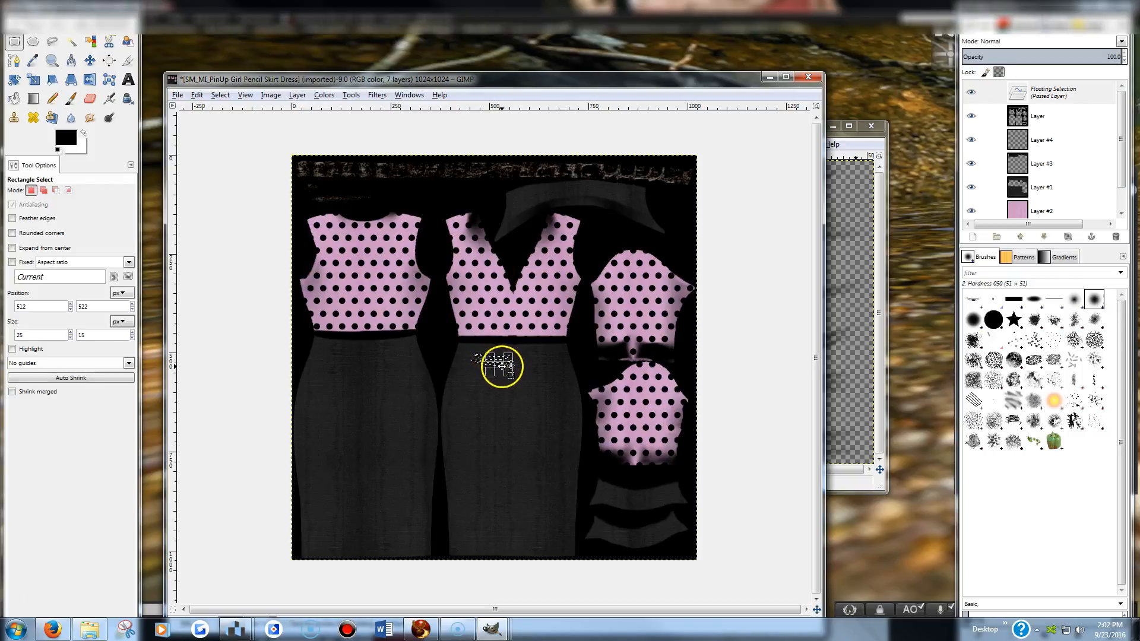
pyautogui.click(196, 94)
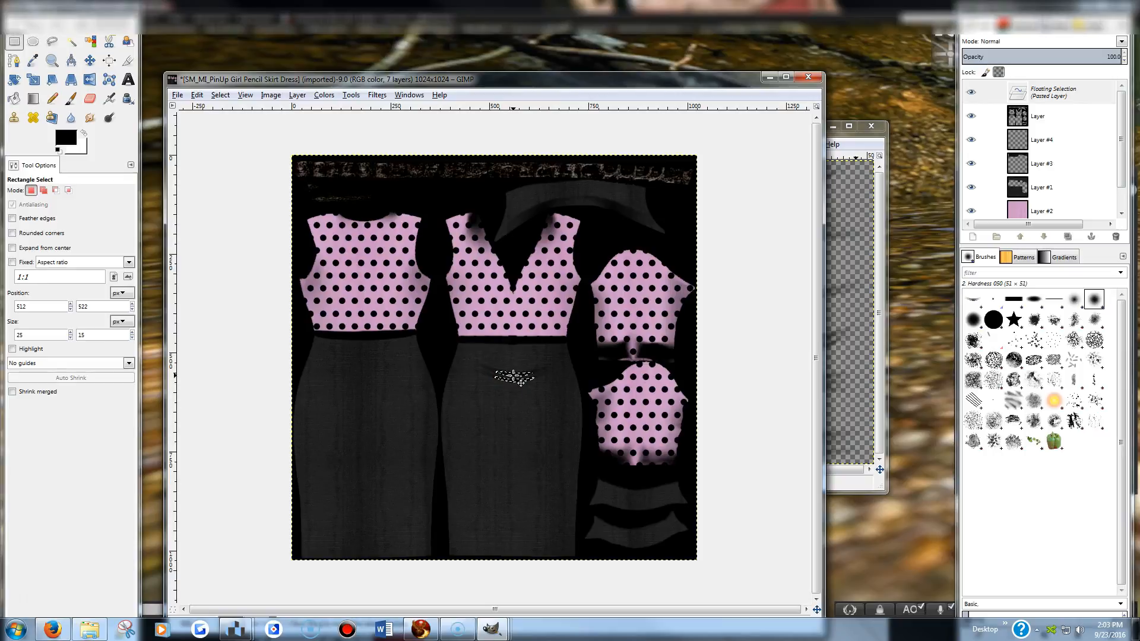
pyautogui.moveTo(751, 327)
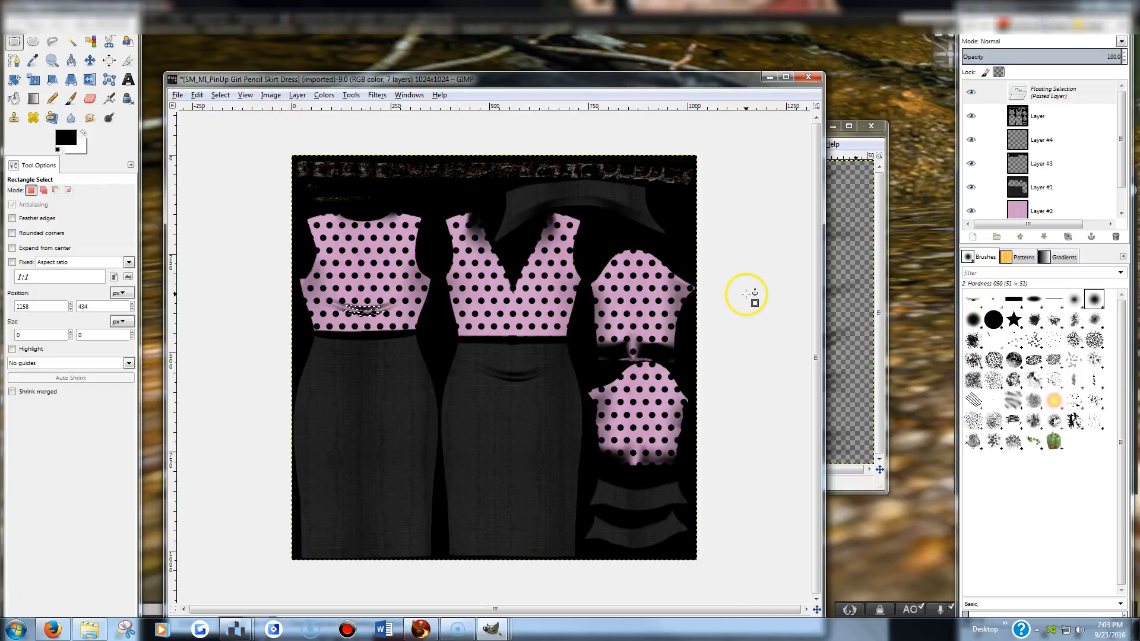
pyautogui.click(195, 94)
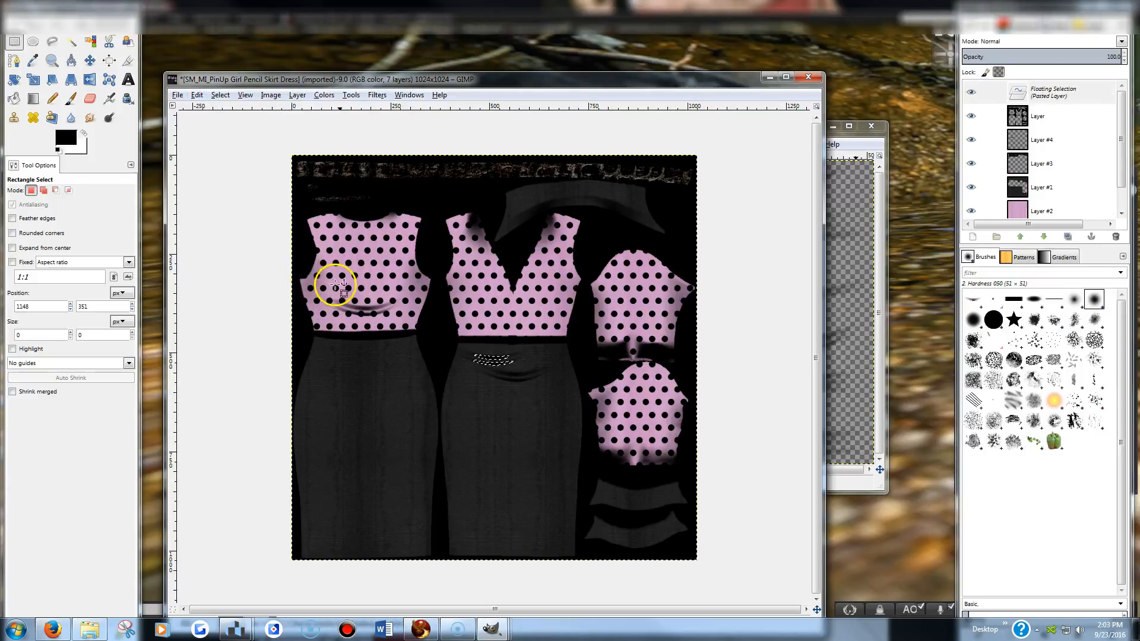
pyautogui.moveTo(338, 287); pyautogui.dragTo(618, 404)
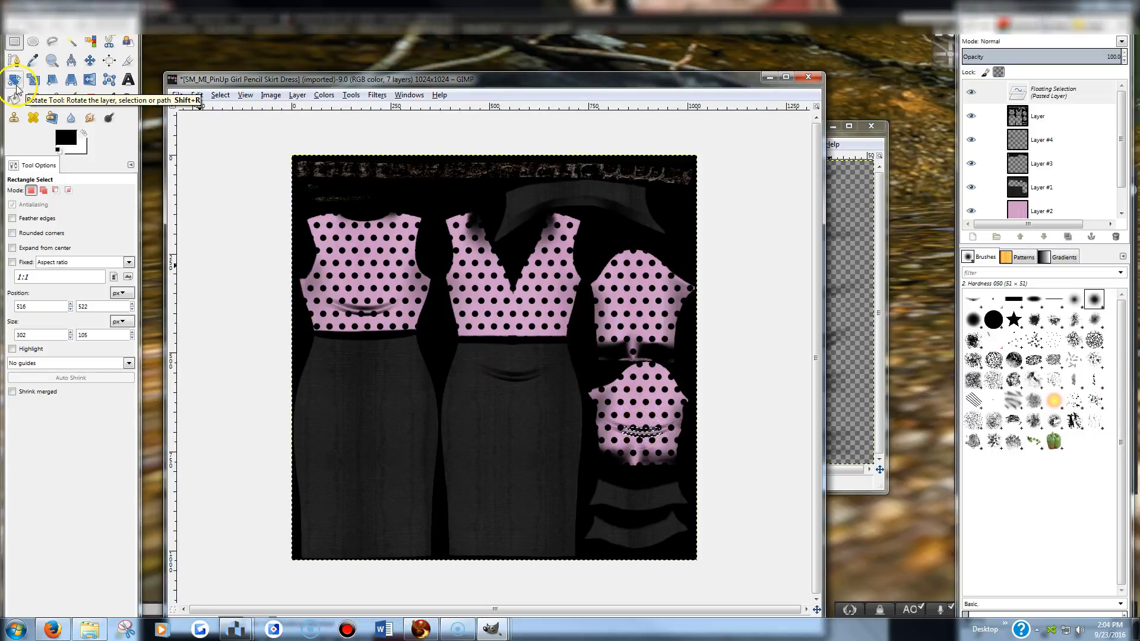
# Scale down the floating wrinkle on the lower bodice piece, then cancel a second resize.
pyautogui.click(32, 78)
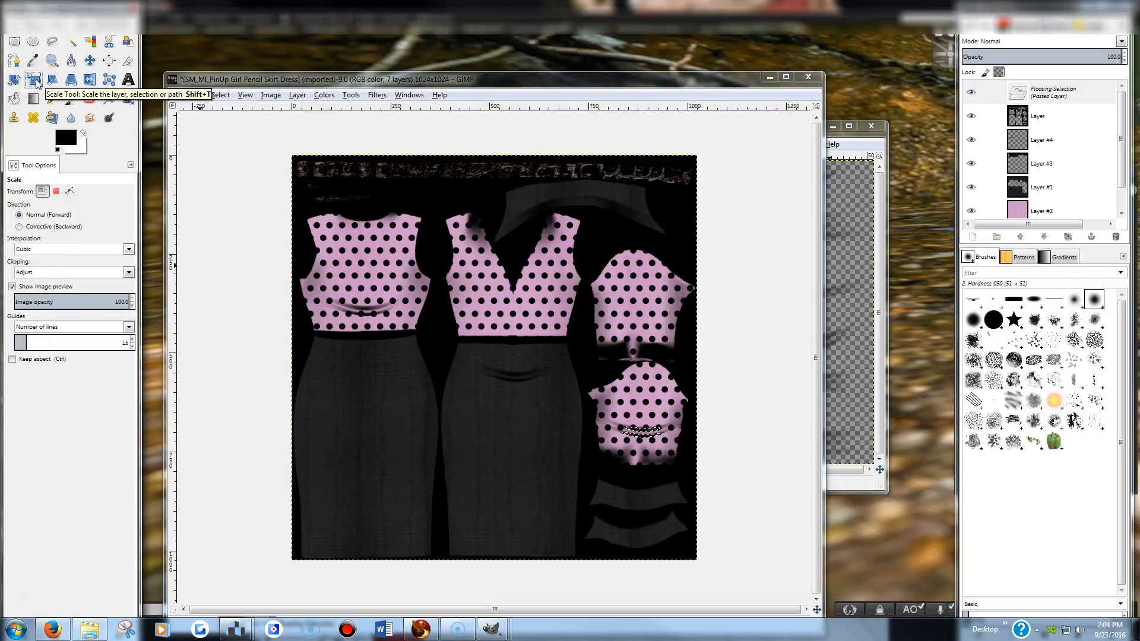
pyautogui.click(638, 429)
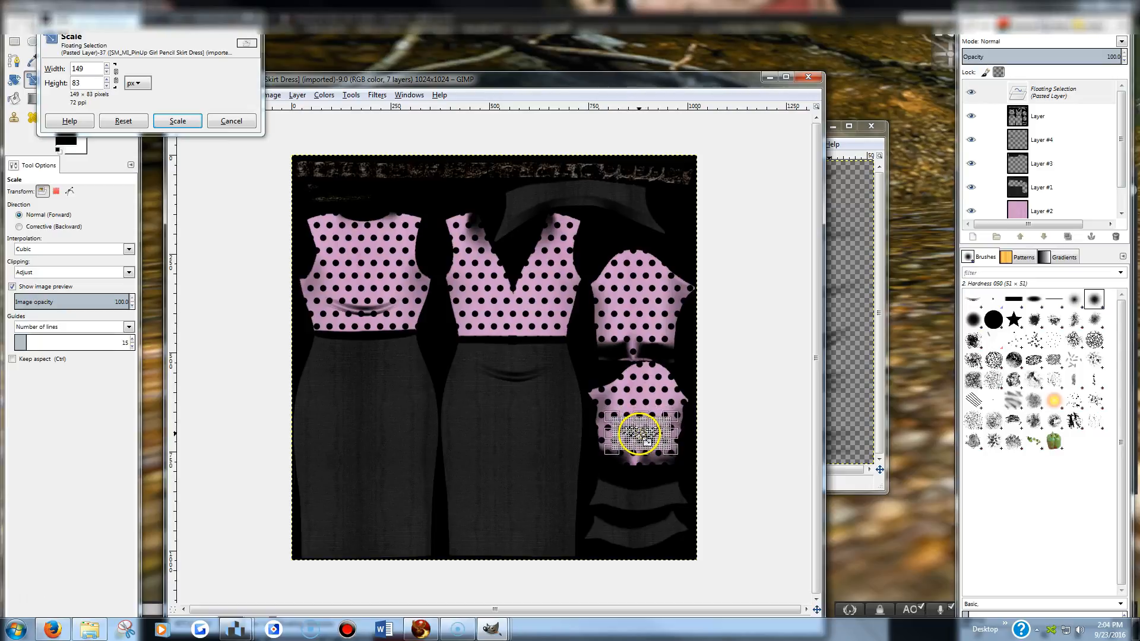
pyautogui.click(177, 120)
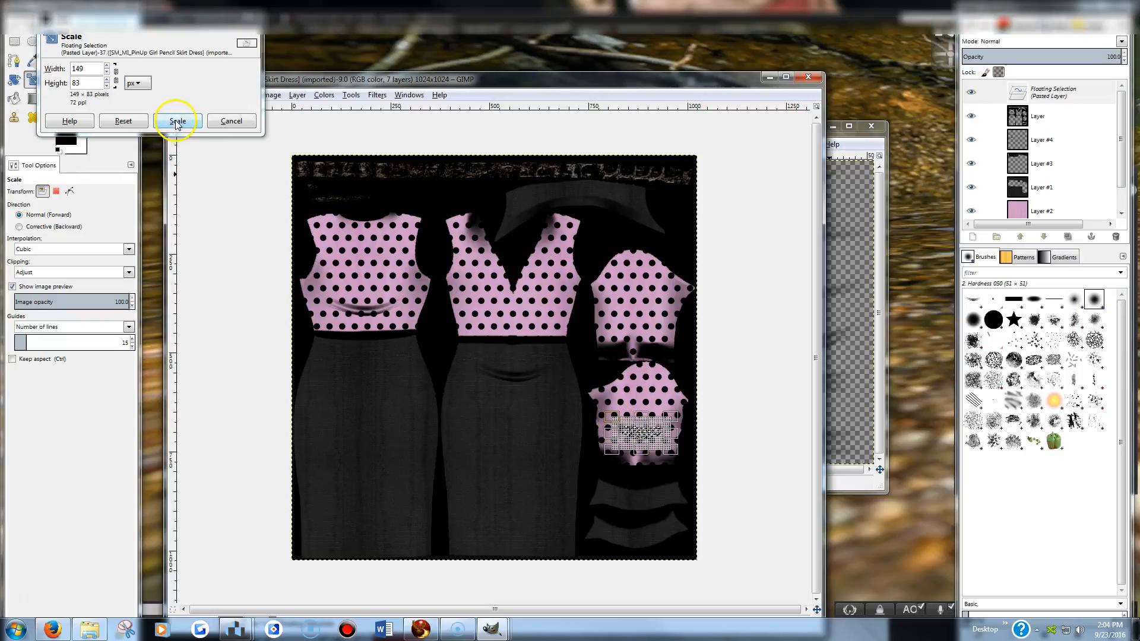
pyautogui.click(177, 120)
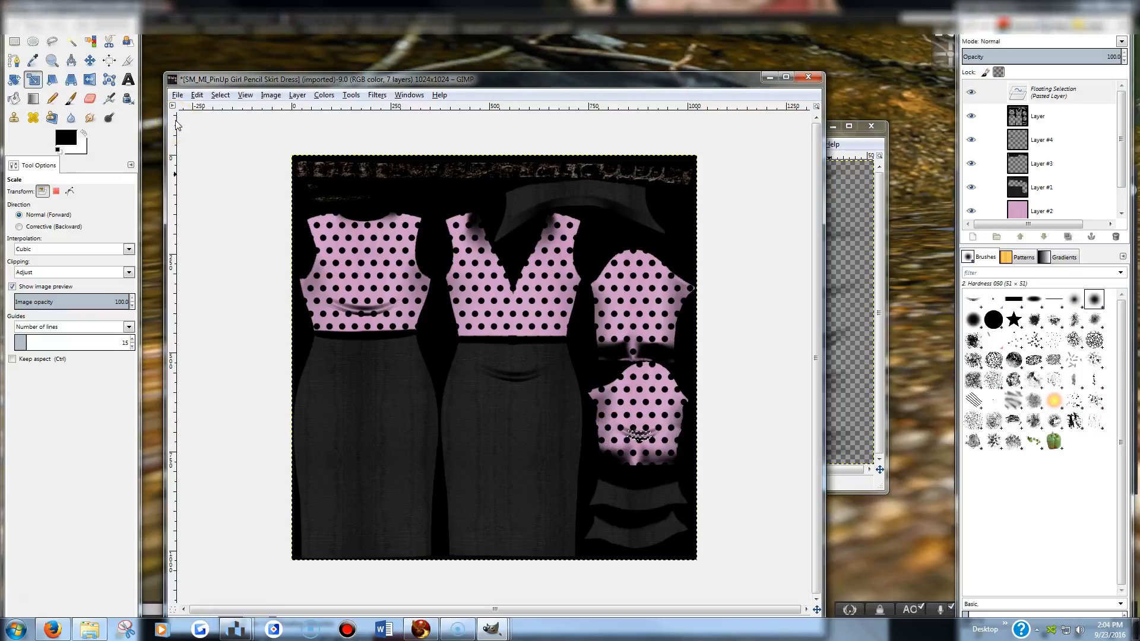
pyautogui.moveTo(121, 136)
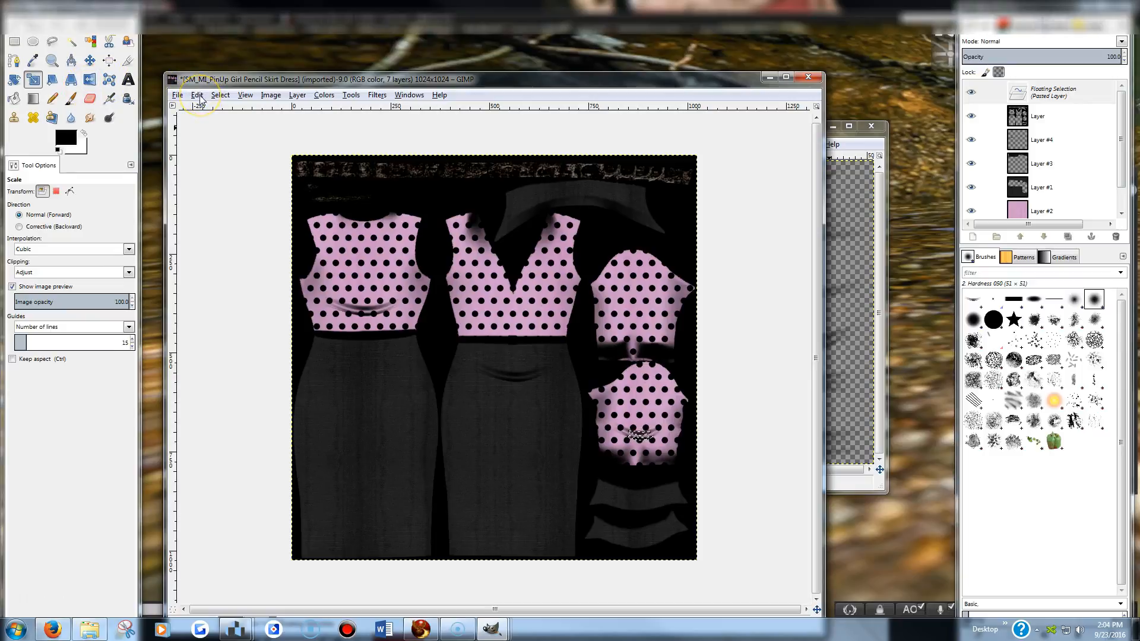
pyautogui.moveTo(209, 136)
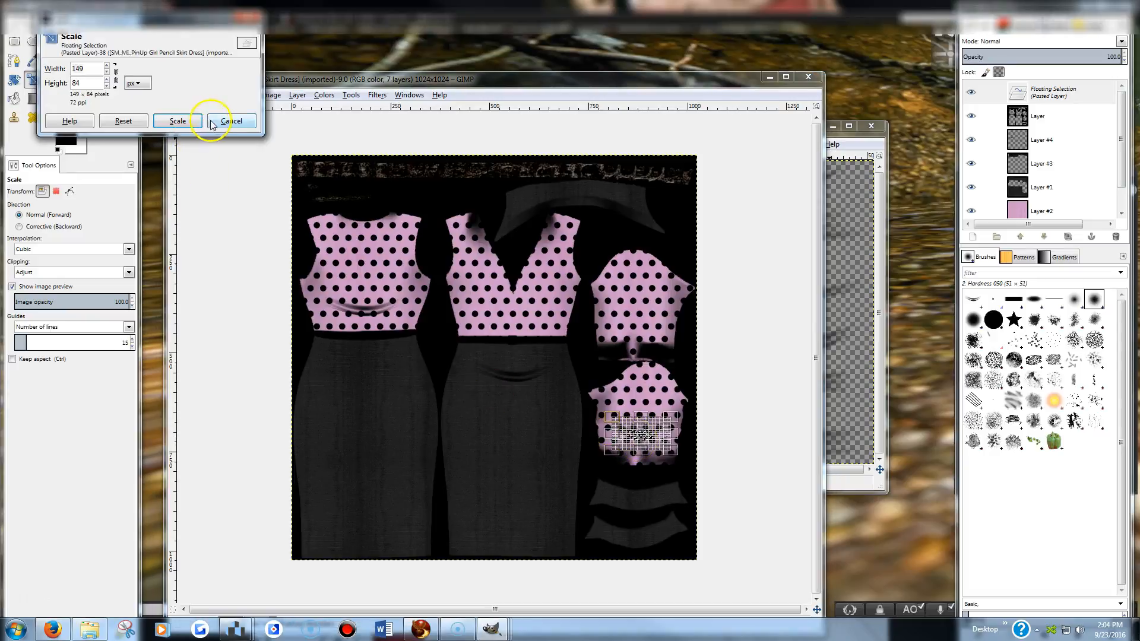
pyautogui.click(230, 120)
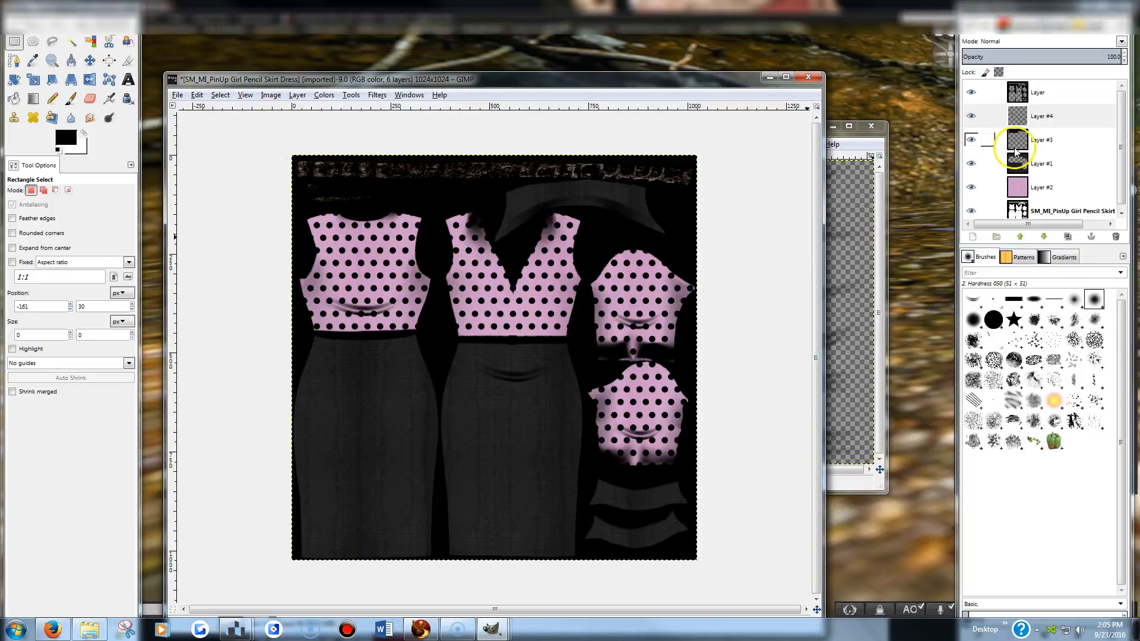
# Select the wrinkle layer in the Layers panel for the opacity change.
pyautogui.click(1041, 116)
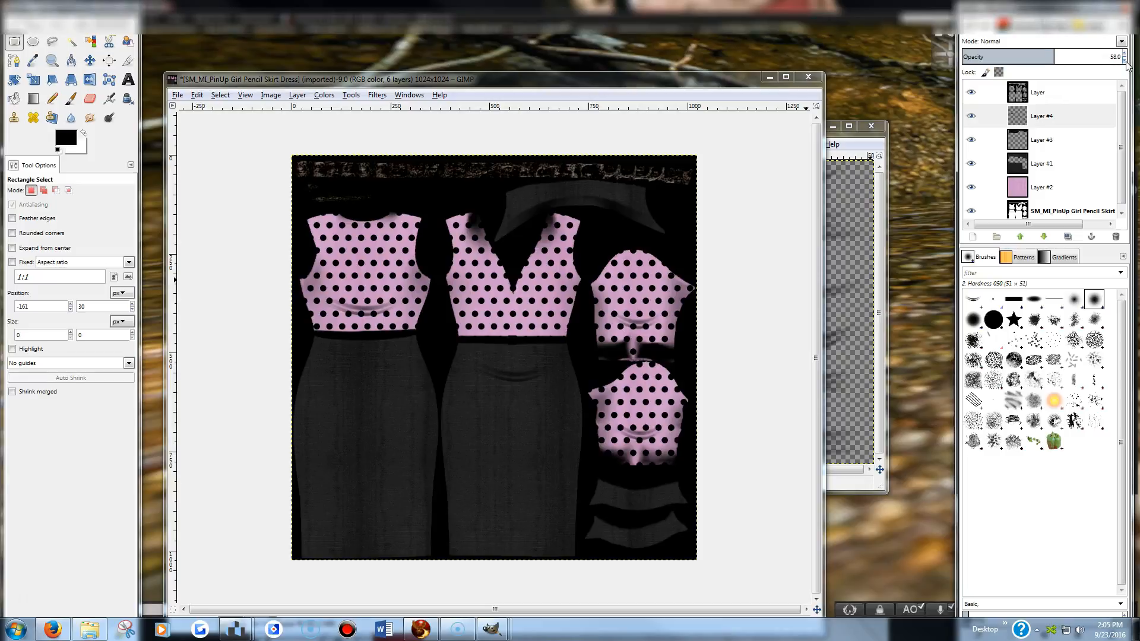
pyautogui.moveTo(746, 329)
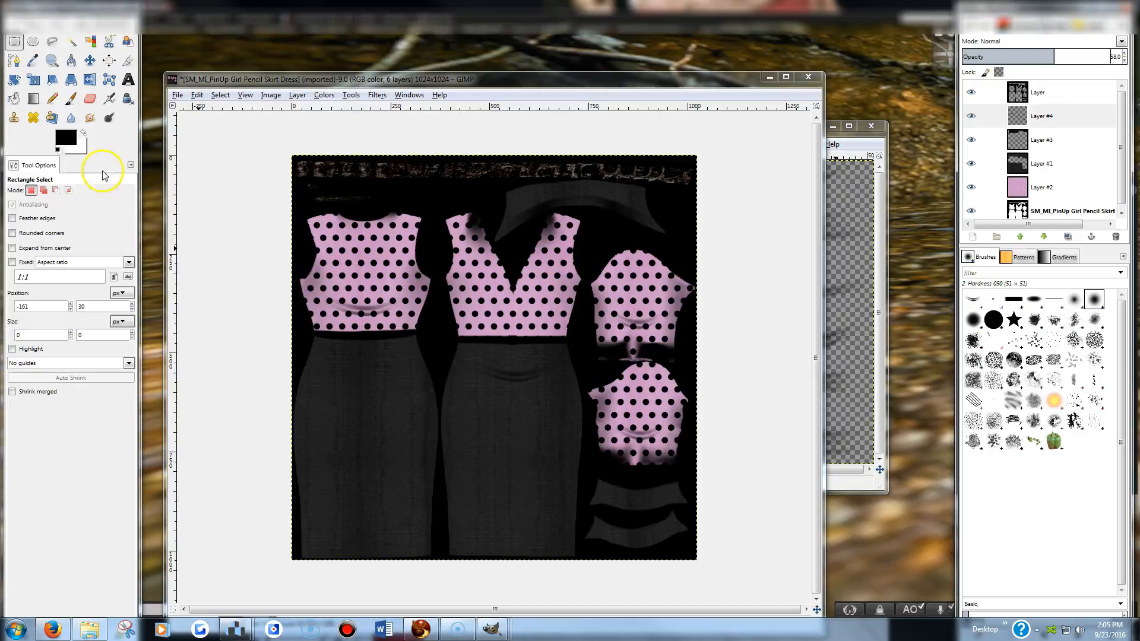
# Export the dress texture as TutorialDress.png in pencildress with default PNG settings.
pyautogui.click(176, 94)
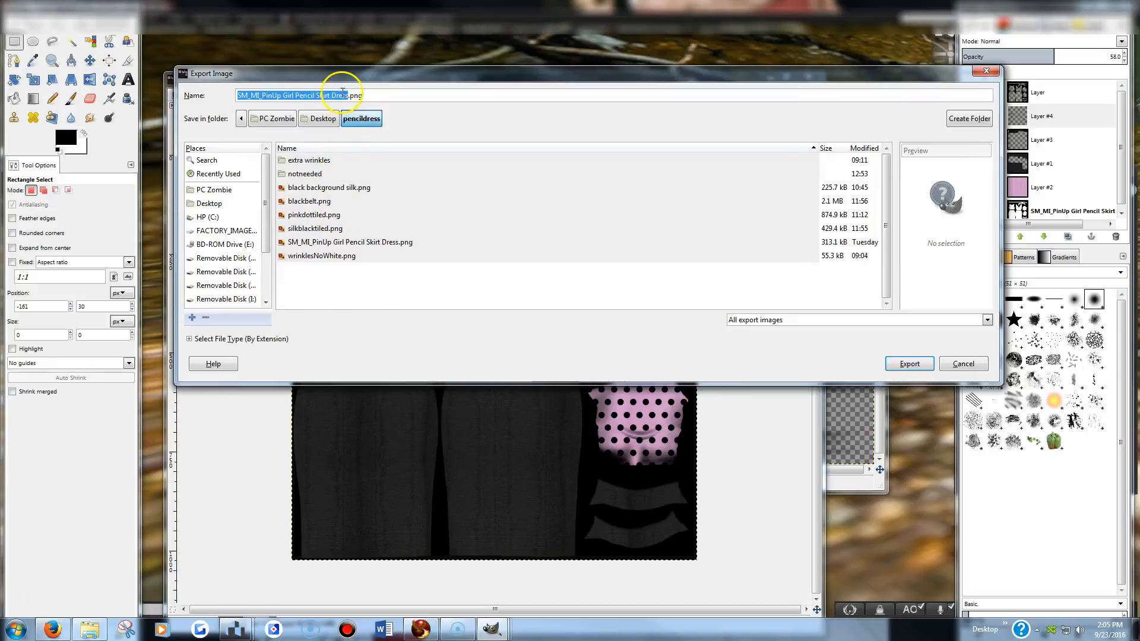
pyautogui.click(223, 95)
pyautogui.write('TutorialDress')
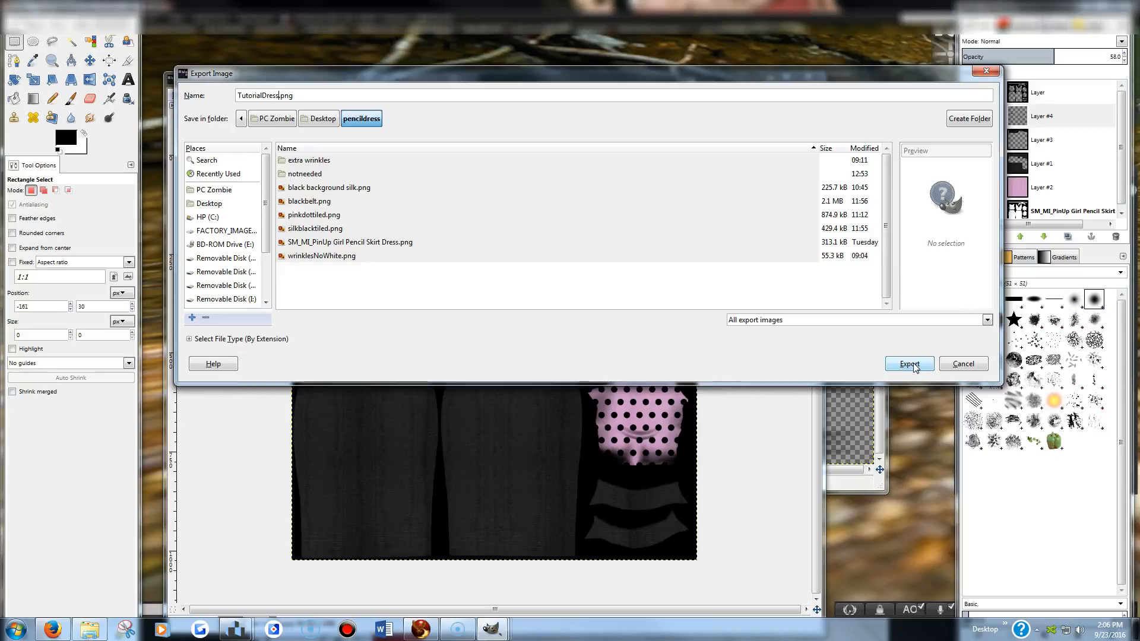
pyautogui.click(909, 363)
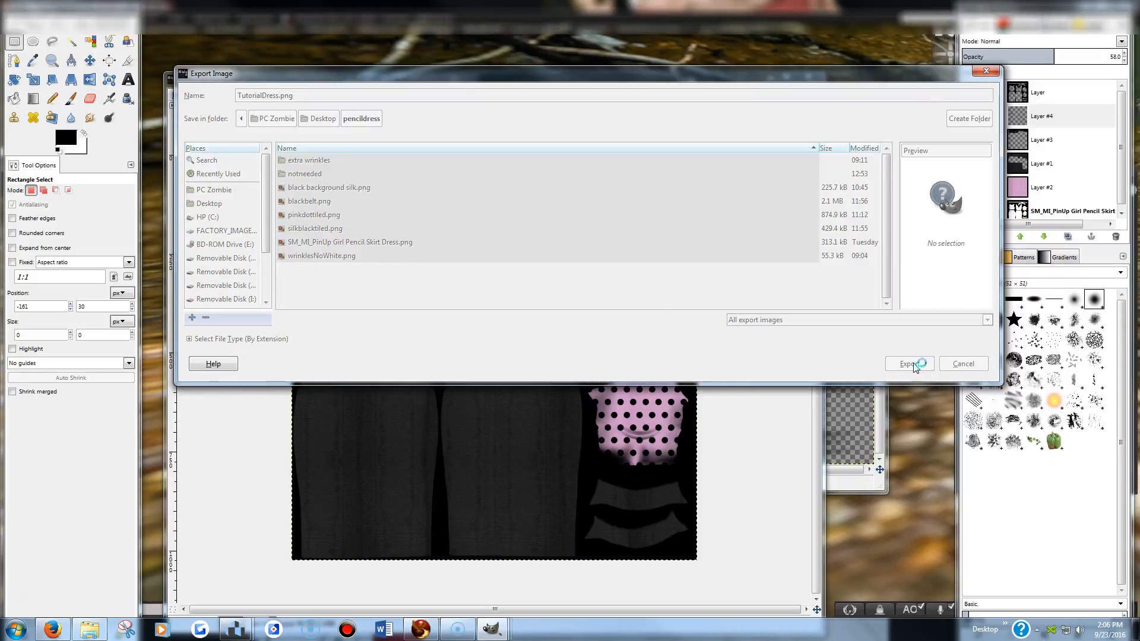
pyautogui.click(909, 363)
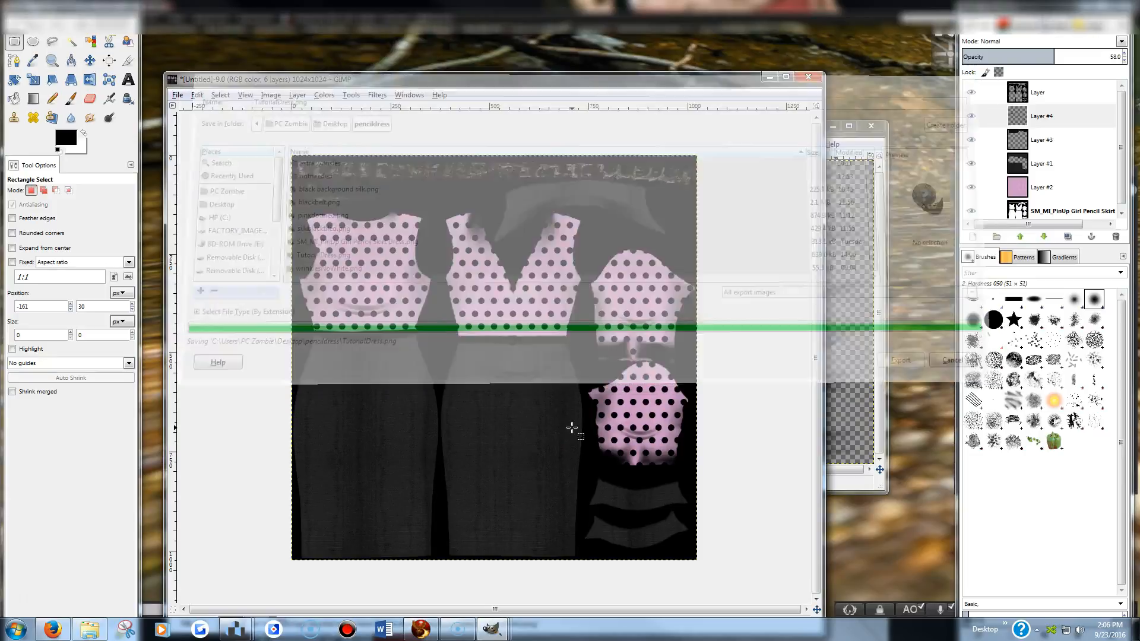
pyautogui.click(767, 78)
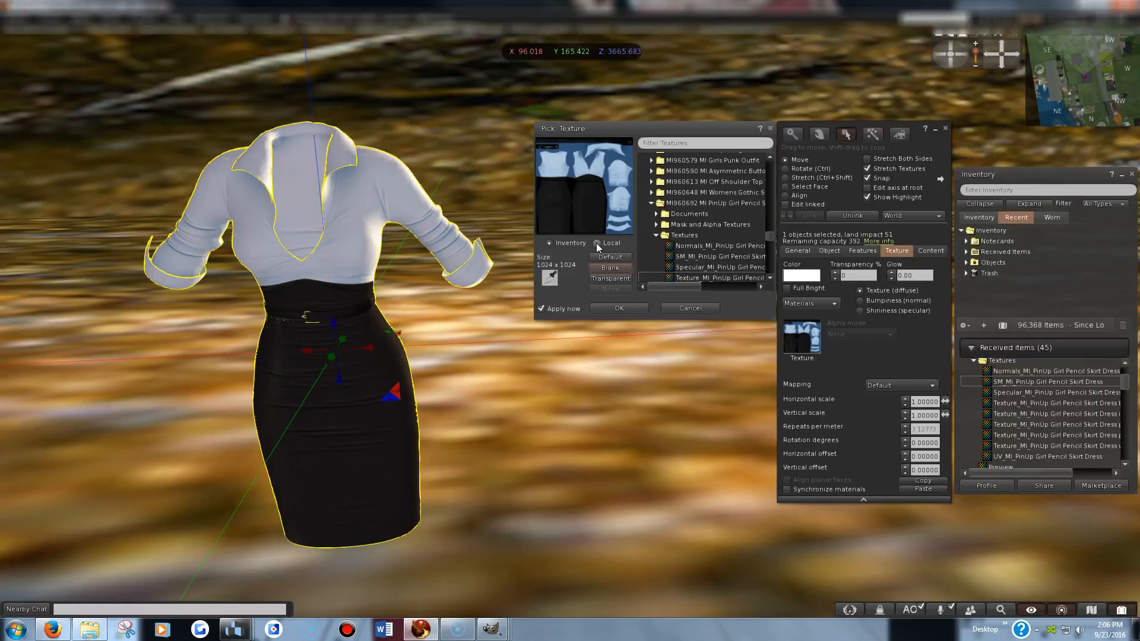
# Load pencildress/TutorialDress.png as a local texture and apply it to the dress mesh.
pyautogui.click(598, 243)
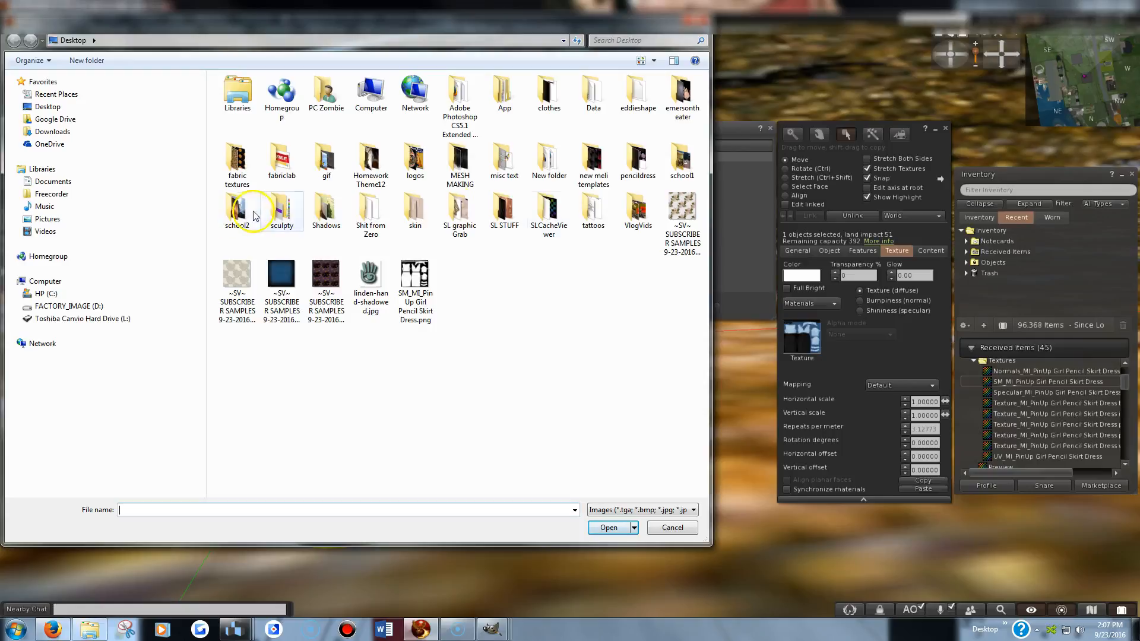
pyautogui.doubleClick(637, 157)
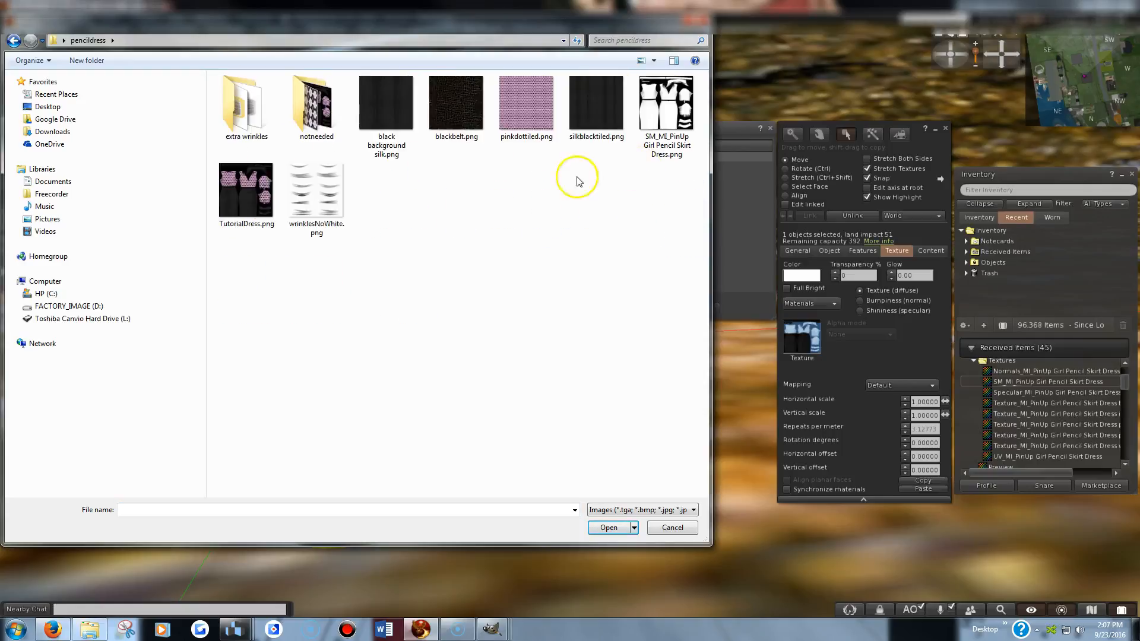
pyautogui.click(245, 191)
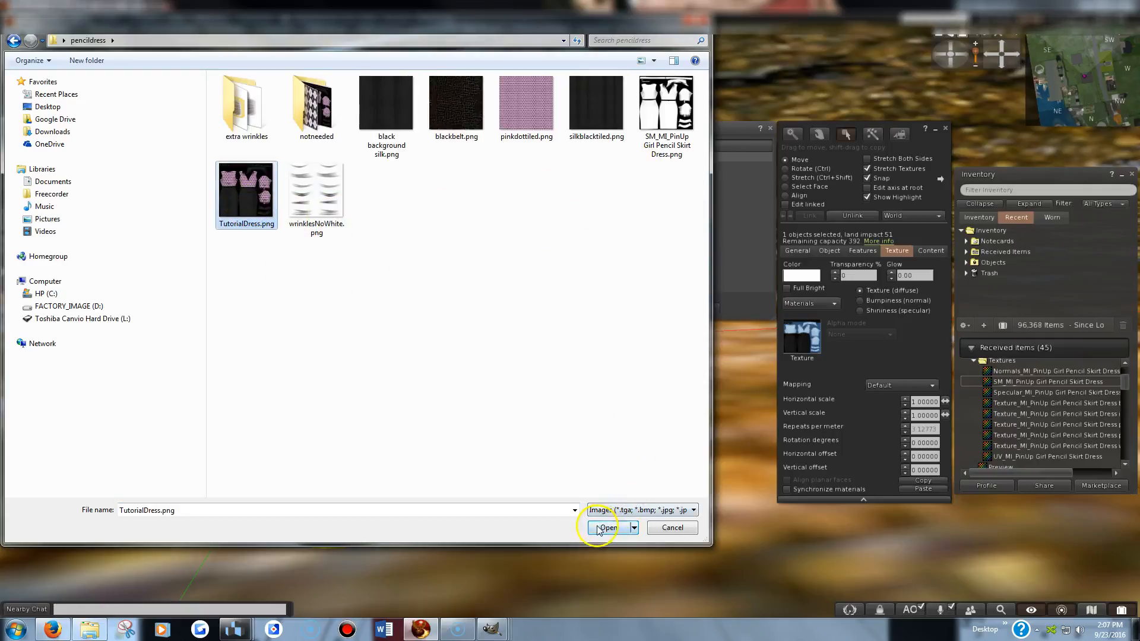
pyautogui.click(606, 527)
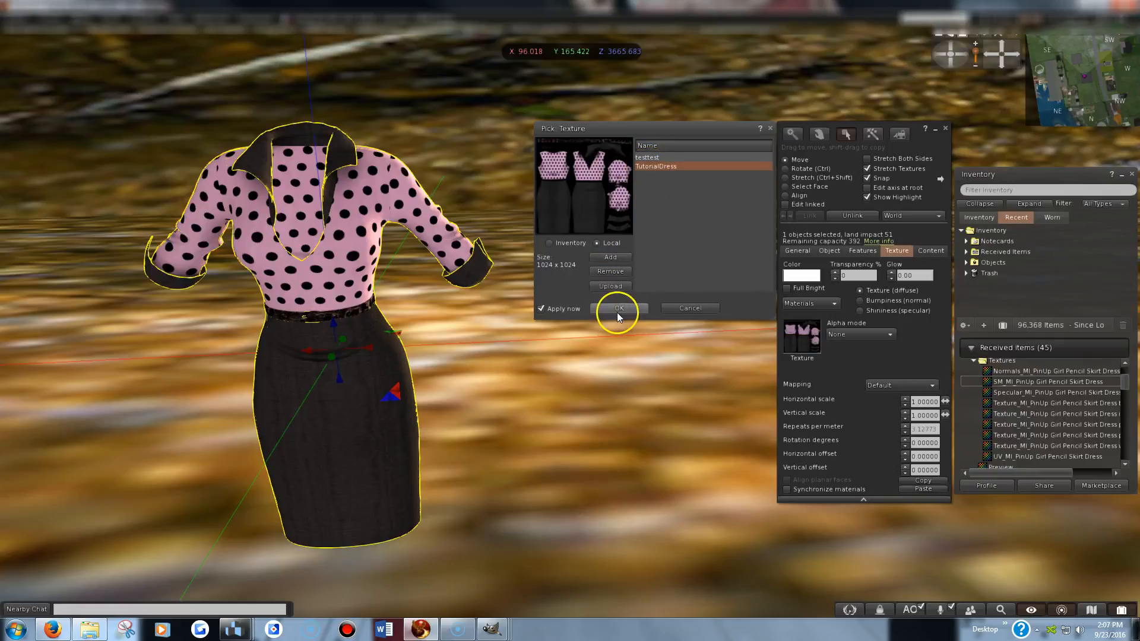
pyautogui.click(619, 309)
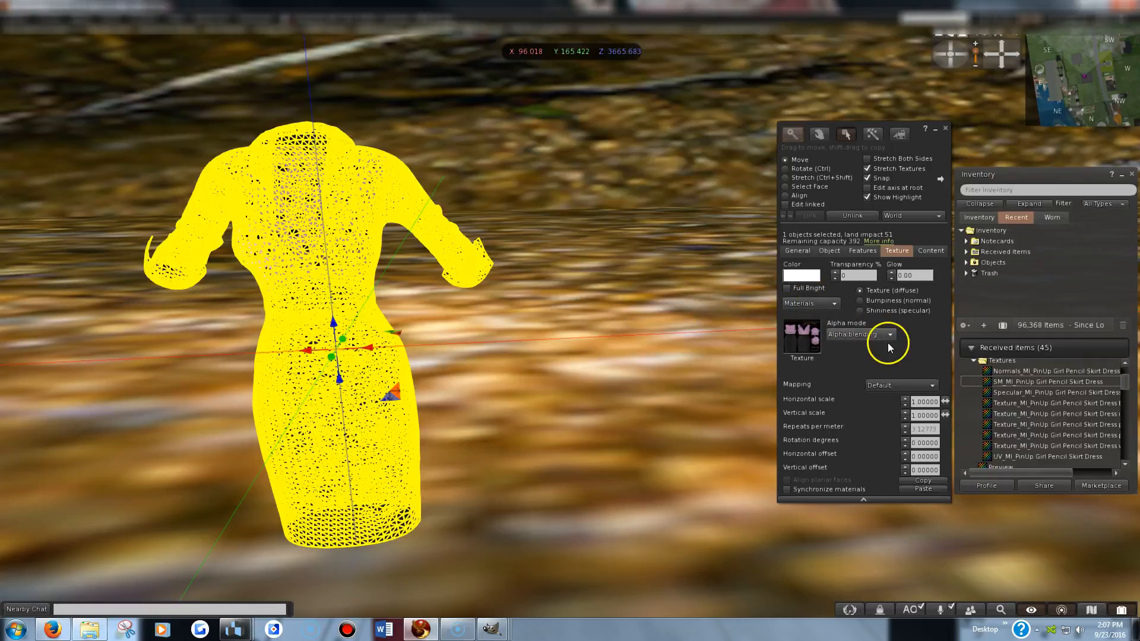
# Deselect the dress by clicking the ground and close the Build floater.
pyautogui.click(860, 334)
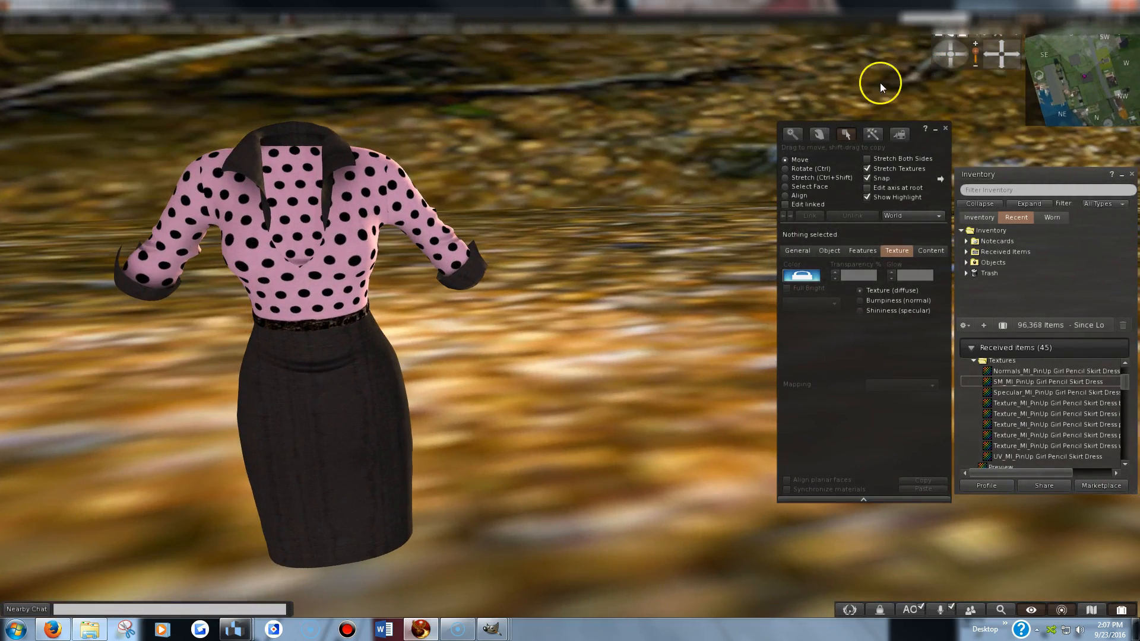
pyautogui.moveTo(585, 396)
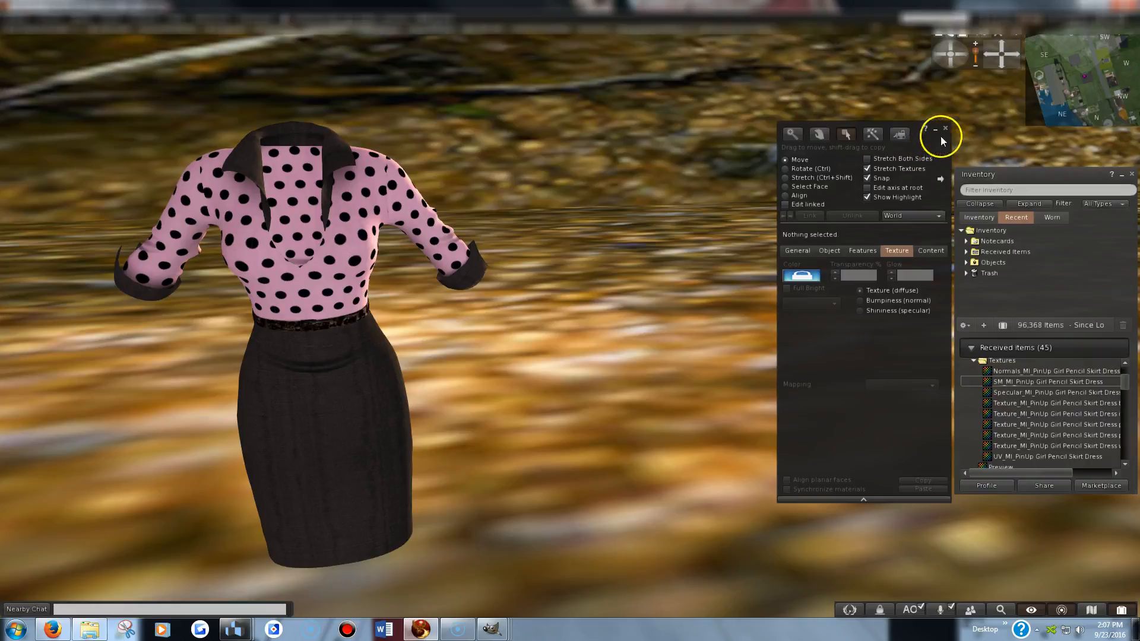
pyautogui.moveTo(946, 133)
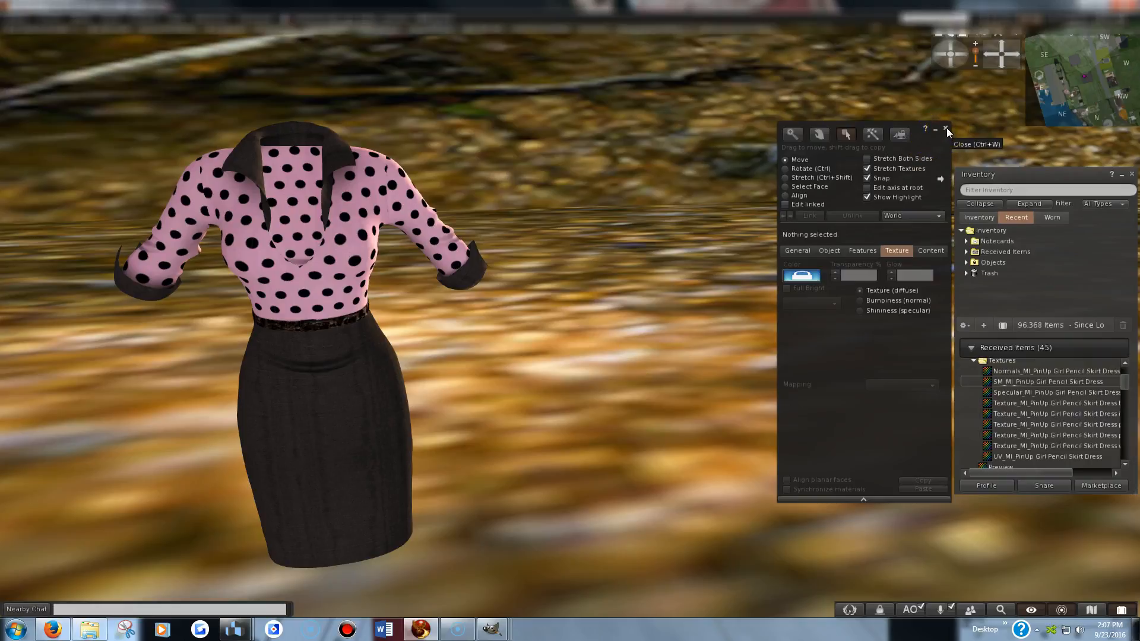
pyautogui.click(945, 133)
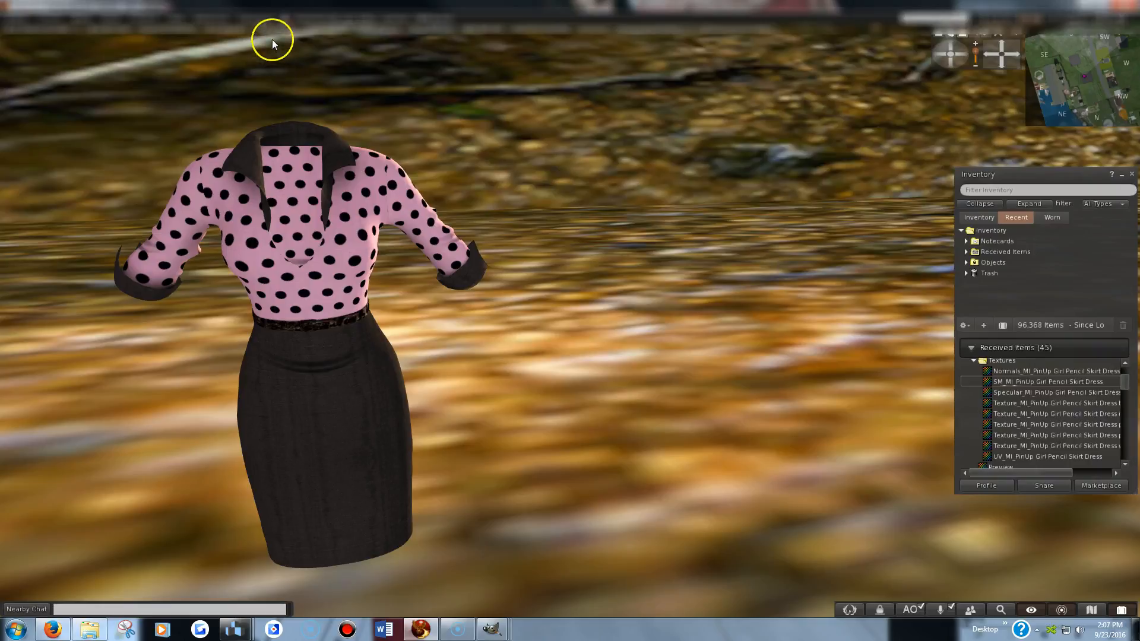
# Upload TutorialDress.png from the pencildress folder as a texture for L$10.
pyautogui.click(114, 20)
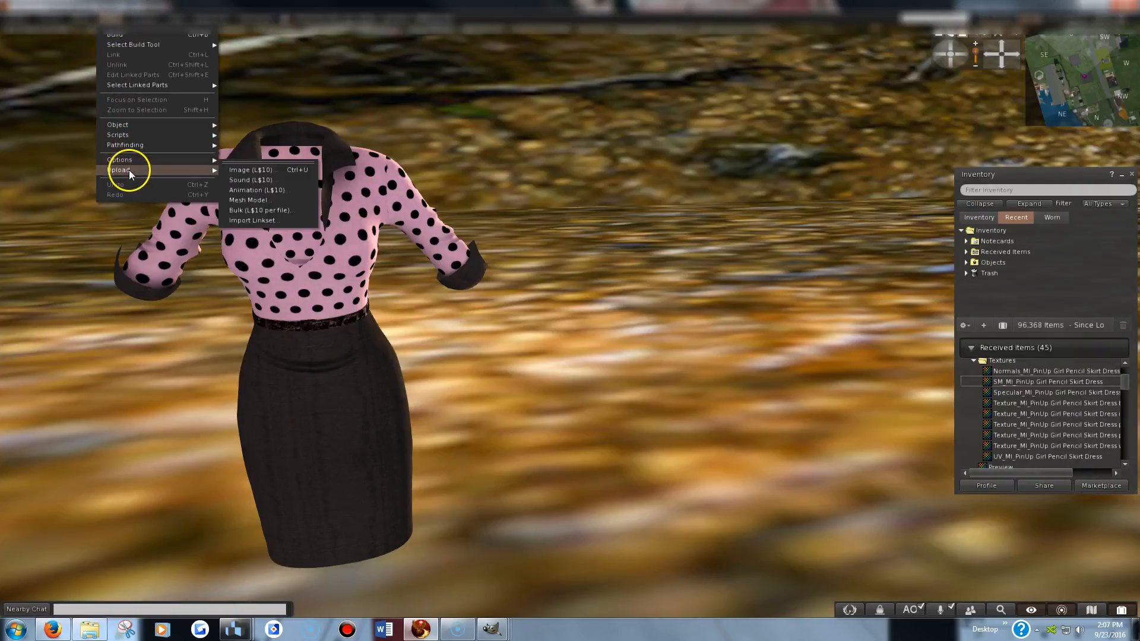
pyautogui.click(250, 170)
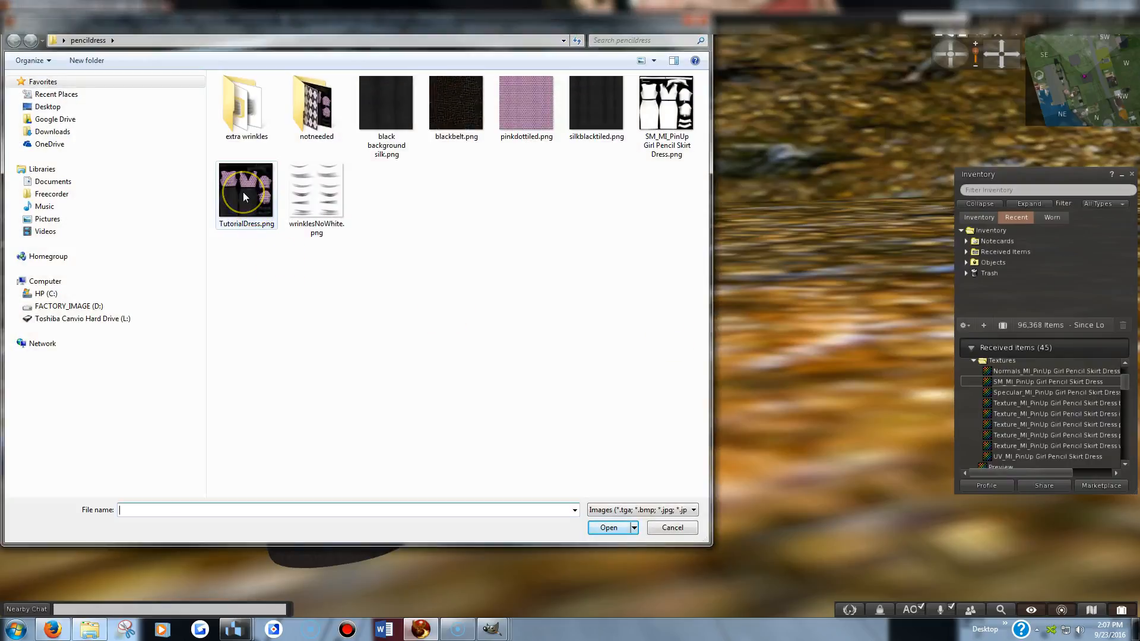
pyautogui.click(246, 186)
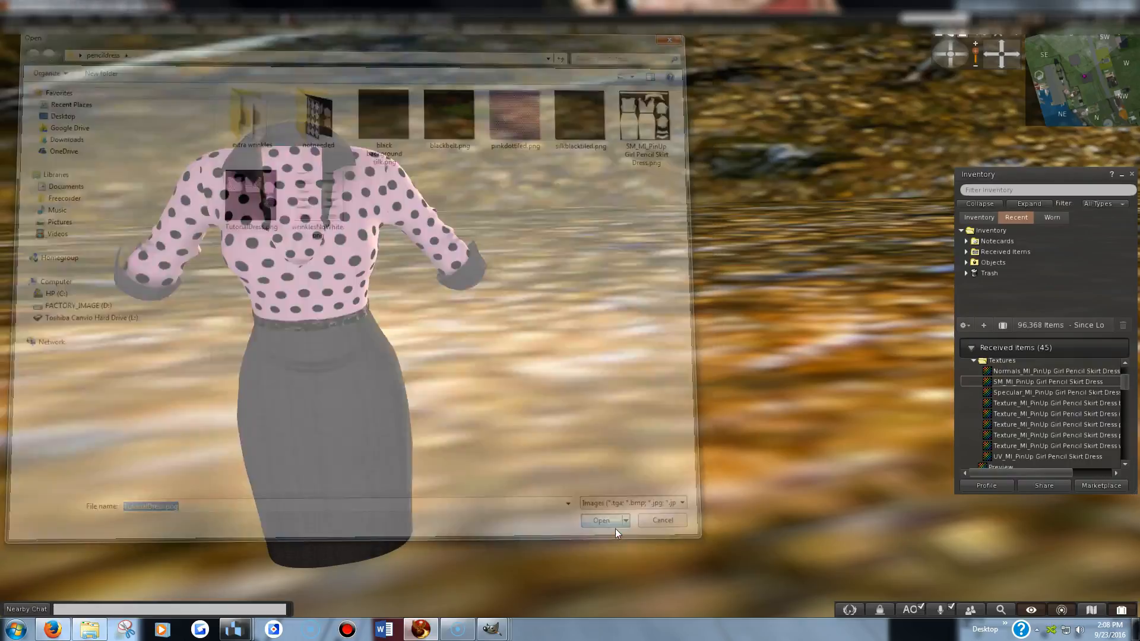
pyautogui.click(600, 520)
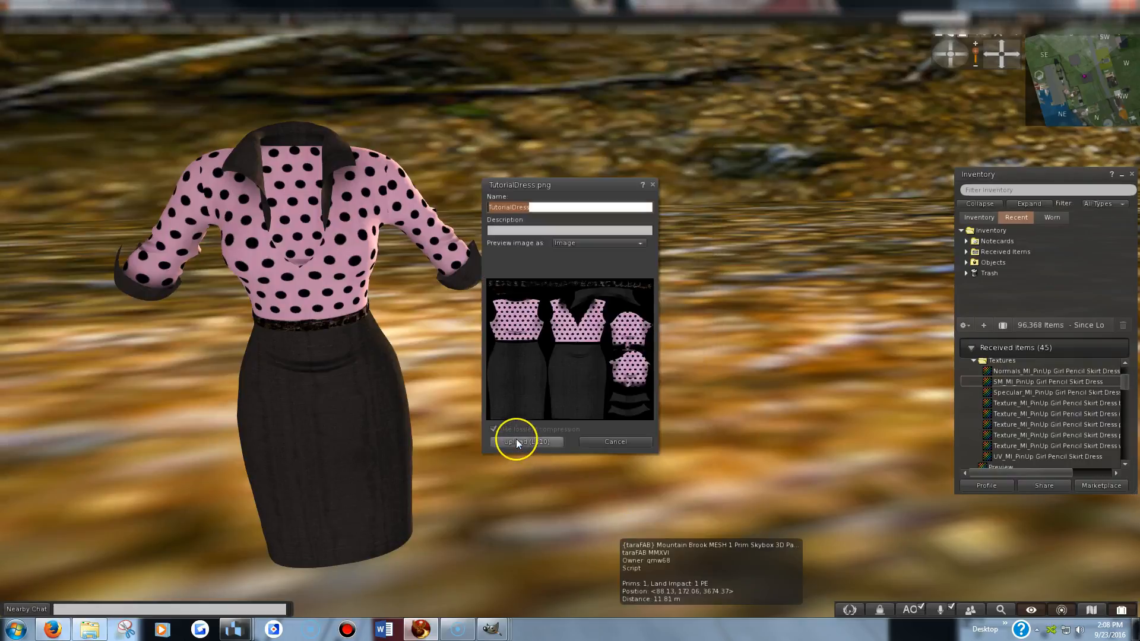
pyautogui.click(527, 441)
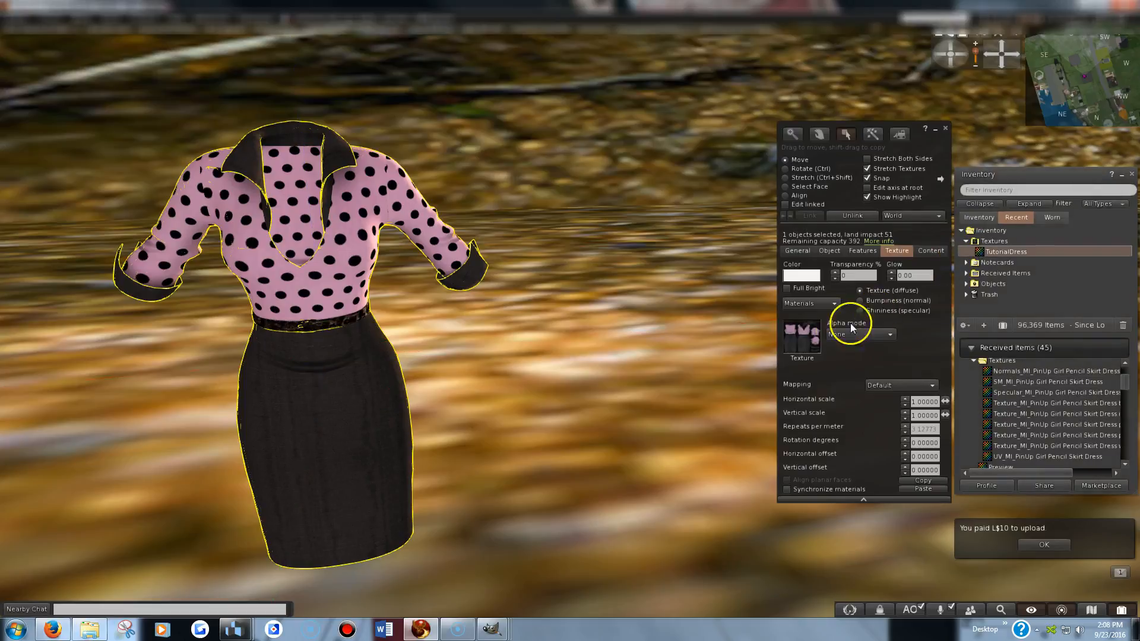
# Close the Build floater and dismiss the 'You paid L$10 to upload' notice.
pyautogui.click(801, 333)
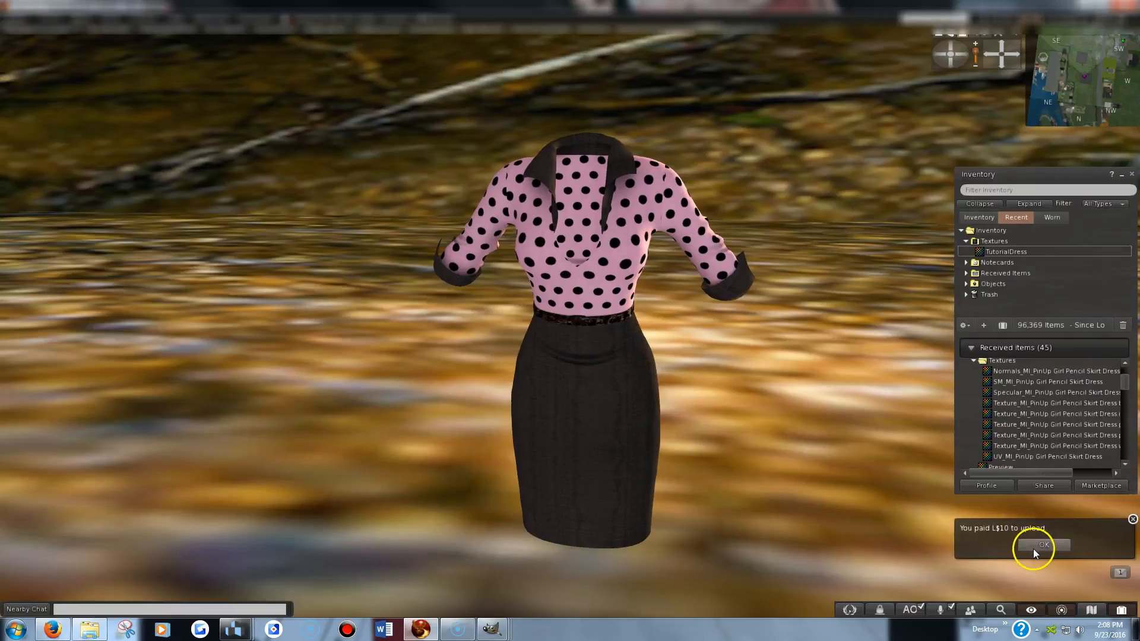
pyautogui.click(1043, 545)
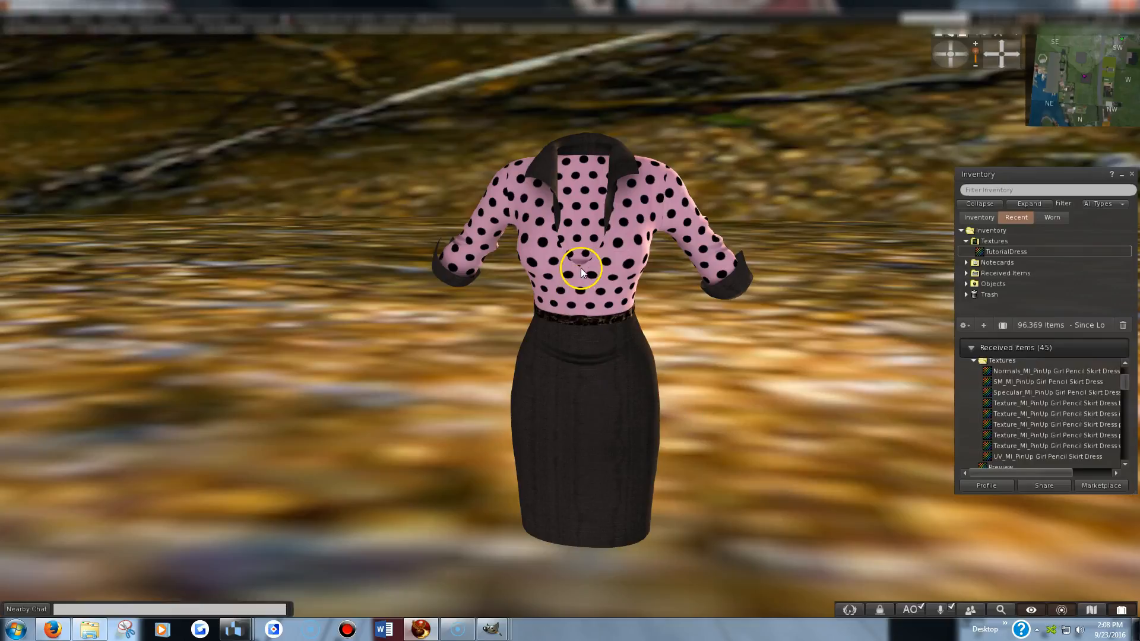
pyautogui.moveTo(585, 253)
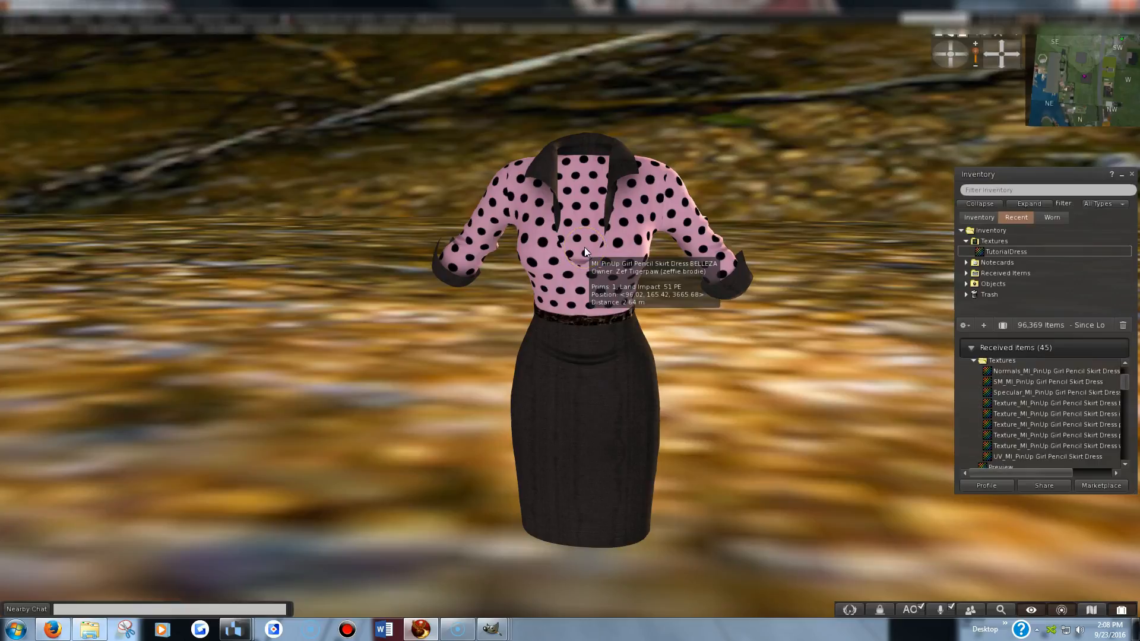